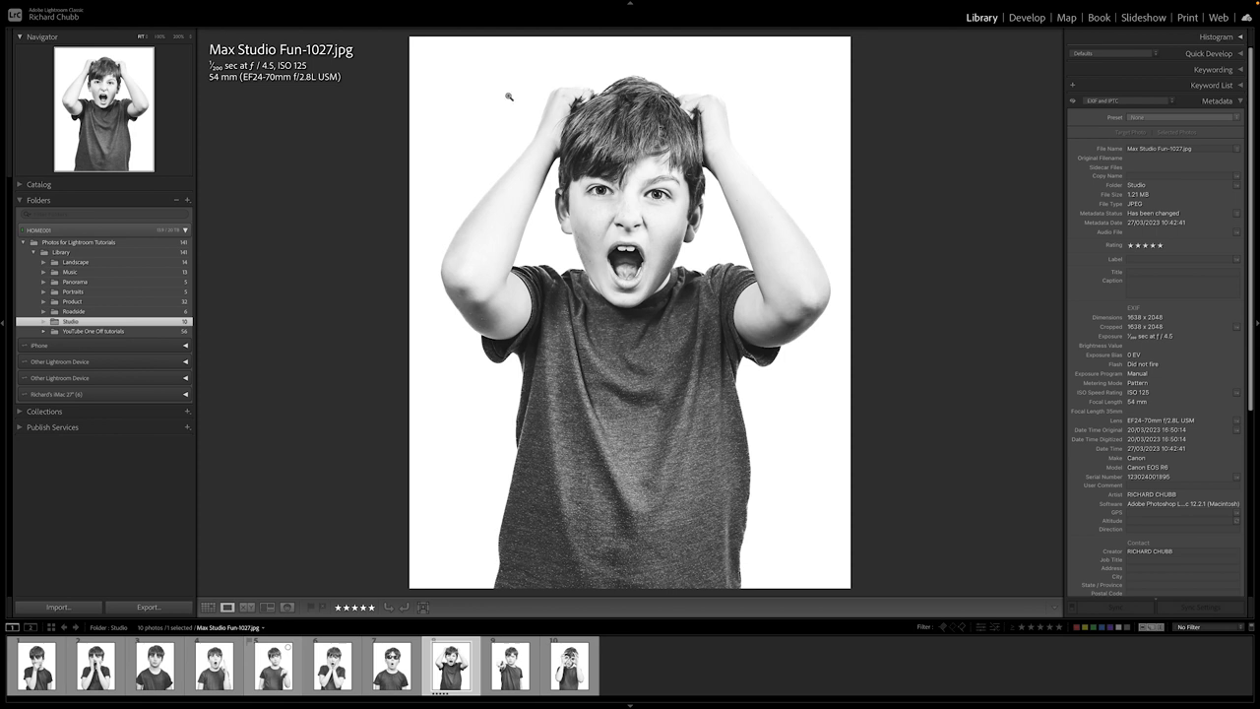
mouse_move(349, 232)
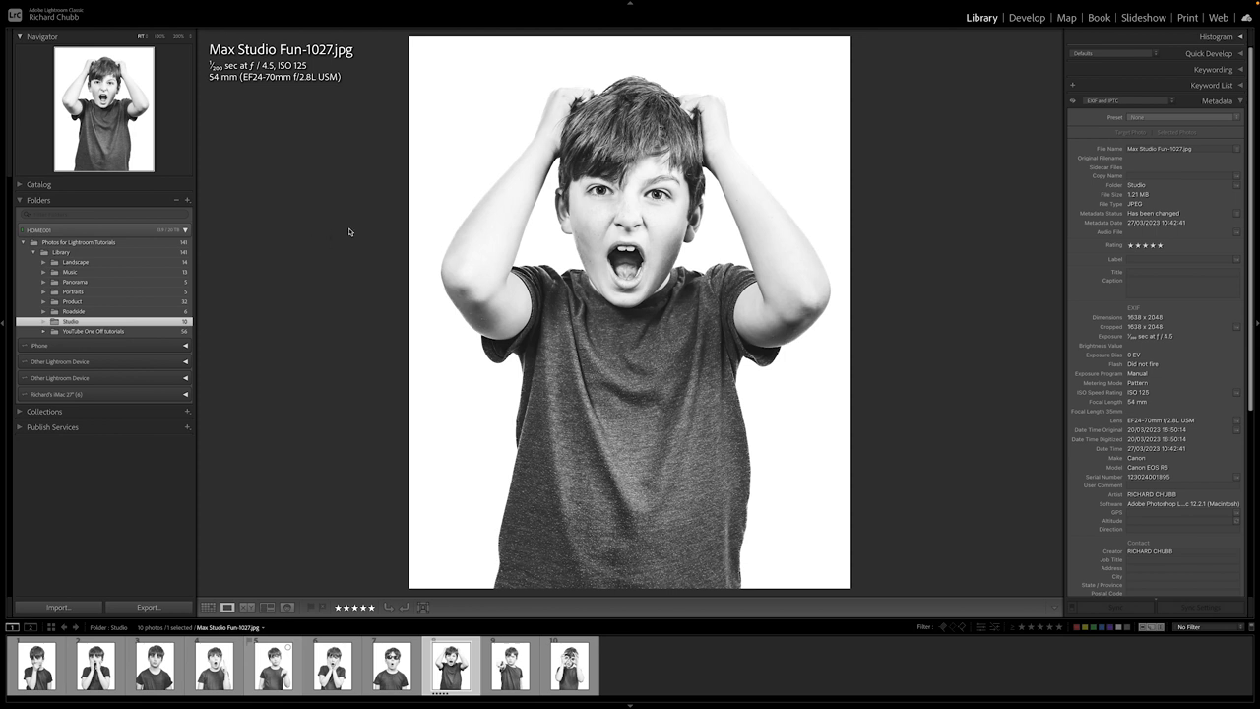
mouse_move(480, 279)
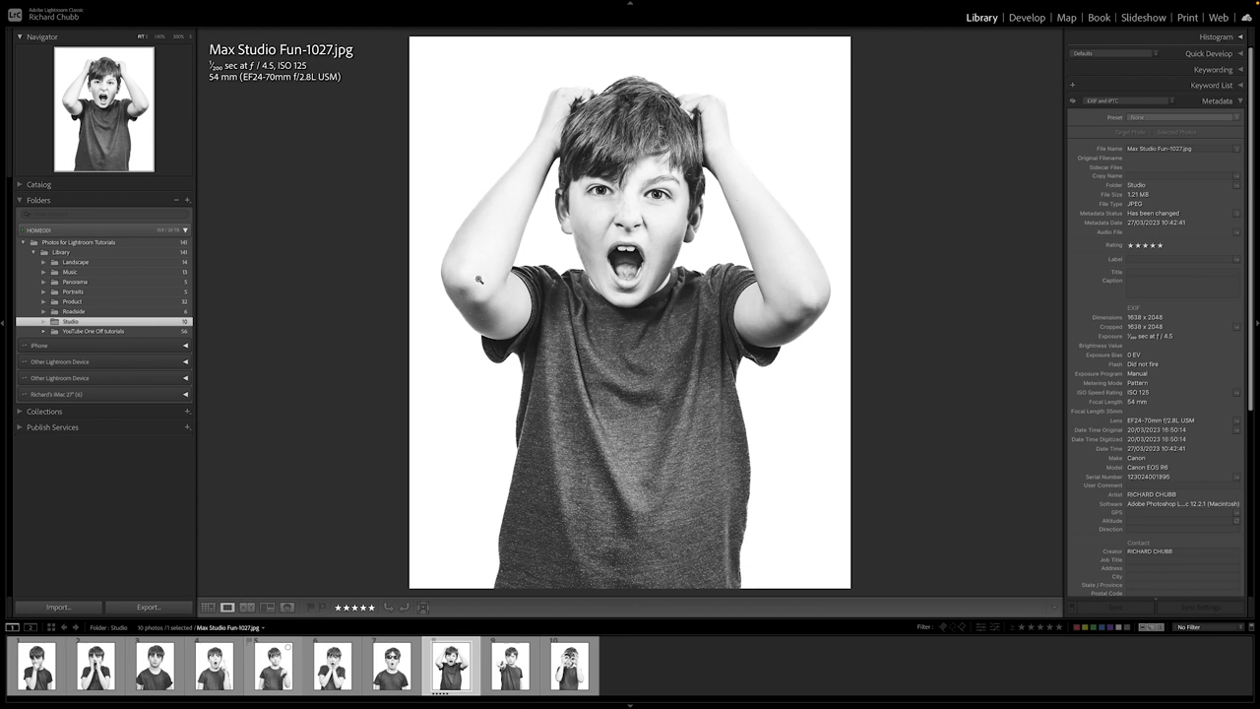
mouse_move(296, 292)
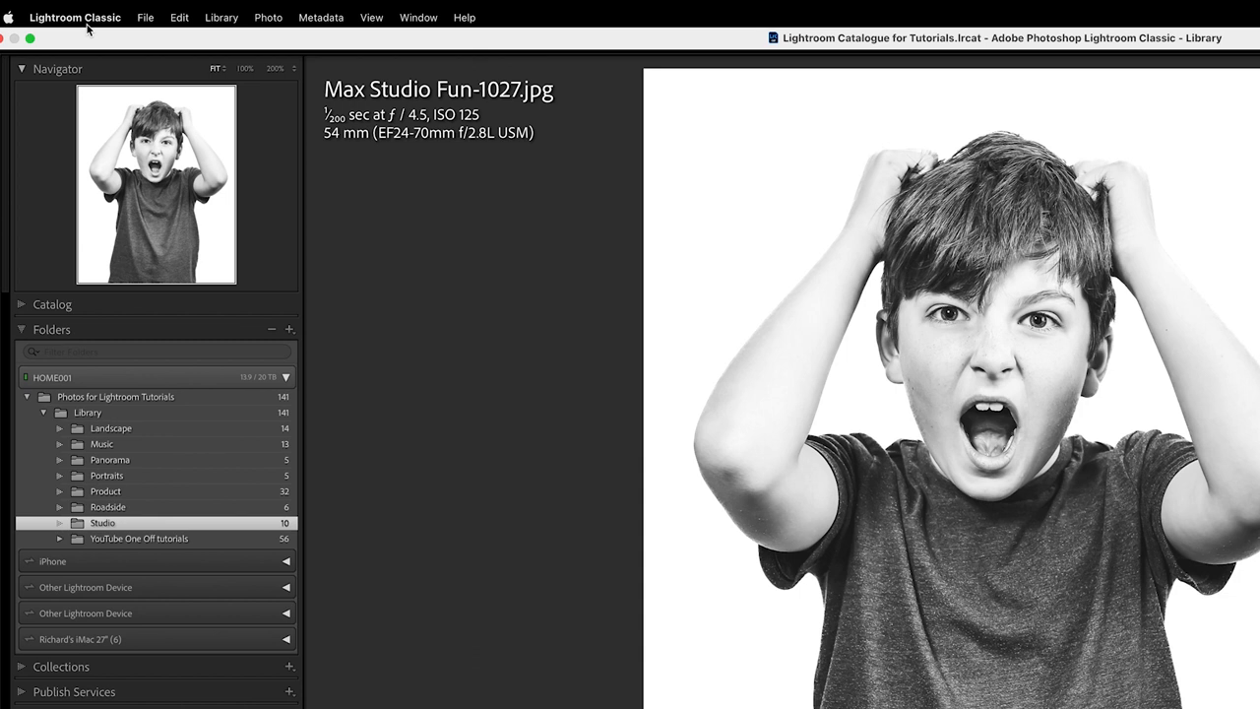
- Open Edit Watermarks, dismiss the logo file picker, and start a © text watermark
left_click(75, 17)
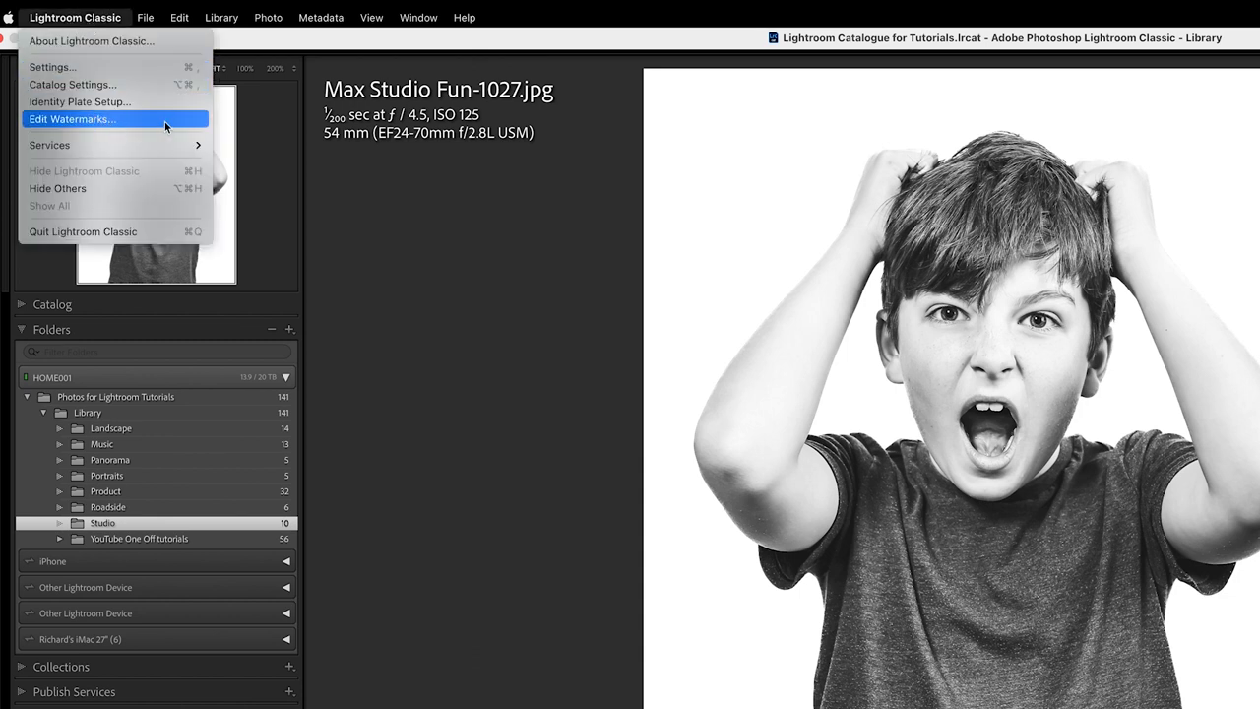
left_click(72, 118)
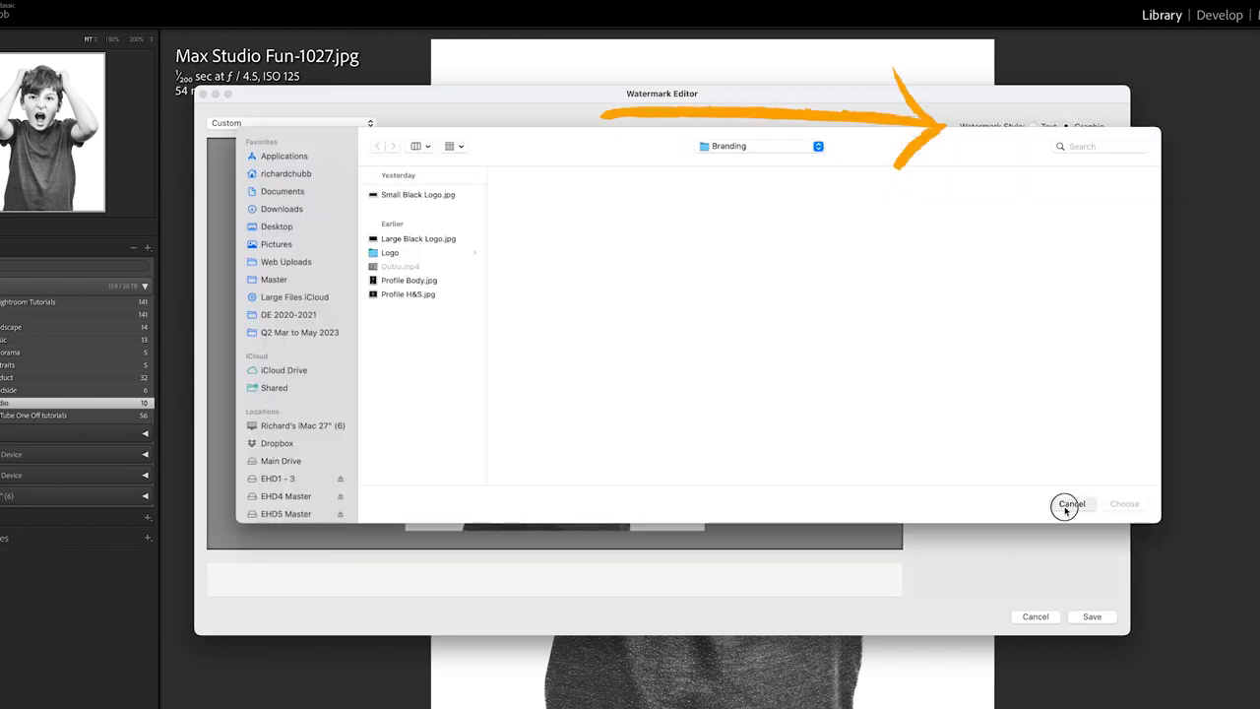
left_click(1071, 504)
type("©")
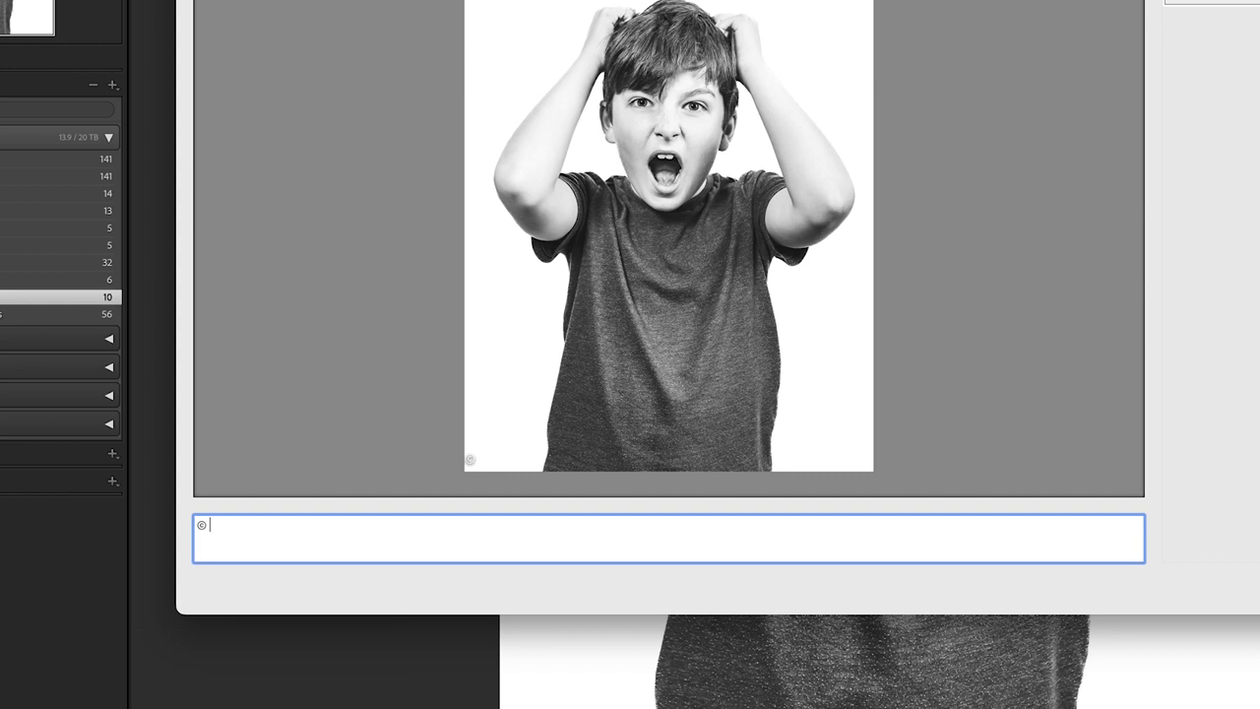
- Complete the watermark text as '© Richard Chubb'
key("ctrl+alt+c")
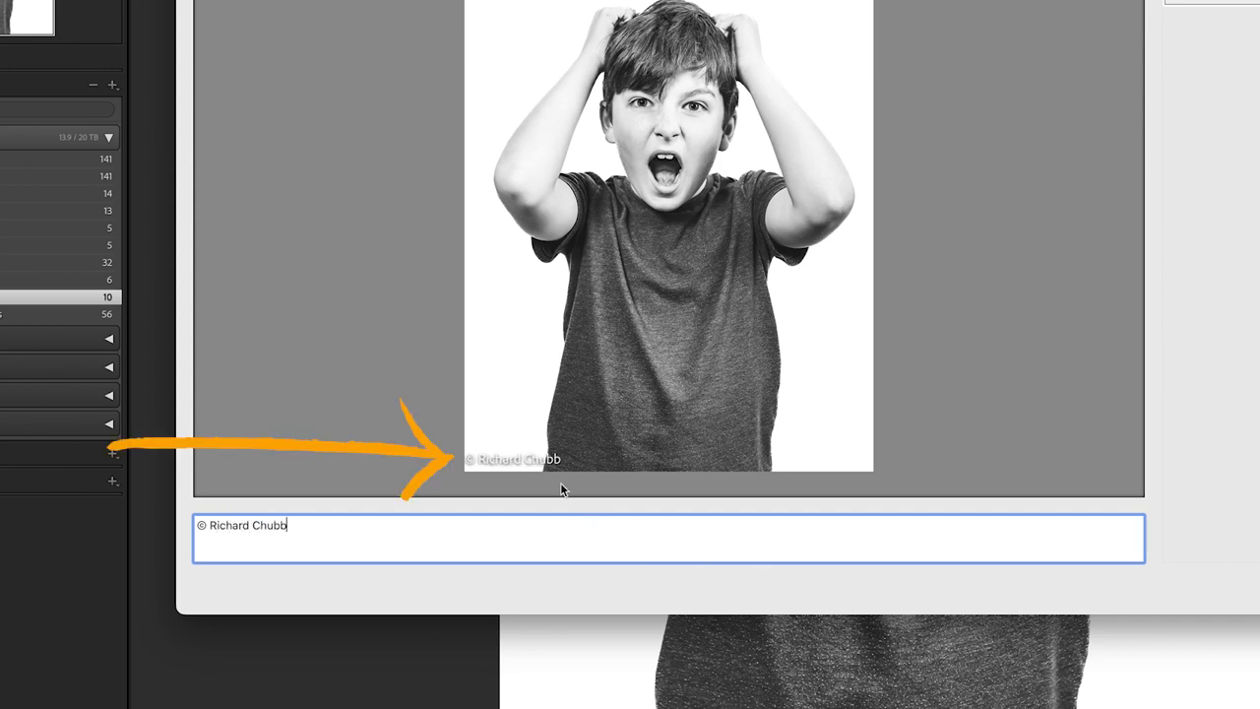
left_click(513, 460)
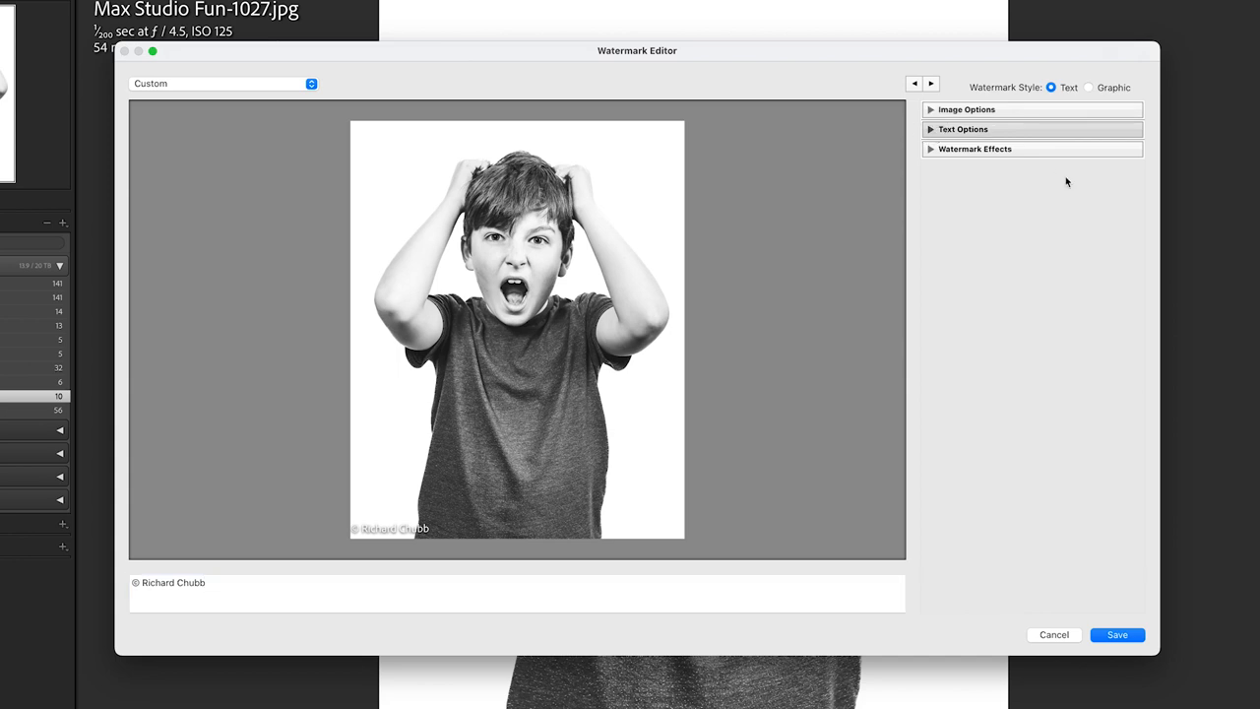
- Show Text Options and keep the watermark text left-aligned
left_click(964, 129)
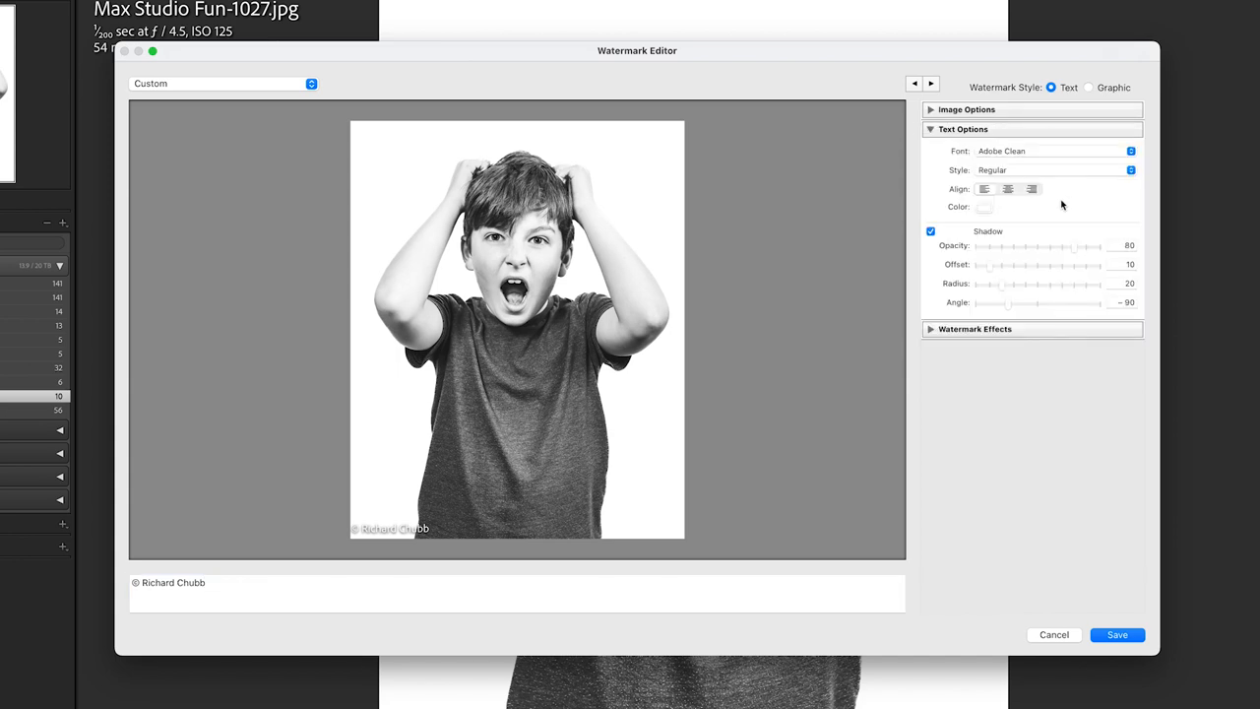
mouse_move(1024, 157)
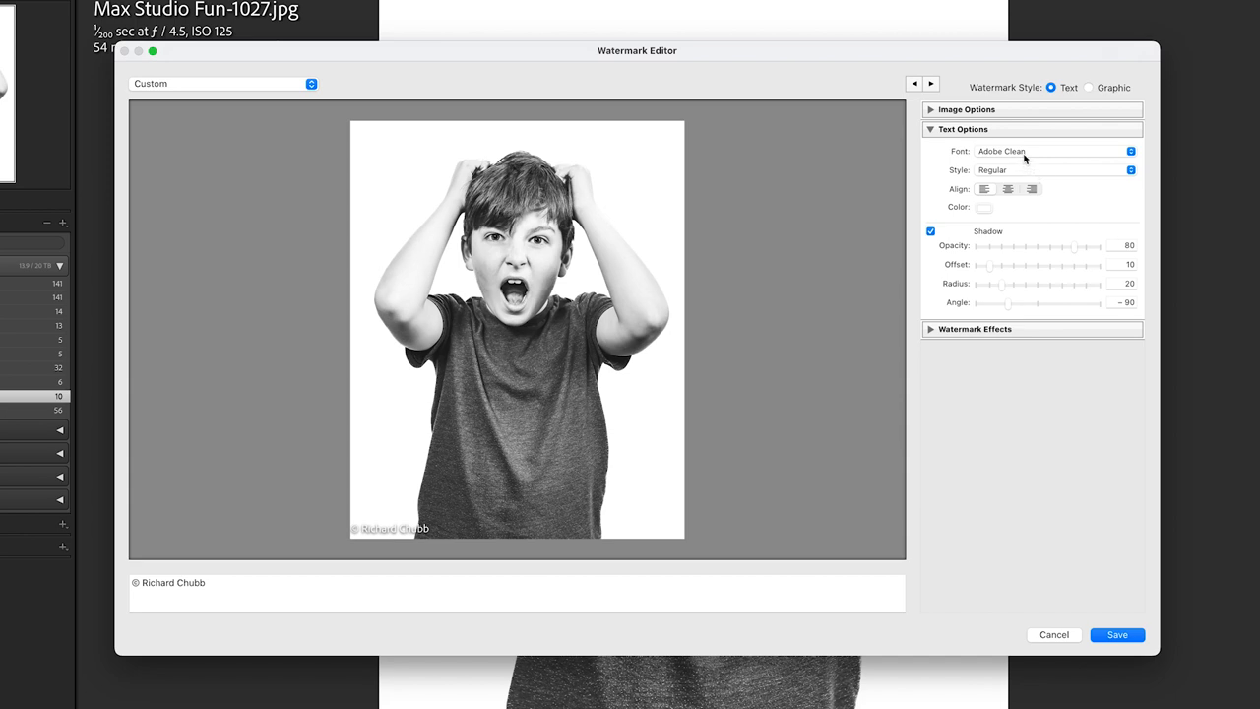
mouse_move(994, 190)
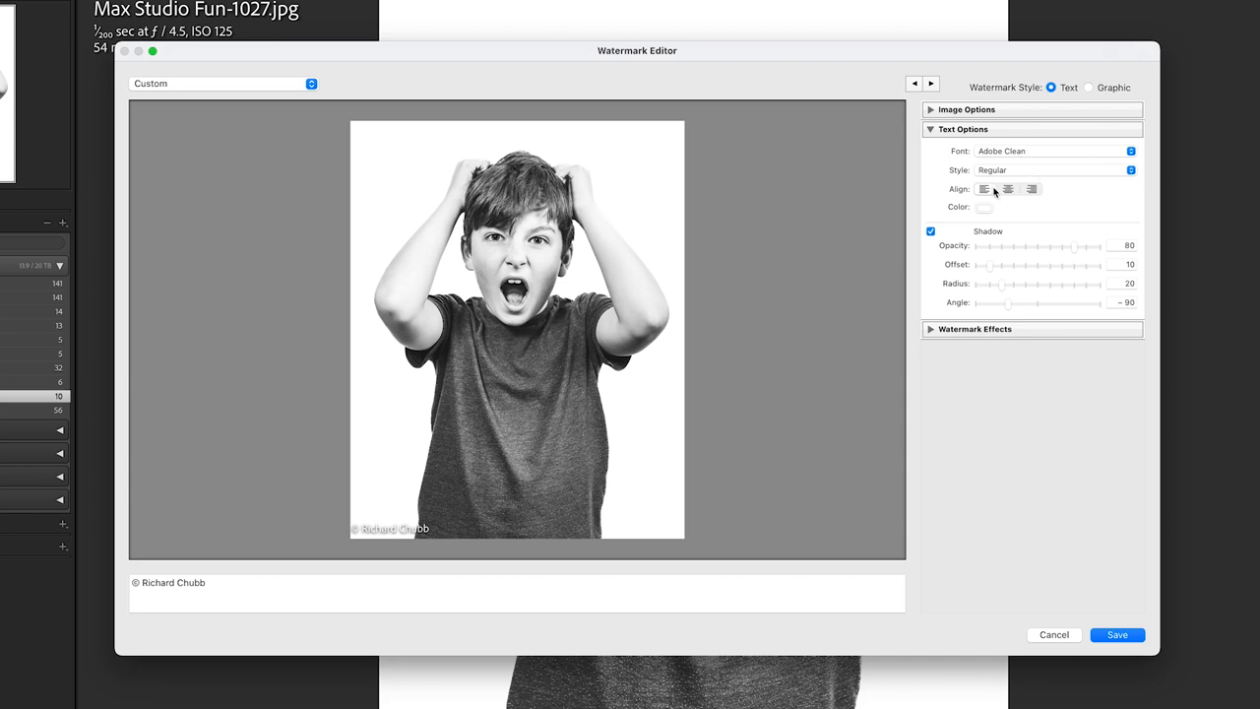
left_click(1007, 188)
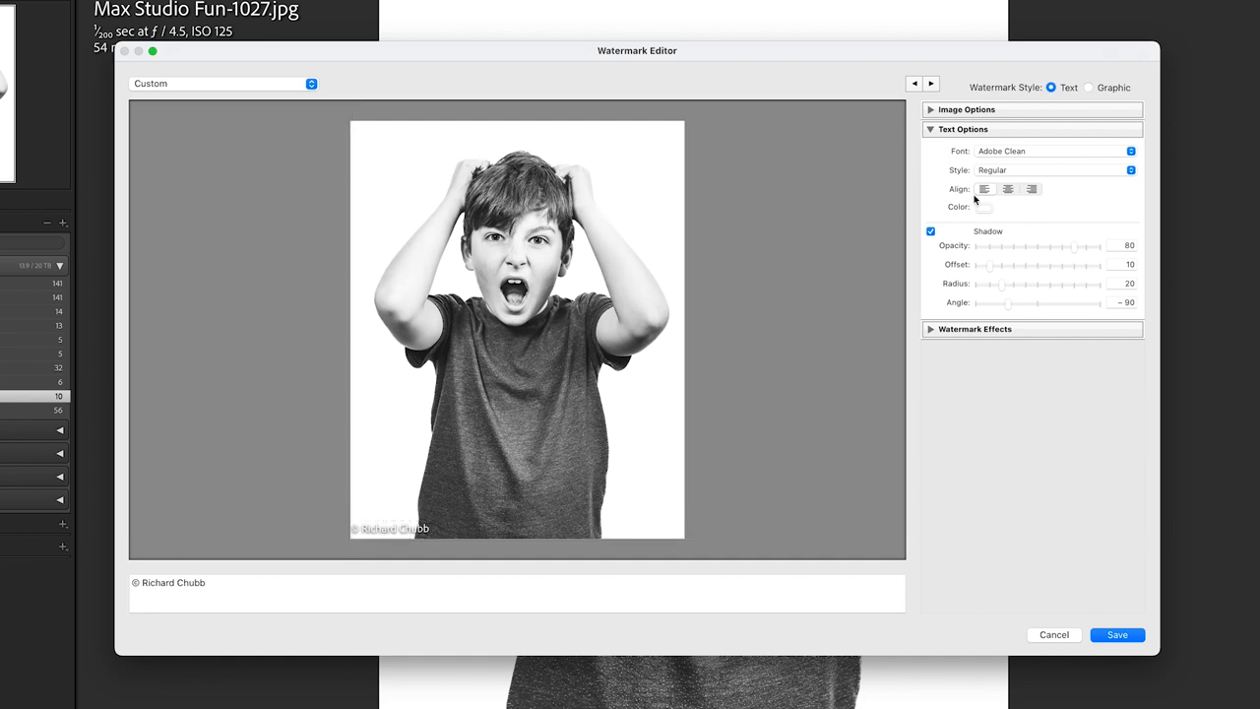
left_click(389, 528)
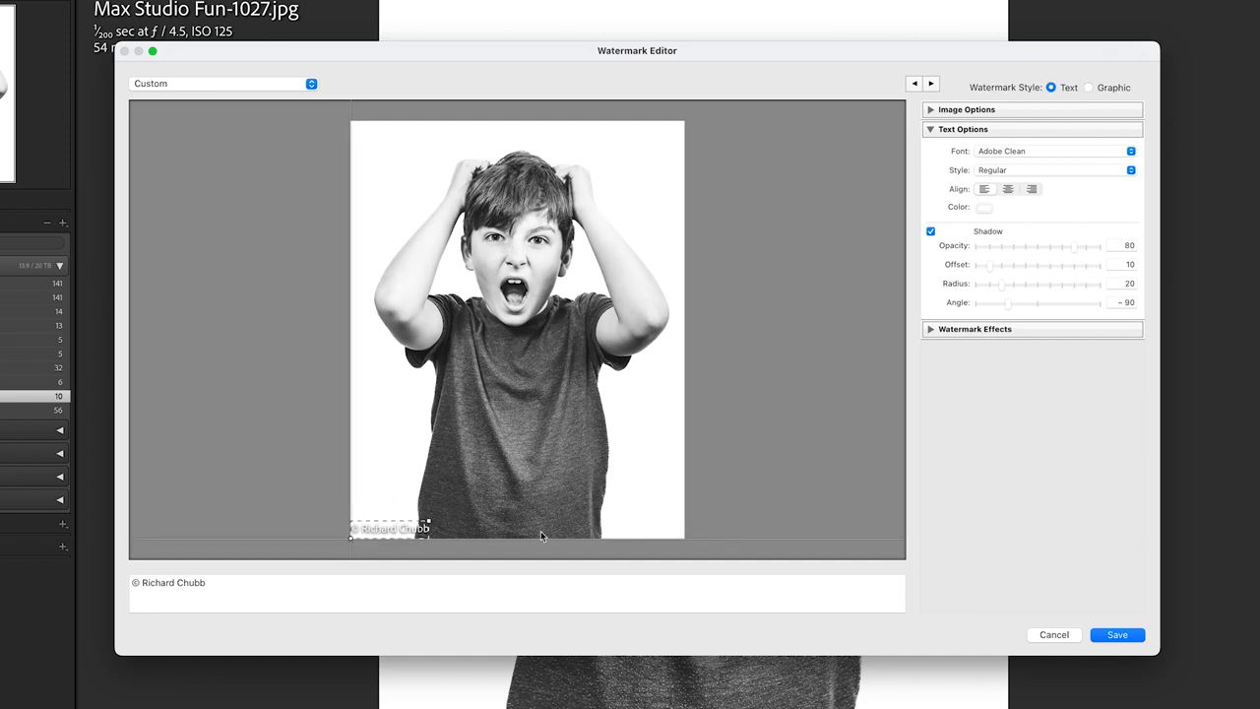
left_click(1008, 188)
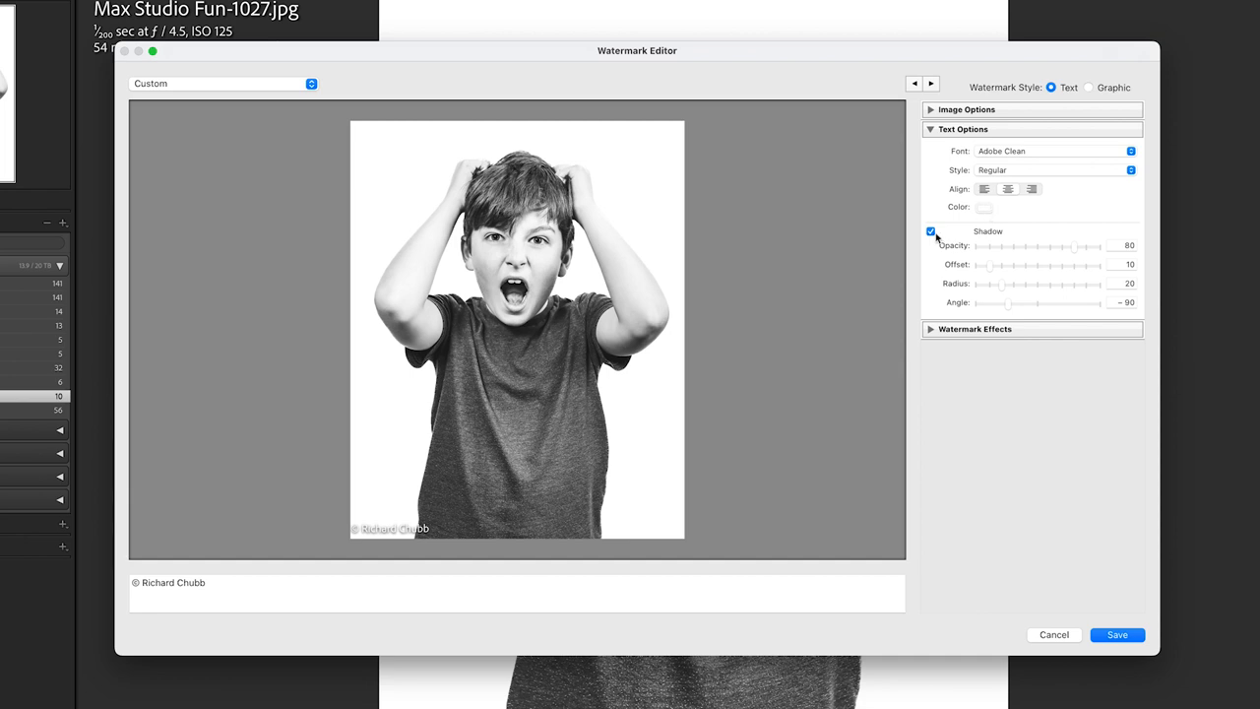
- Keep the drop shadow enabled and raise its opacity to 98
left_click(930, 232)
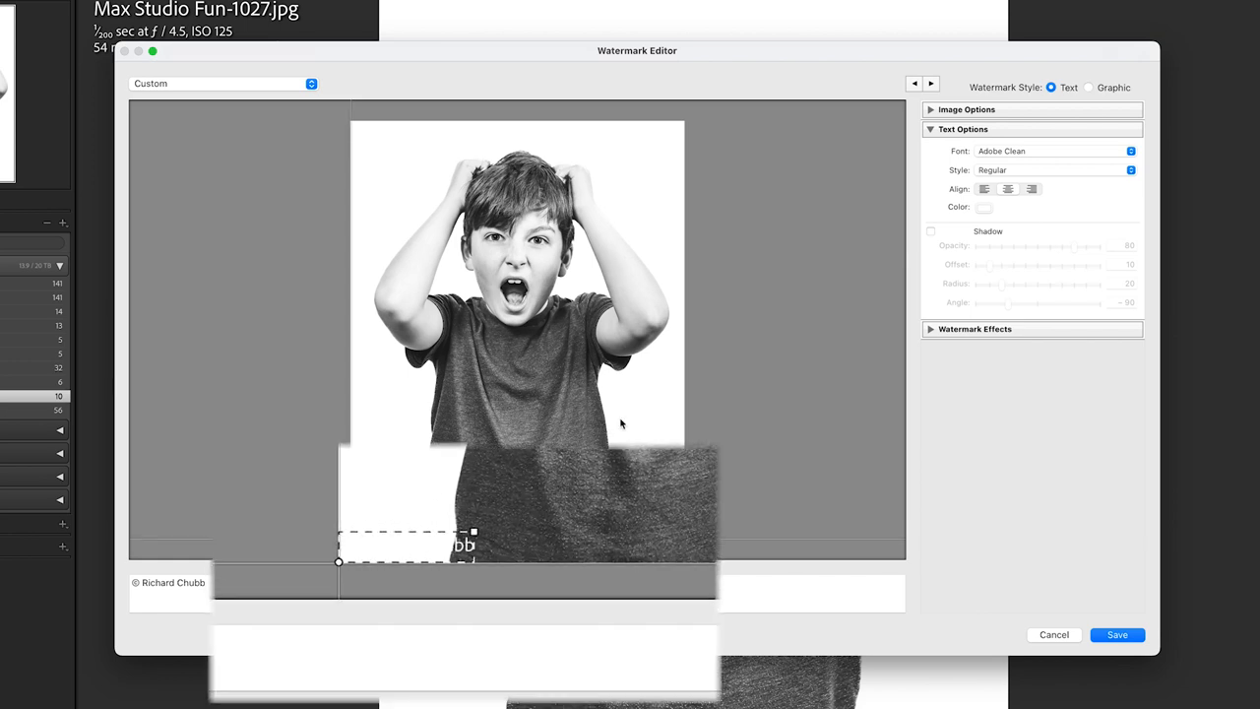
left_click(931, 230)
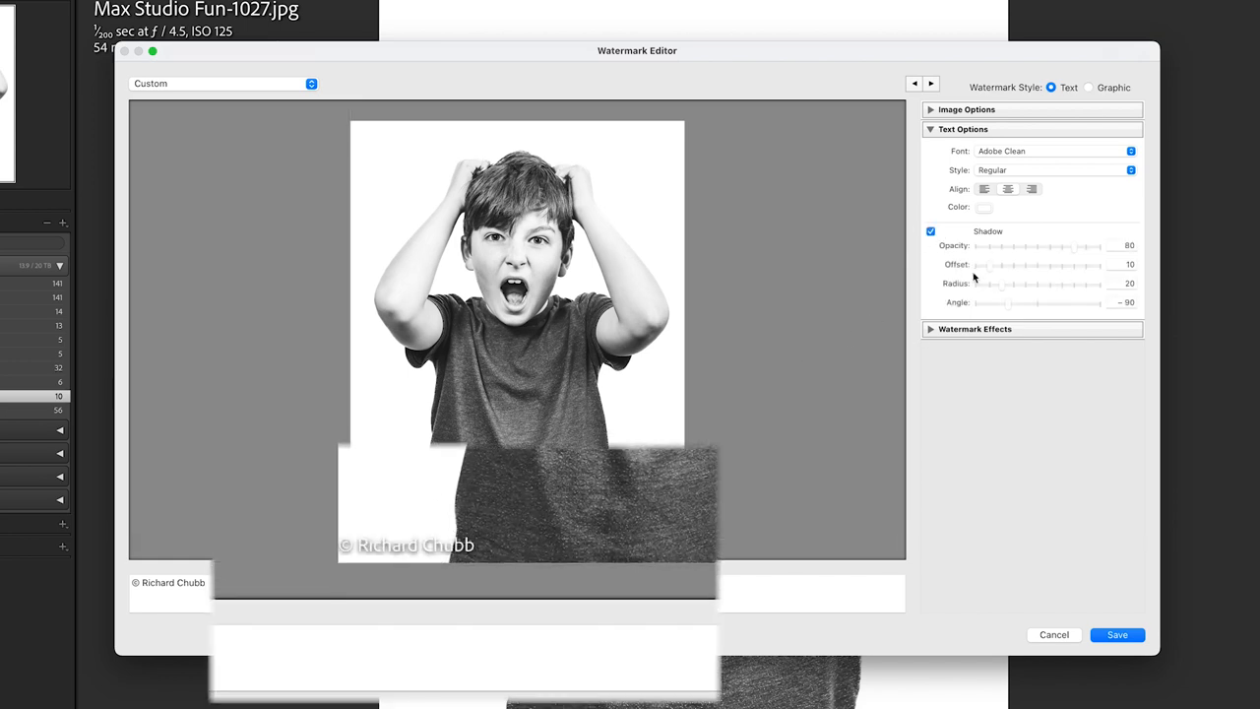
left_click(404, 546)
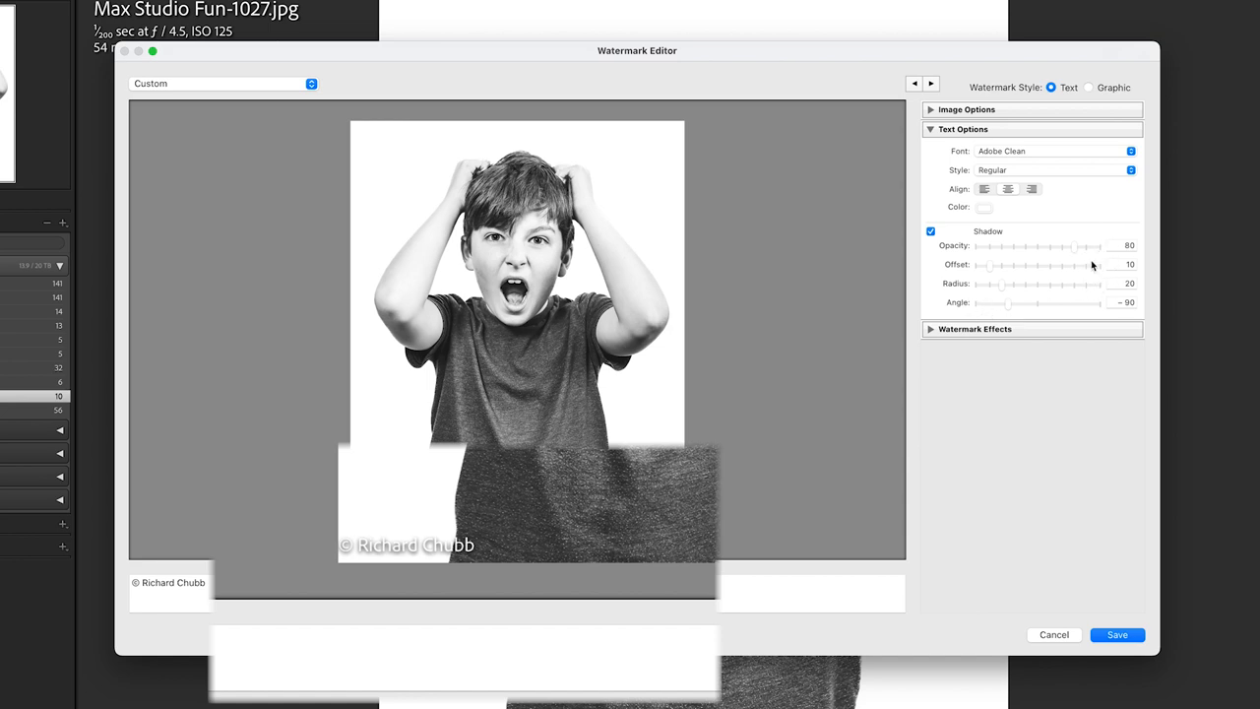
mouse_move(1112, 303)
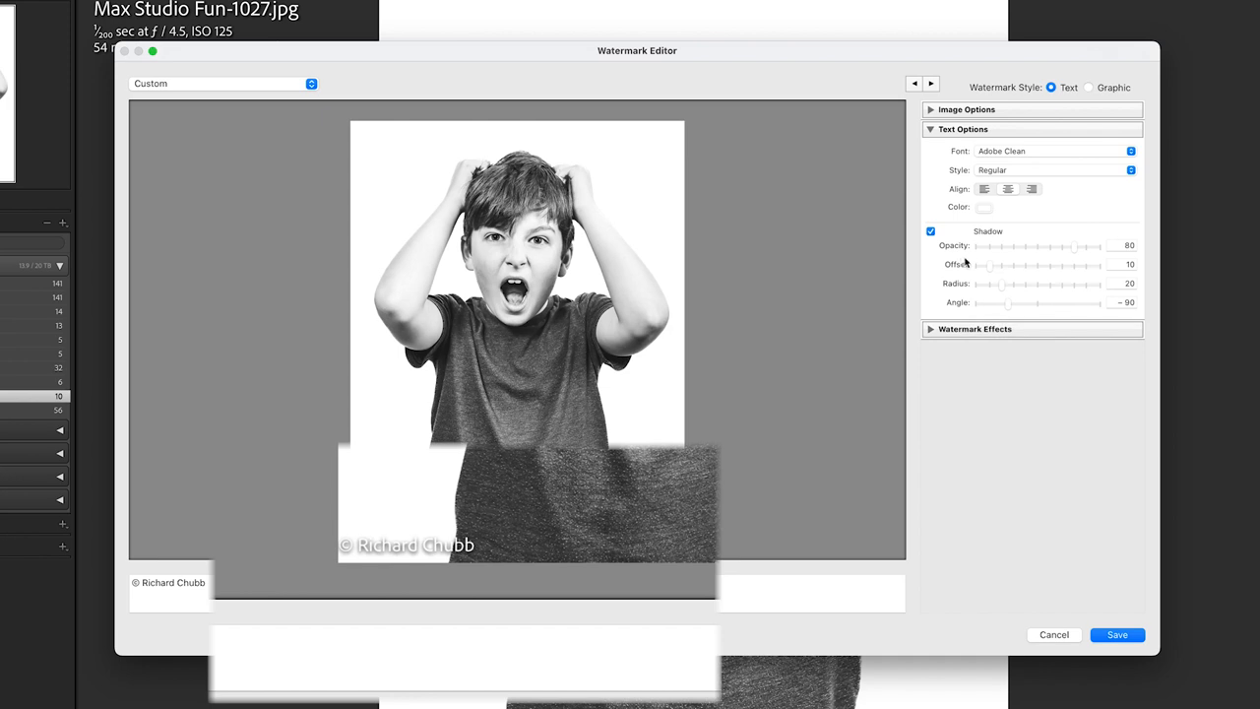
mouse_move(1073, 248)
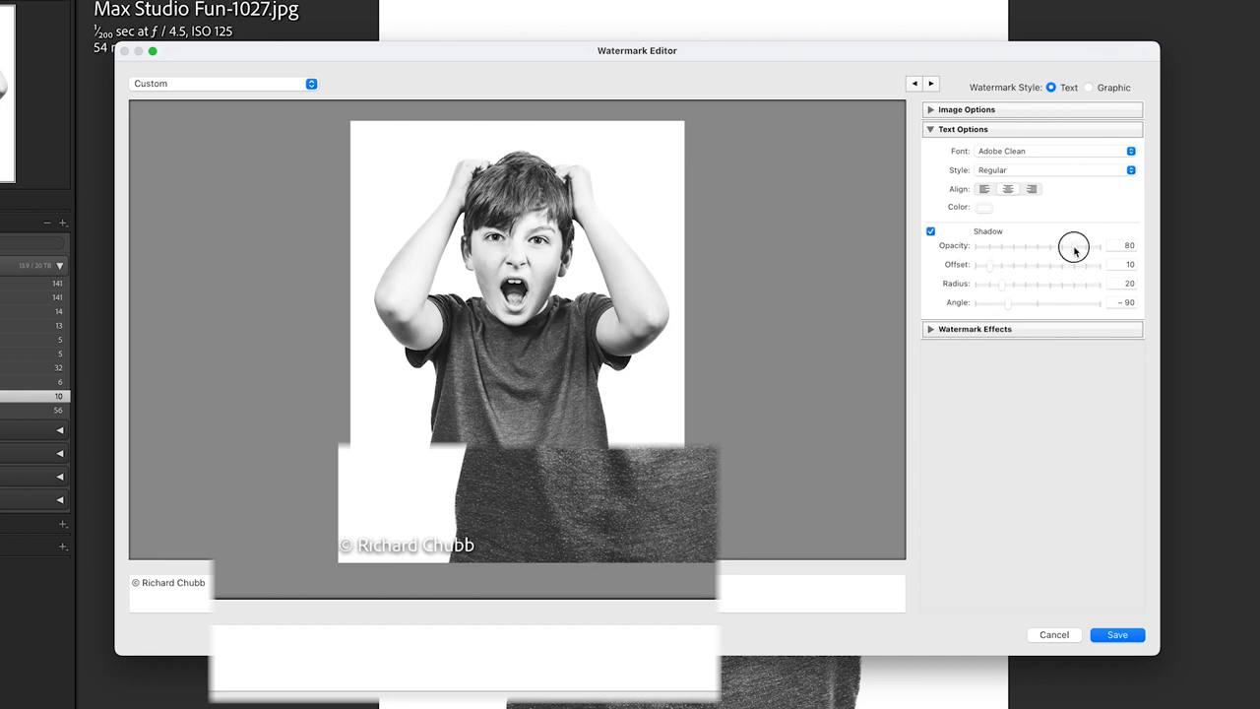
left_click_drag(1073, 245, 1093, 245)
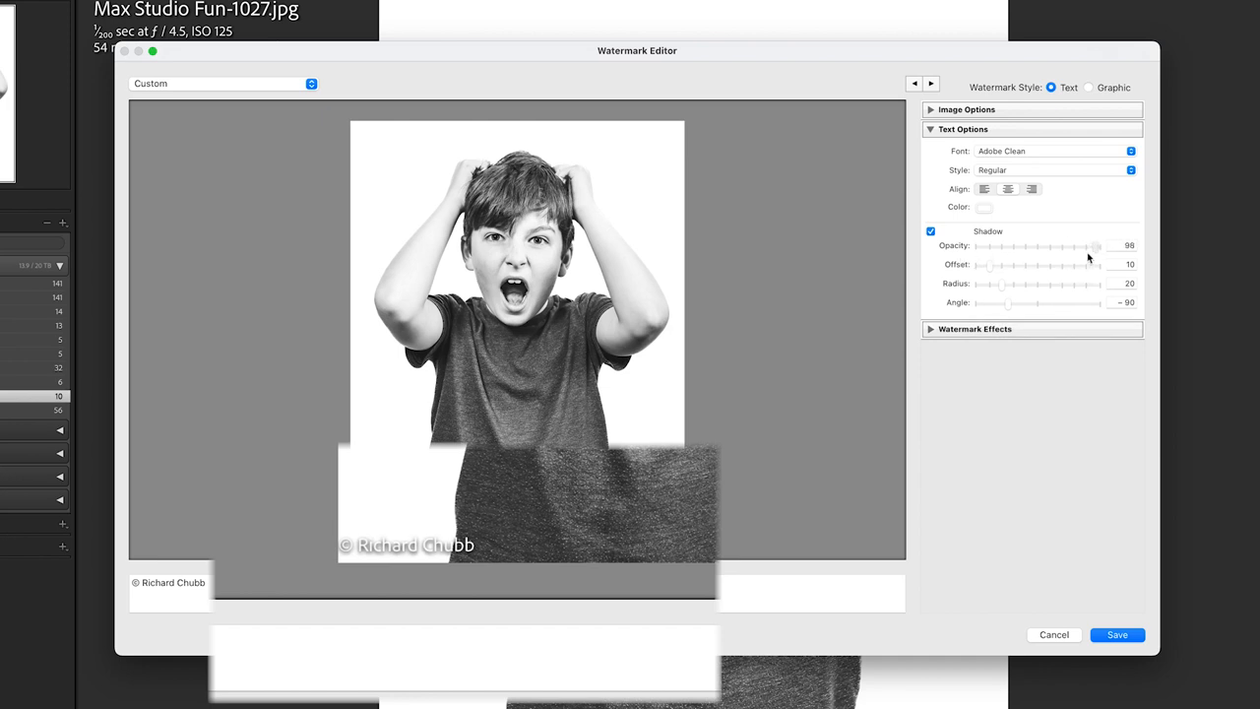
left_click_drag(1078, 246, 1093, 246)
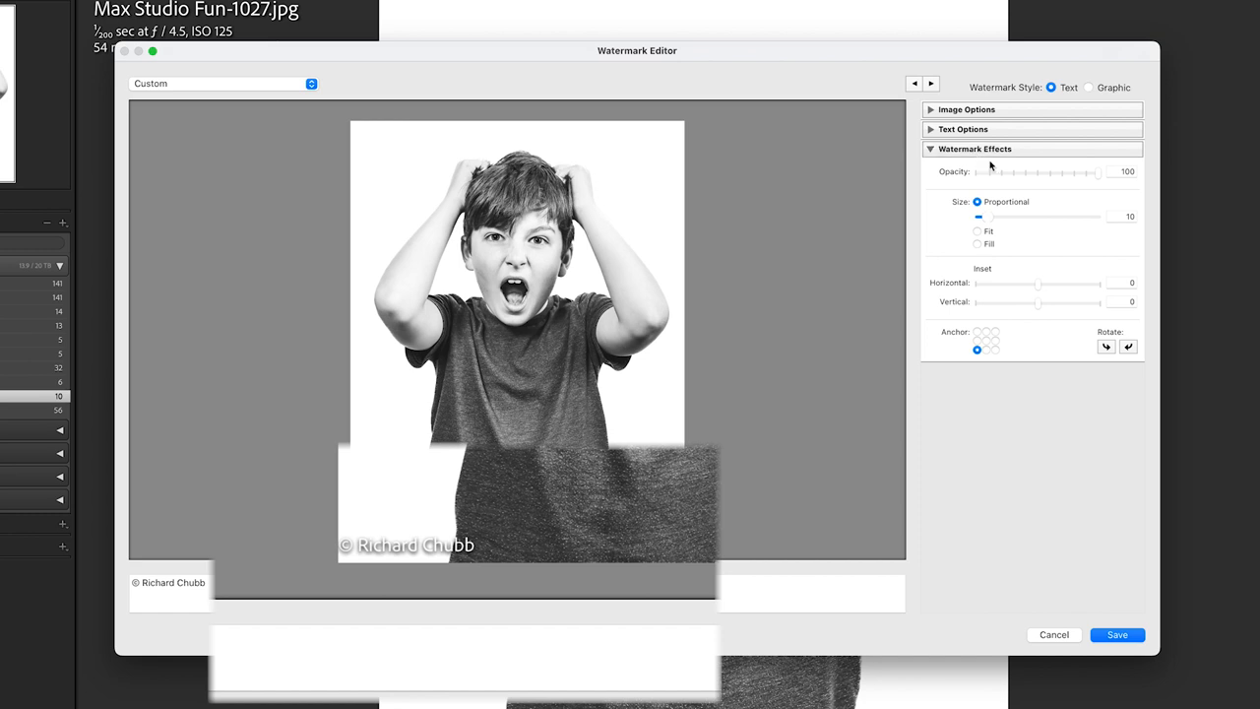
mouse_move(1010, 175)
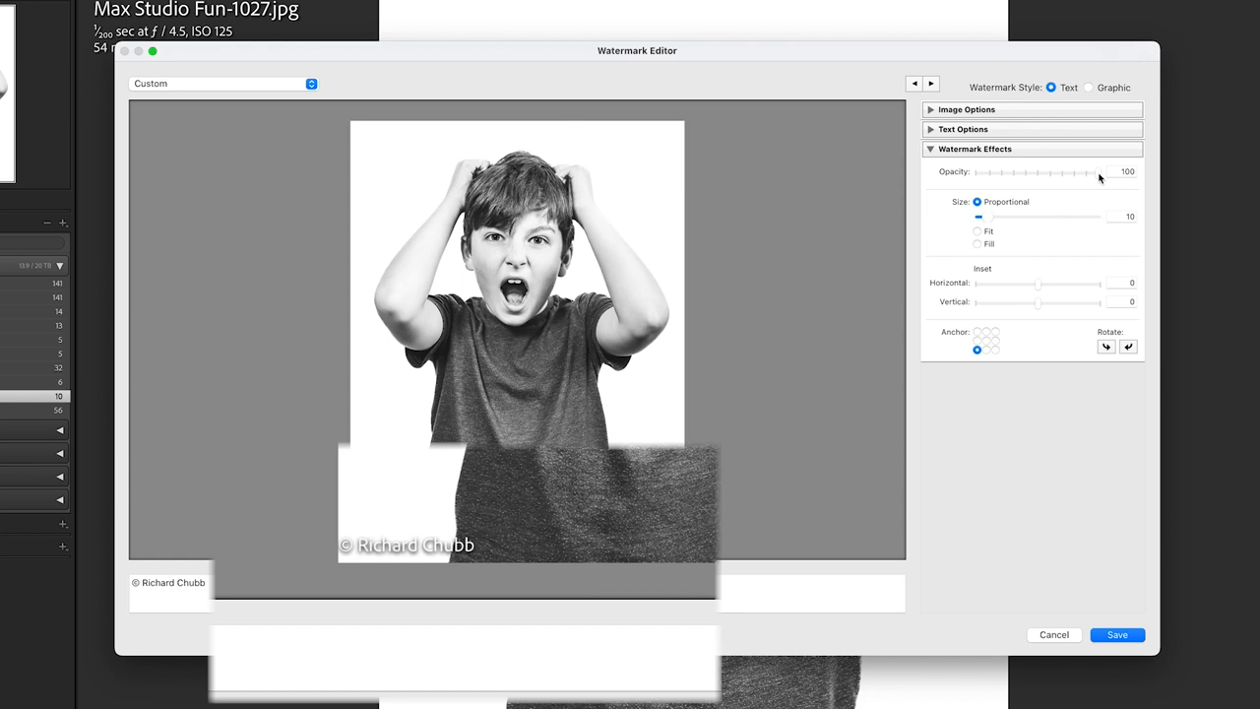
mouse_move(1066, 224)
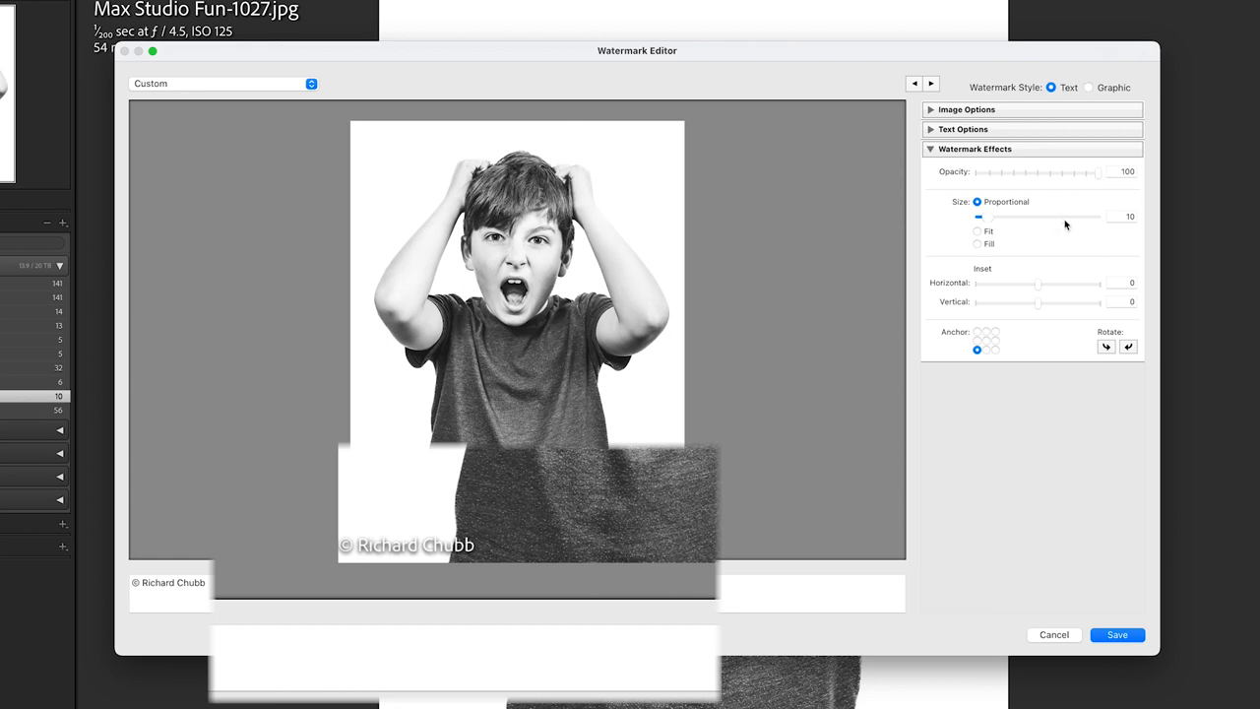
mouse_move(1081, 229)
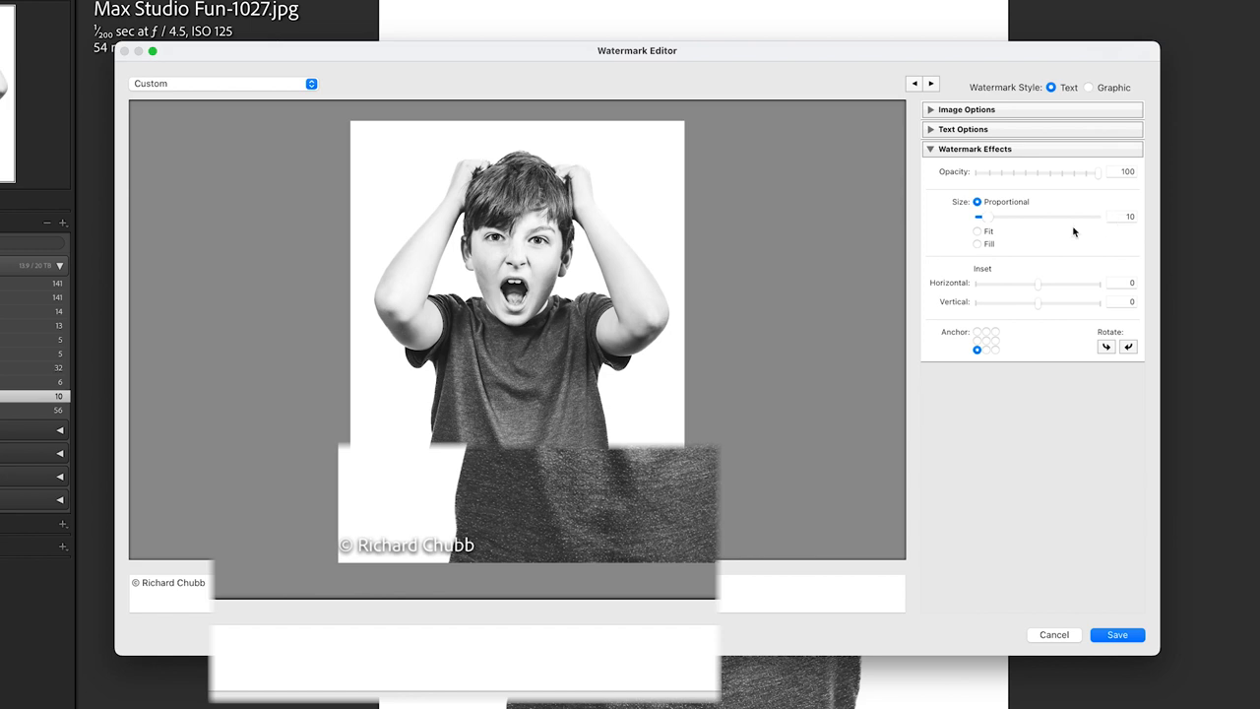
mouse_move(994, 267)
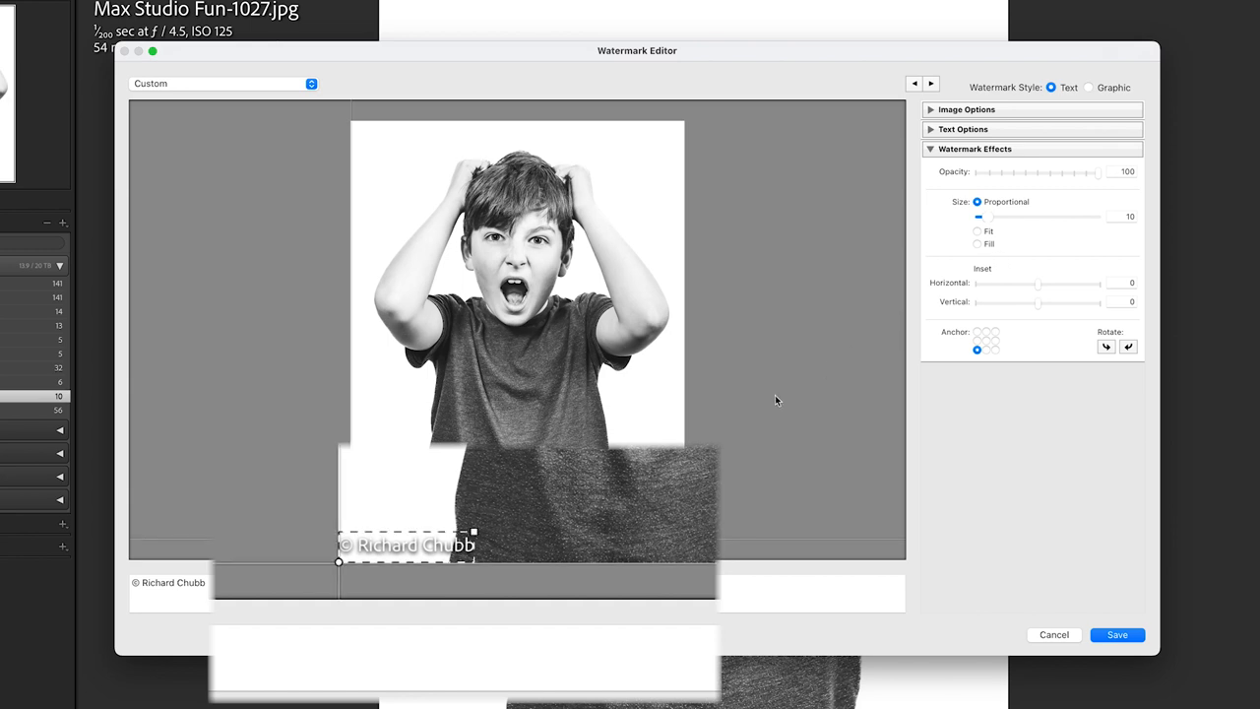
mouse_move(849, 364)
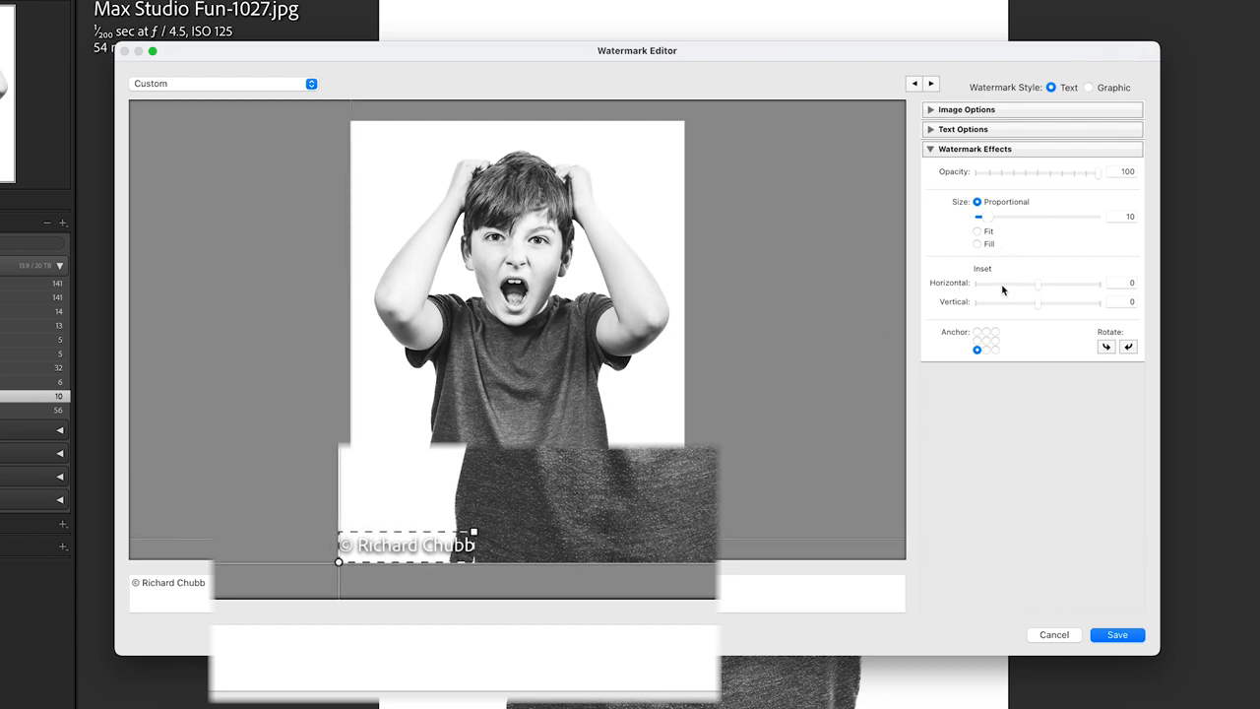
mouse_move(1014, 289)
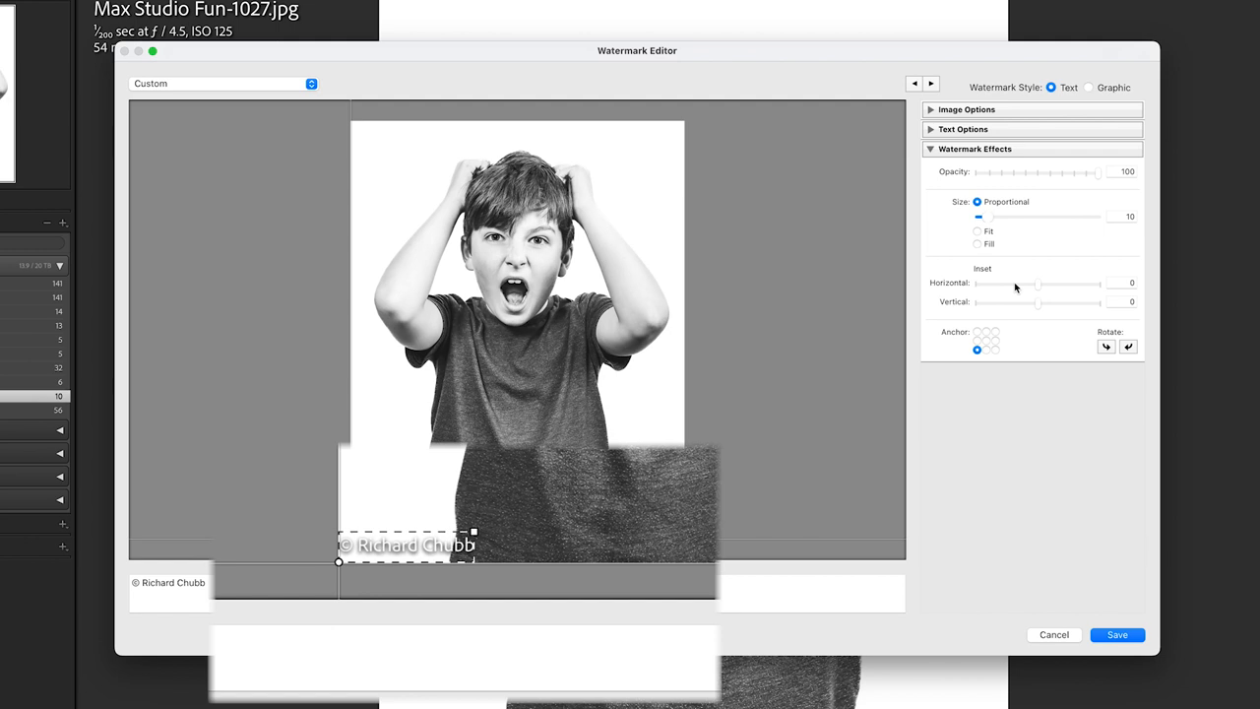
mouse_move(1009, 306)
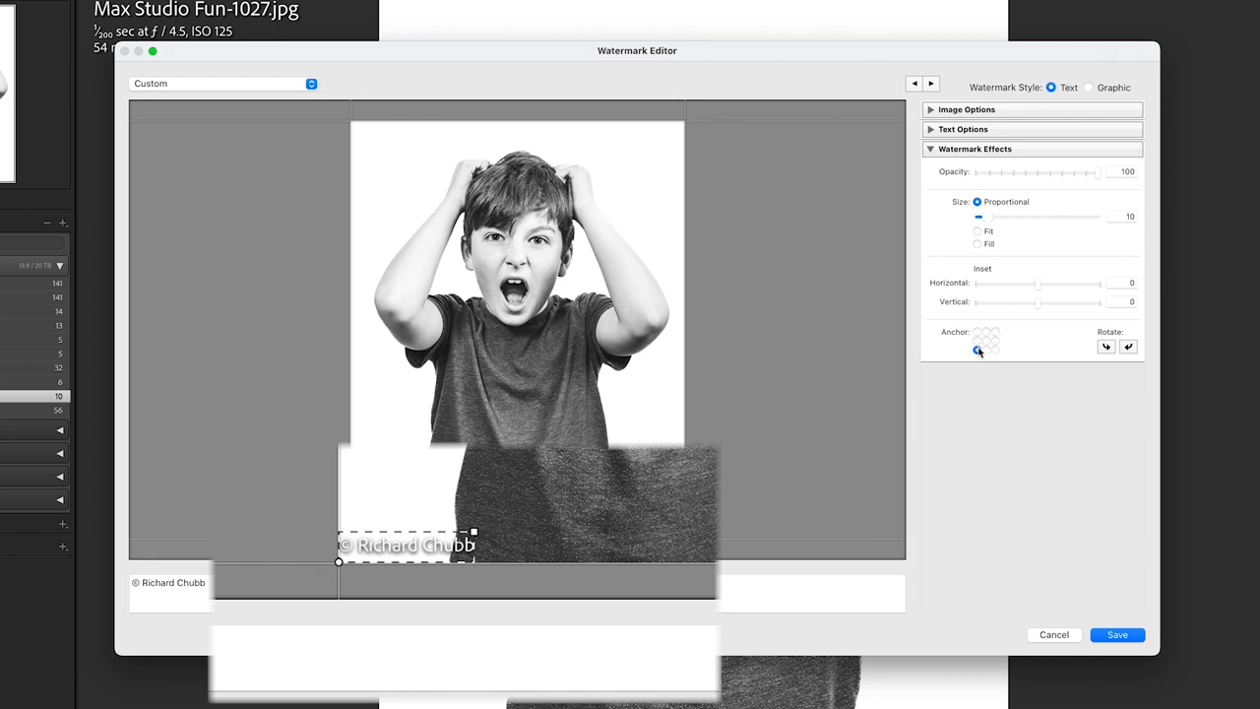
- Set the watermark inset to horizontal 2, vertical 1, keeping the text horizontal
left_click(994, 352)
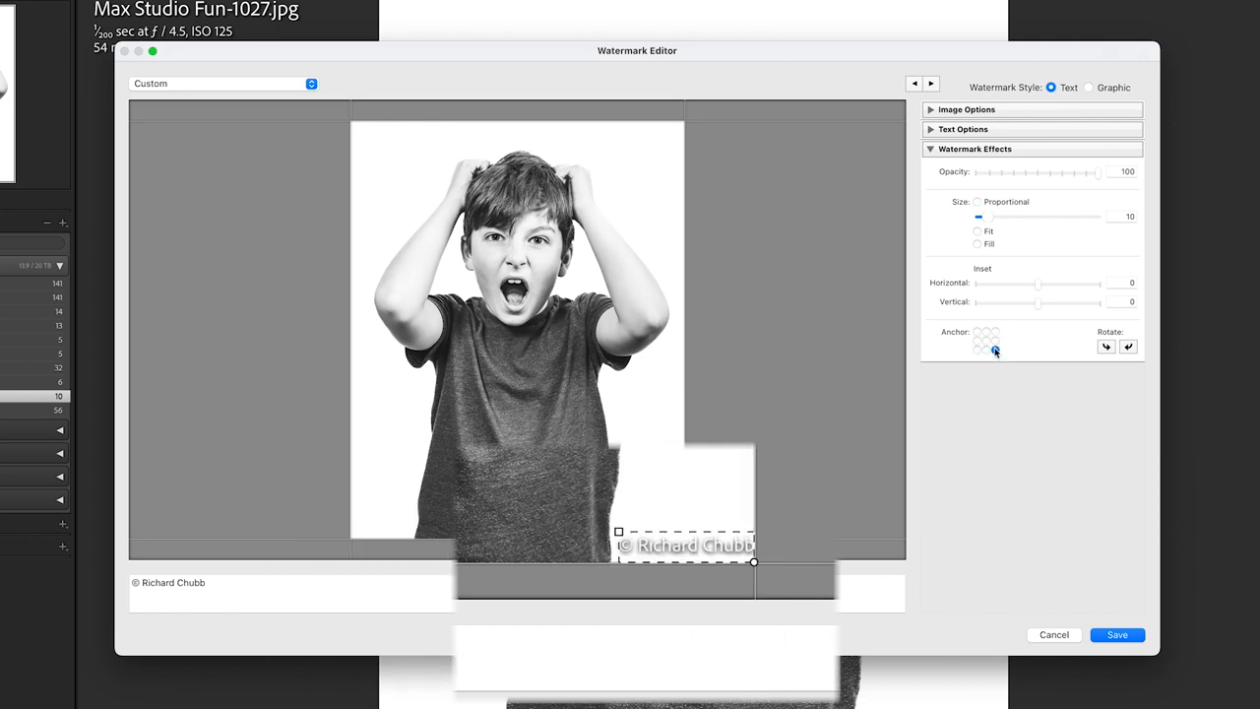
left_click(985, 346)
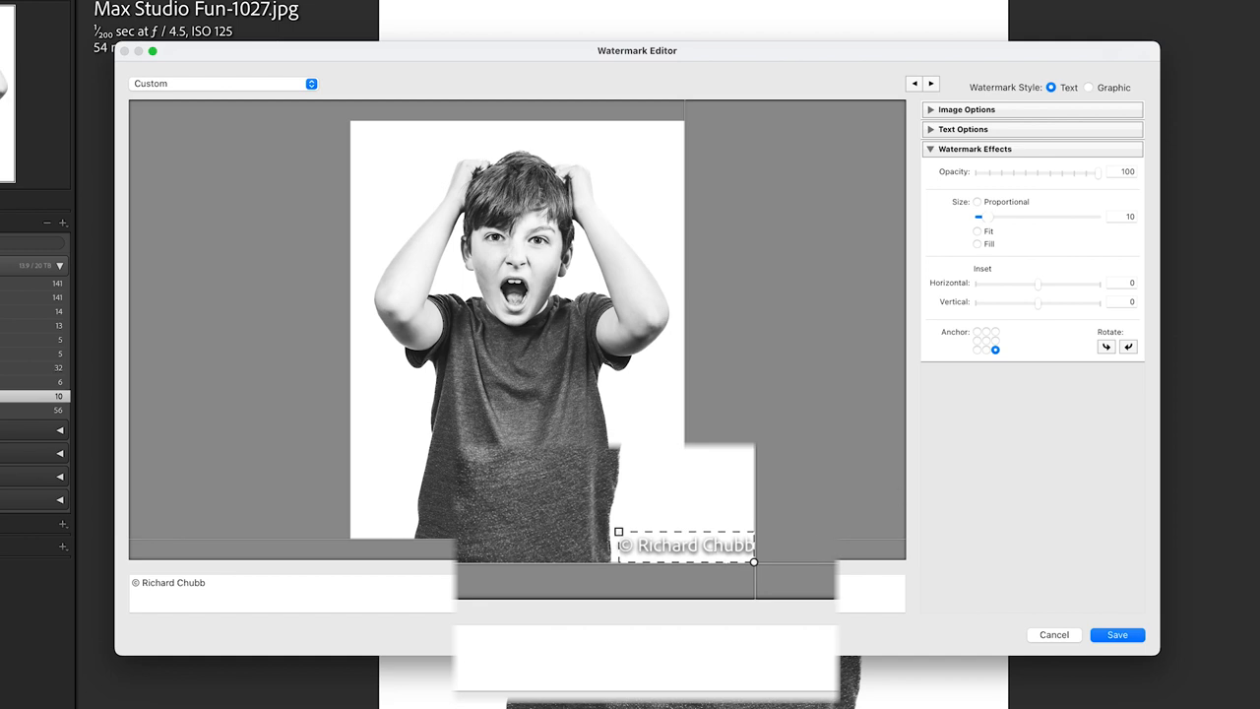
left_click(1121, 282)
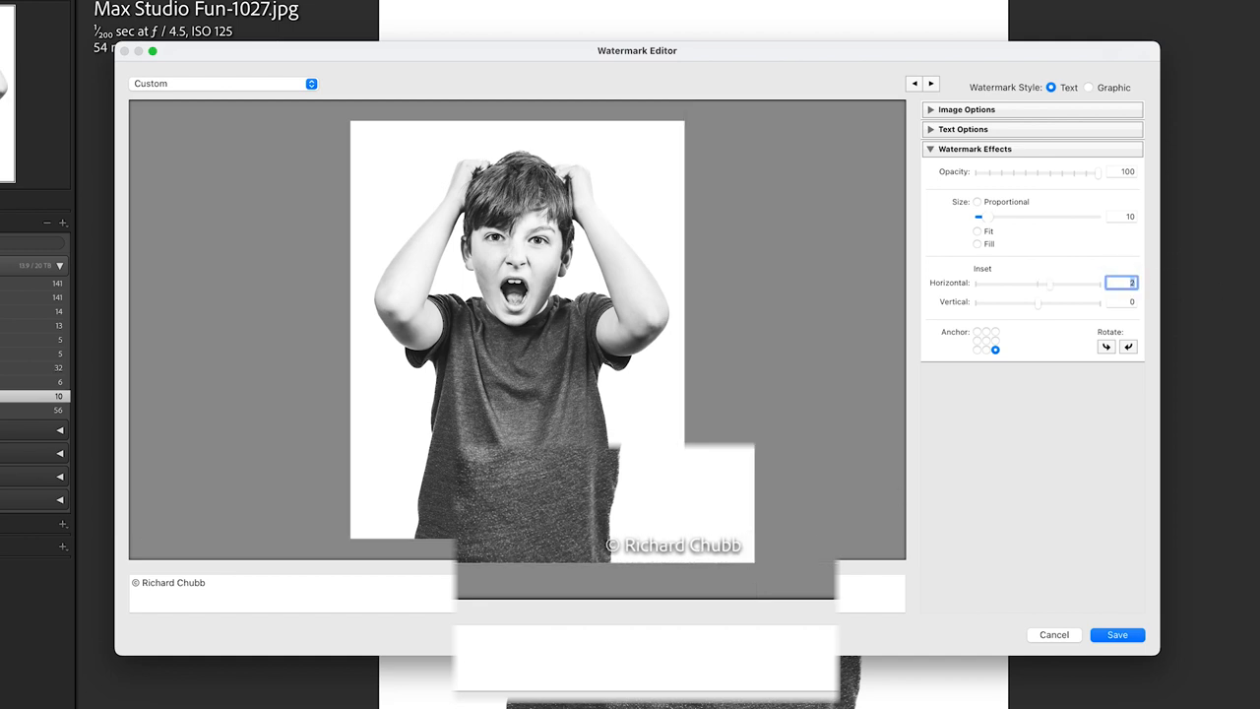
left_click(1121, 302)
type("1")
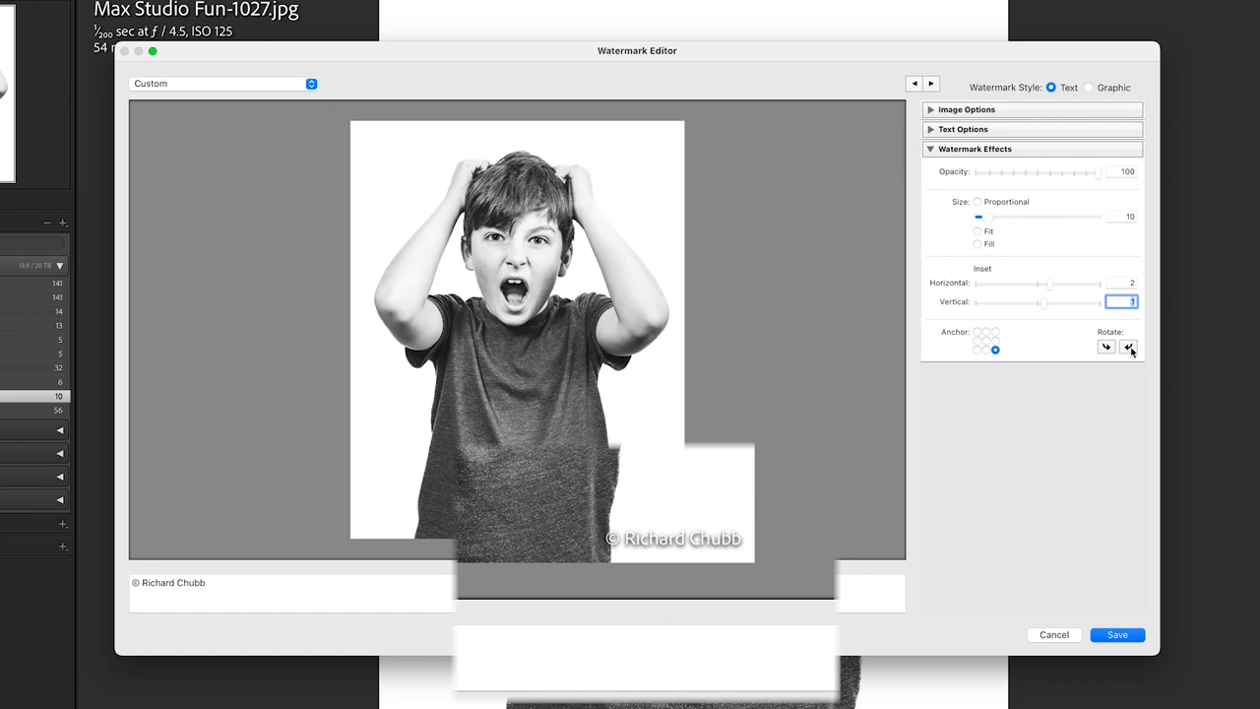
left_click(1129, 346)
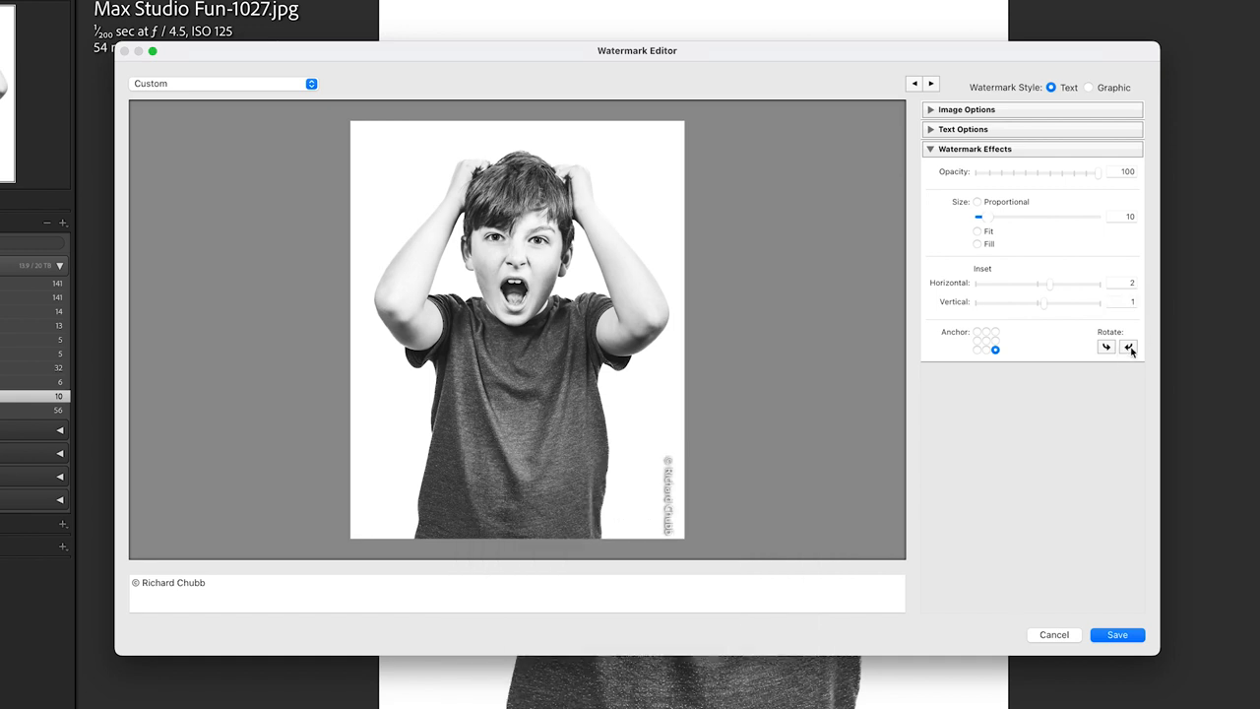
left_click(1129, 346)
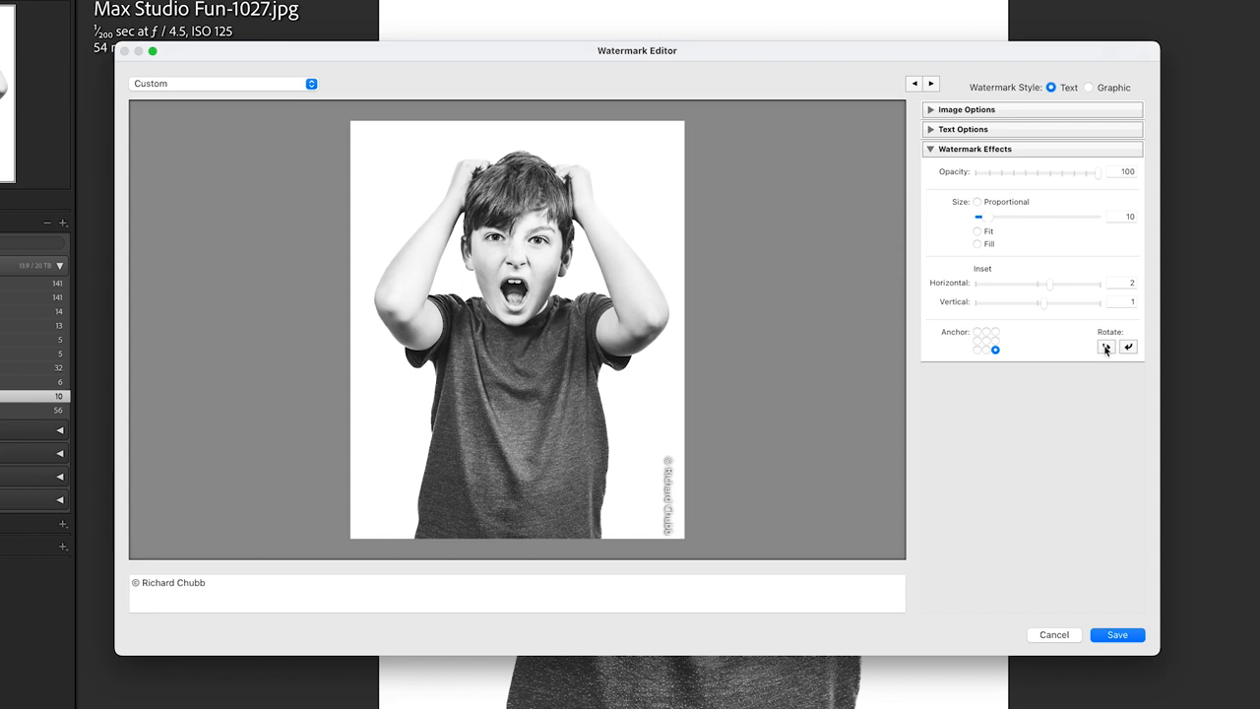
left_click(1105, 346)
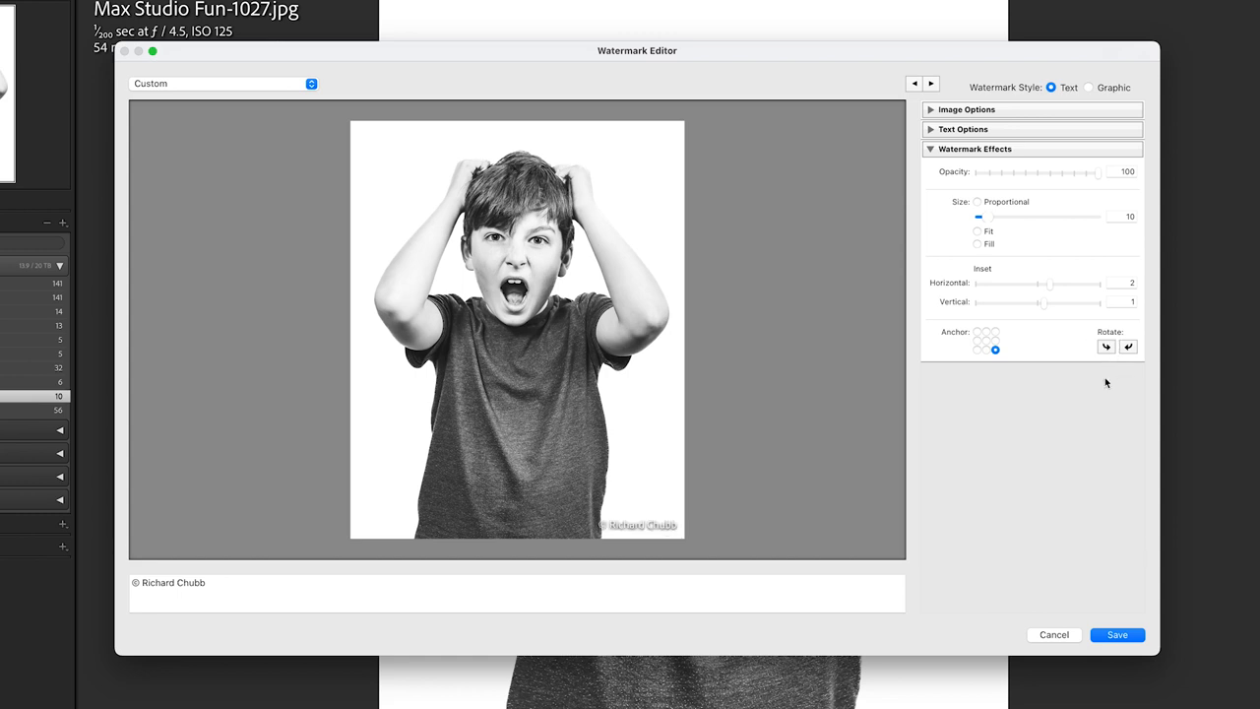
mouse_move(1069, 368)
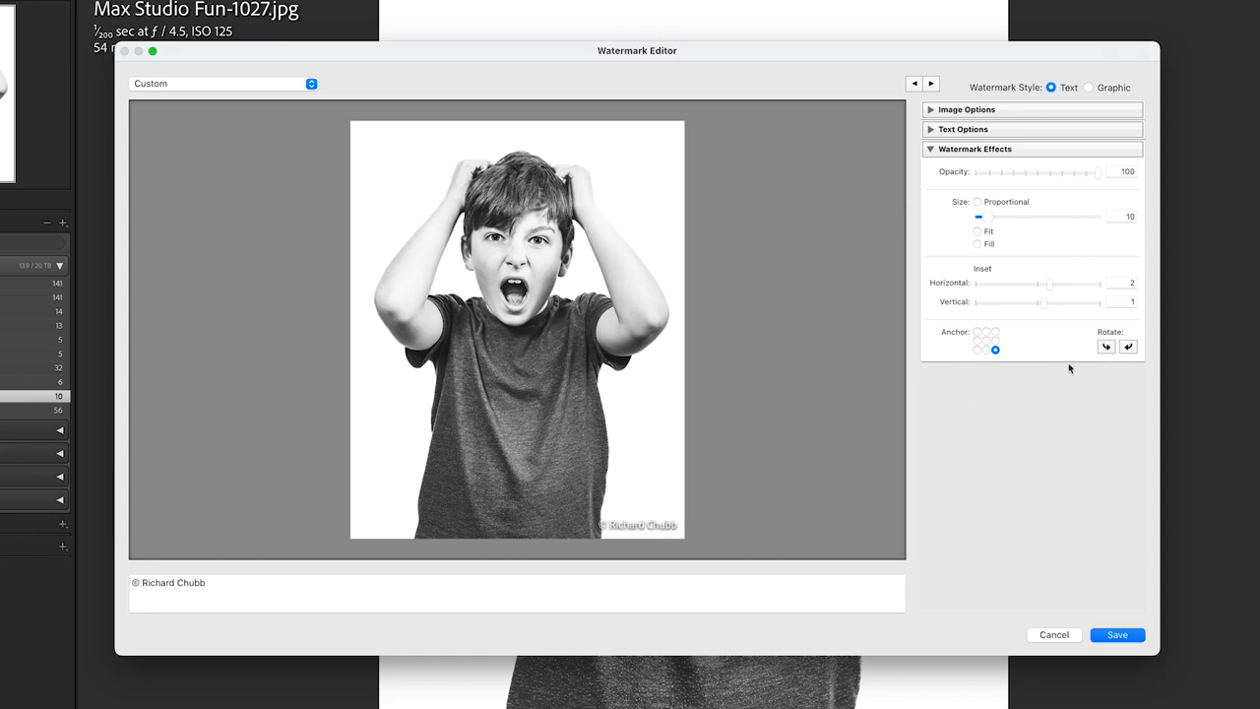
mouse_move(993, 298)
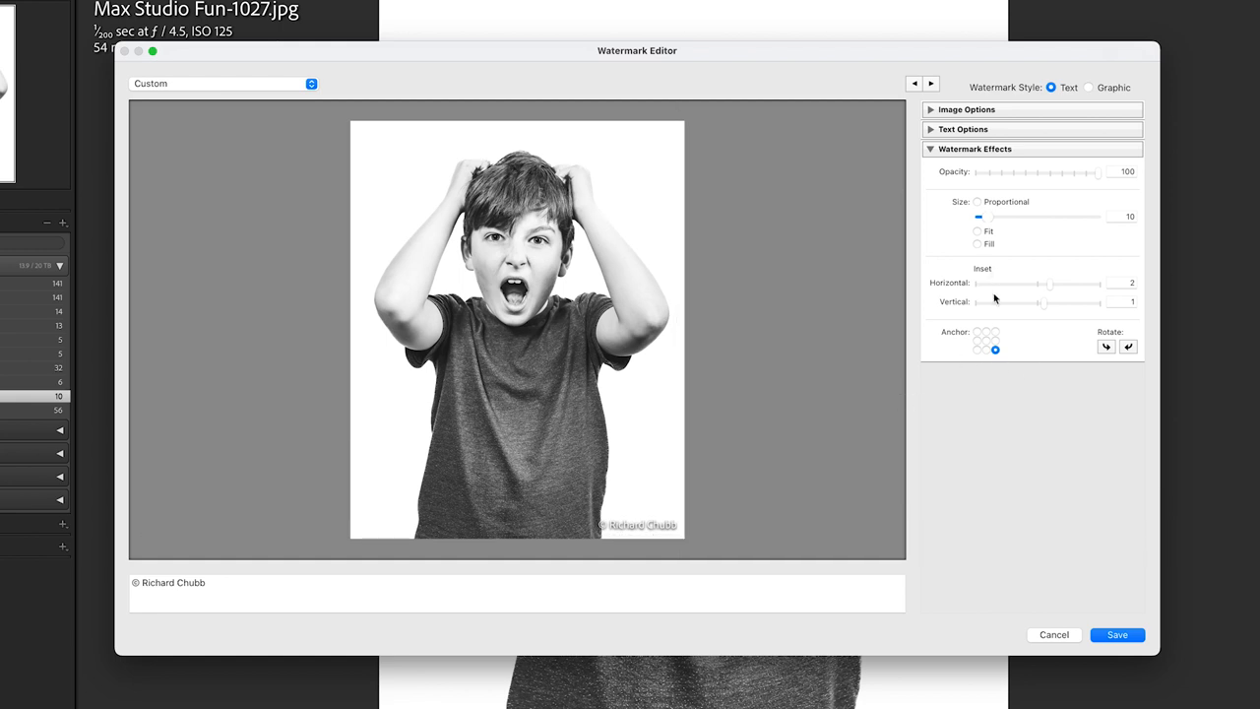
mouse_move(1029, 505)
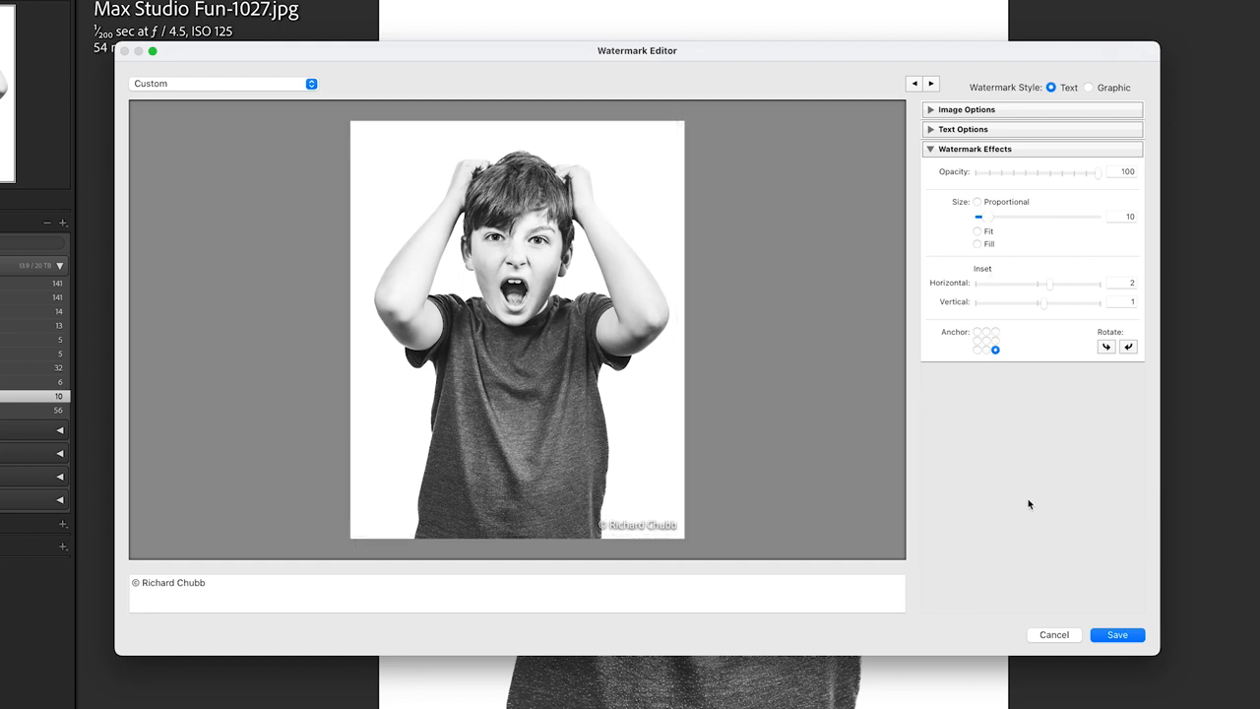
mouse_move(1005, 316)
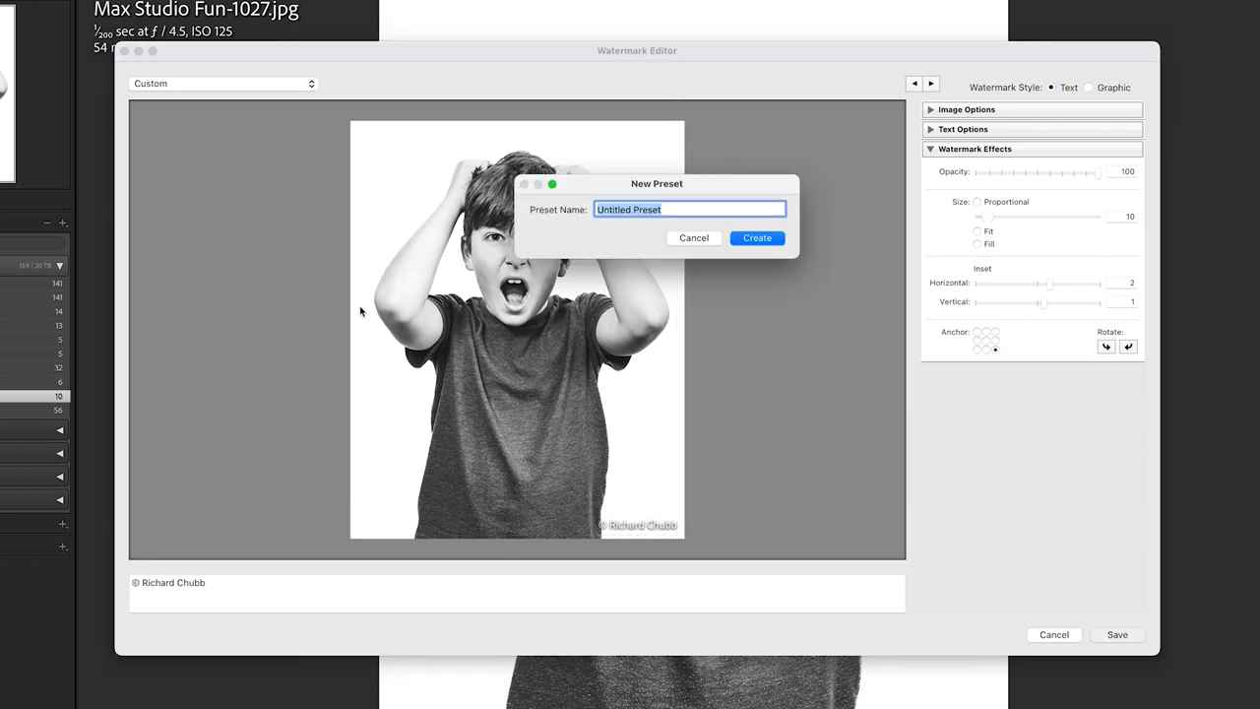
- Name the watermark preset 'C Richard Chubb' and create it
type("C")
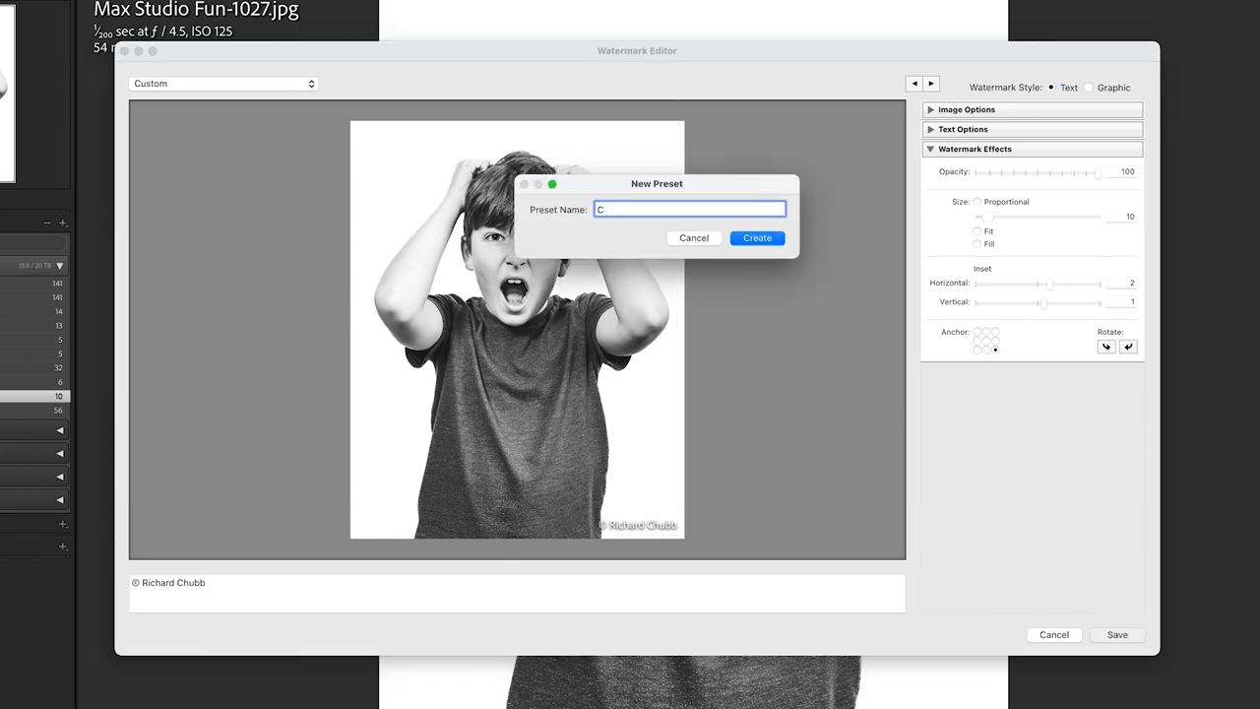
type("Richard C")
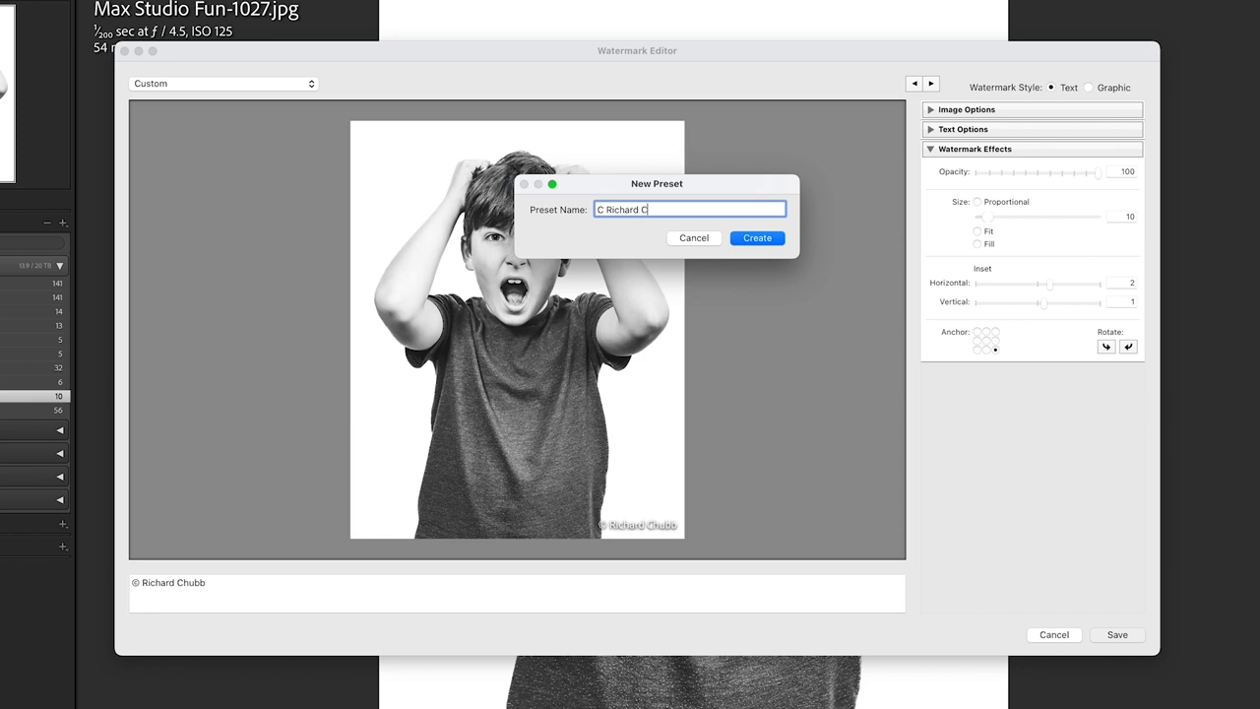
type("hubb")
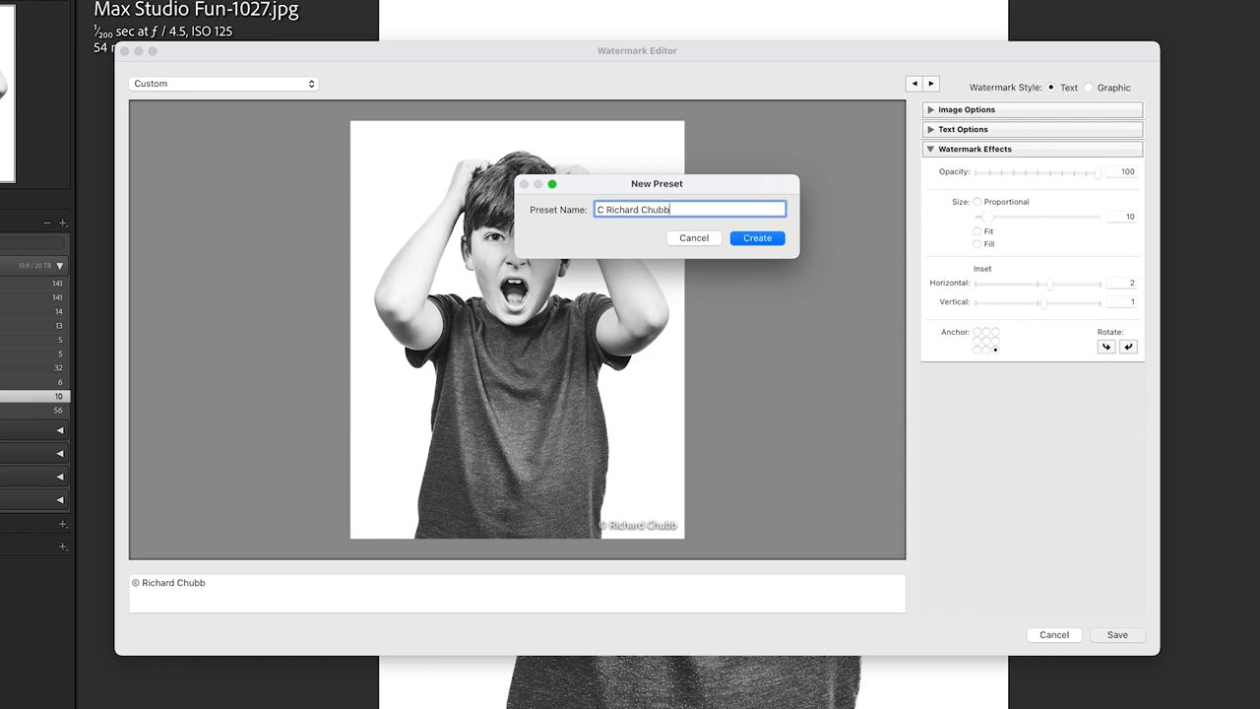
mouse_move(581, 191)
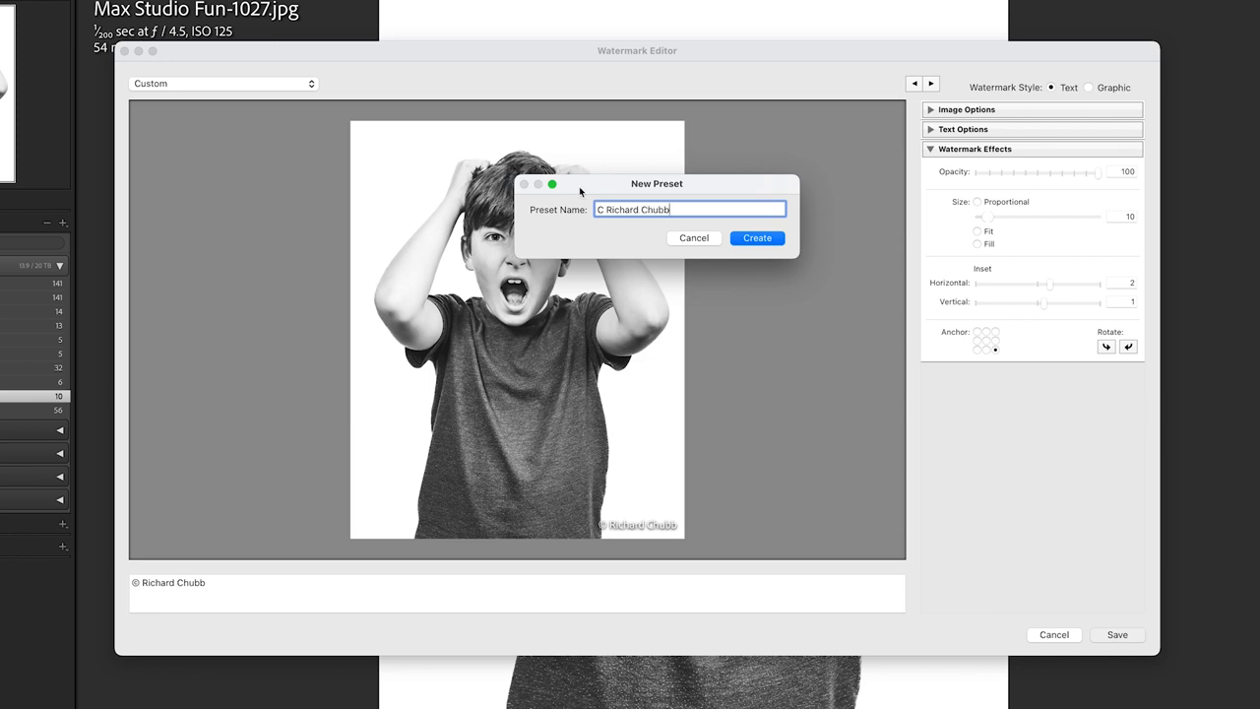
left_click(757, 238)
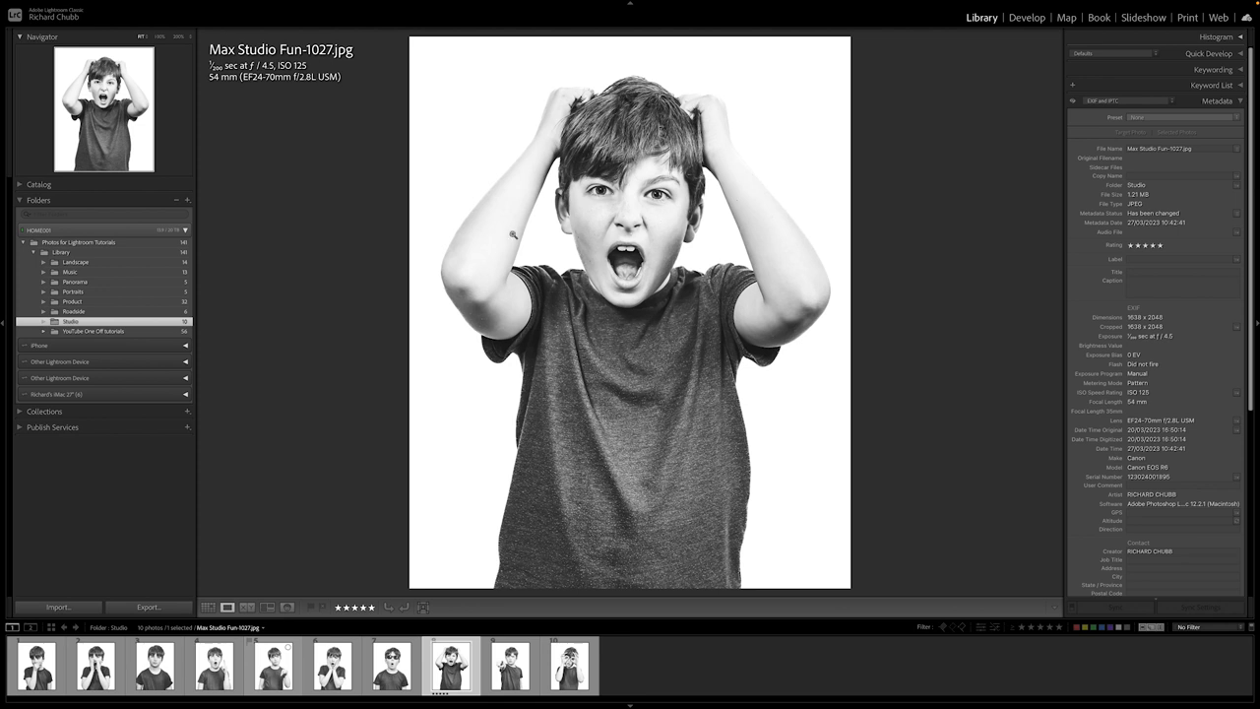
mouse_move(536, 308)
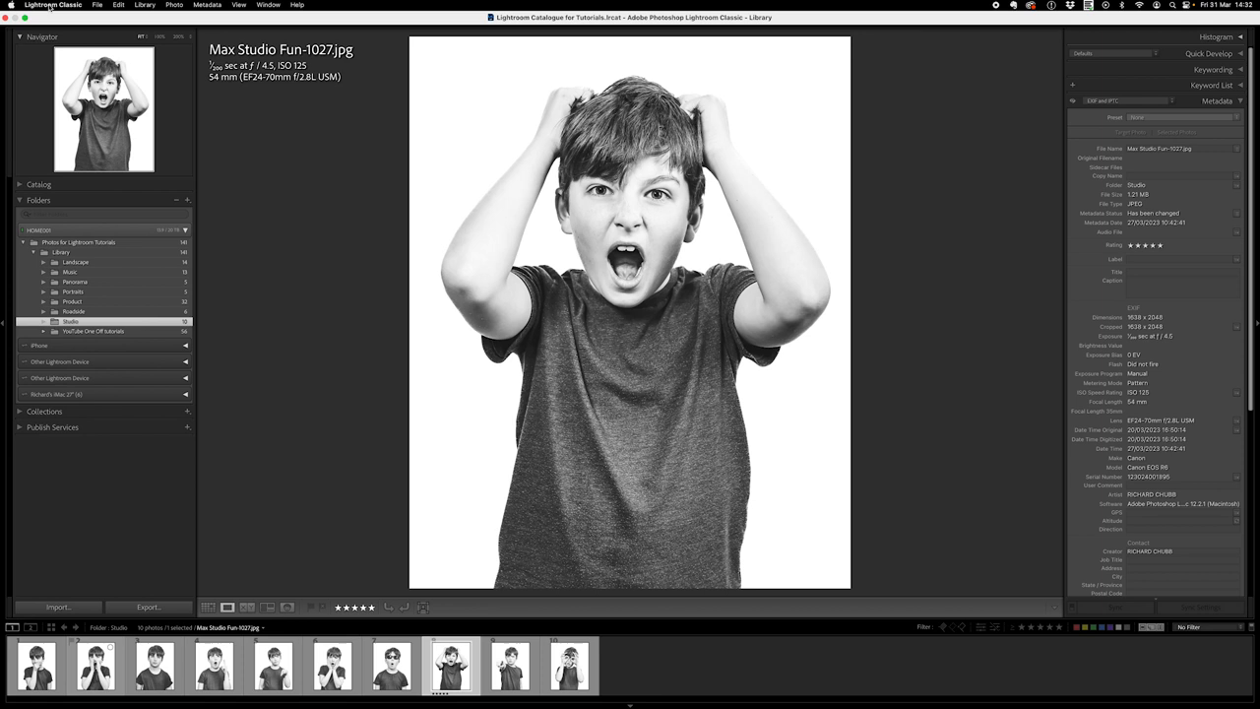
- Reopen Edit Watermarks and make a graphic watermark from Small Black Logo.jpg
left_click(53, 5)
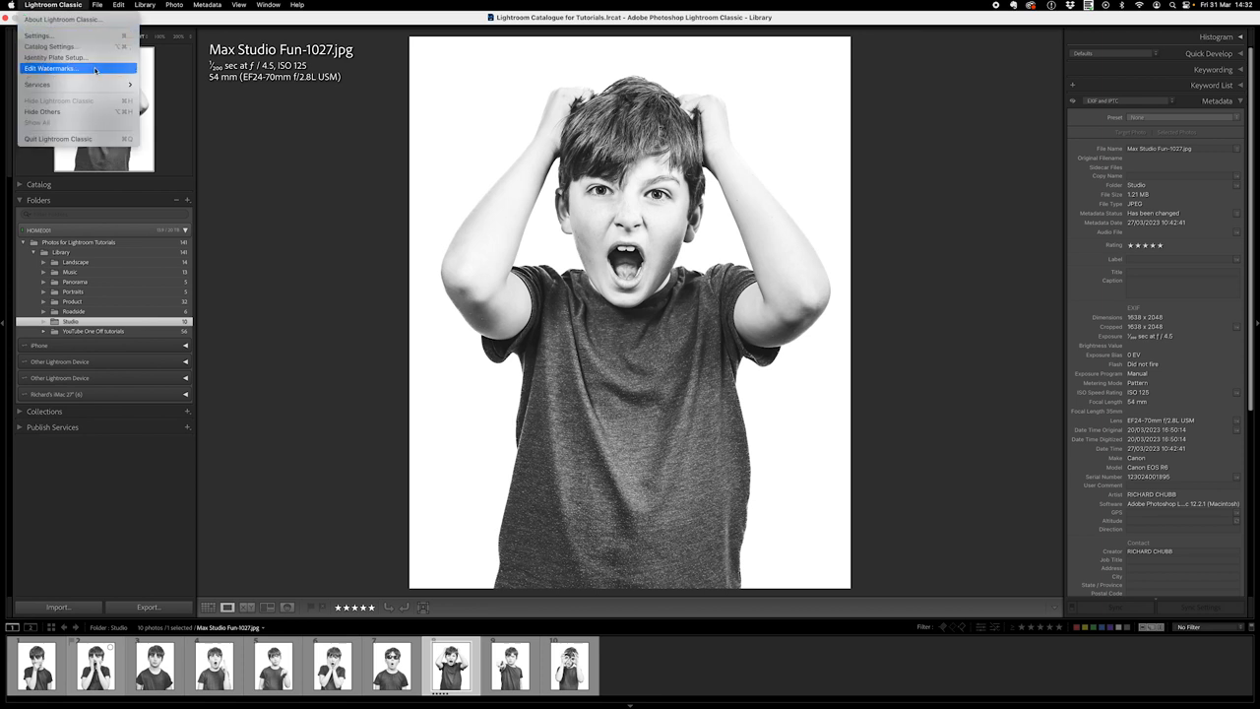
left_click(50, 68)
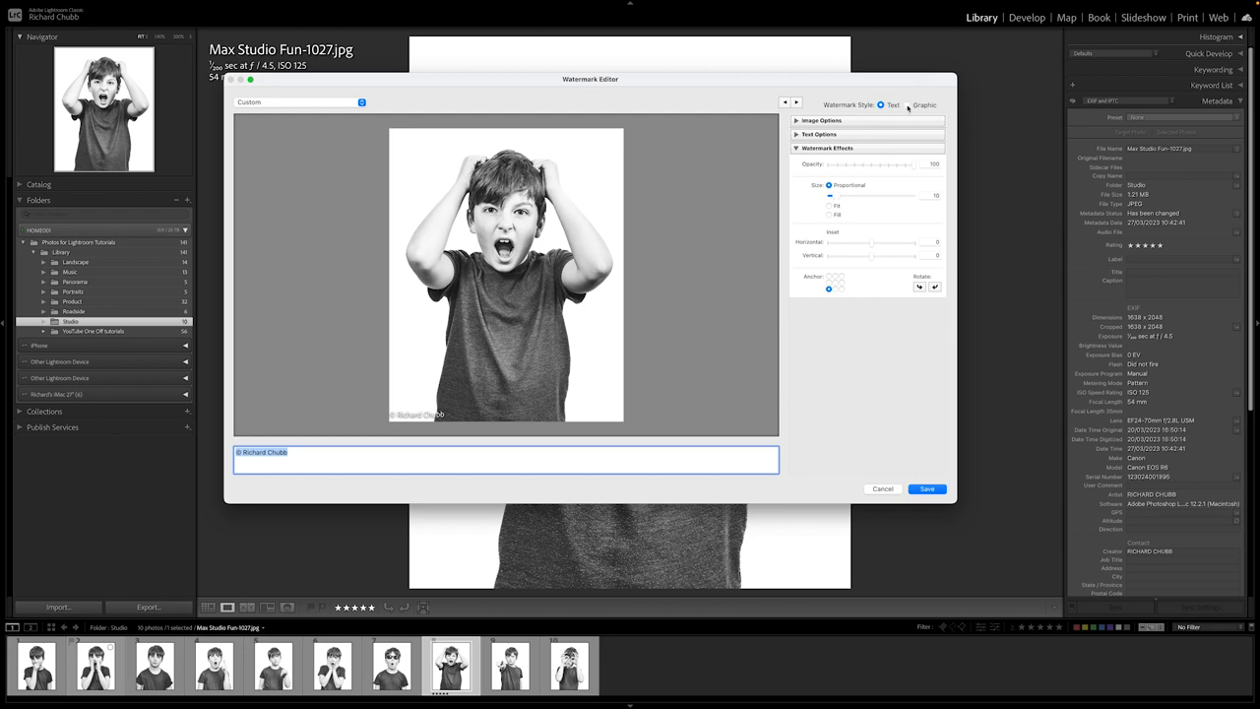
left_click(907, 104)
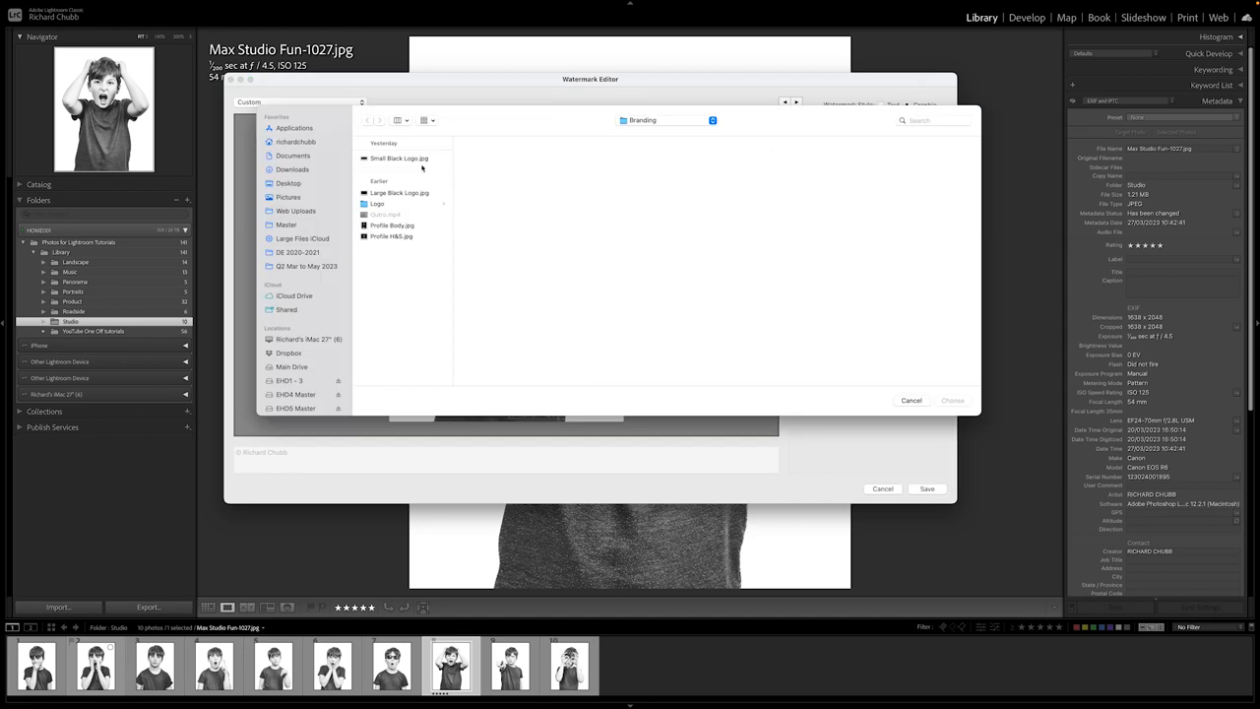
mouse_move(776, 303)
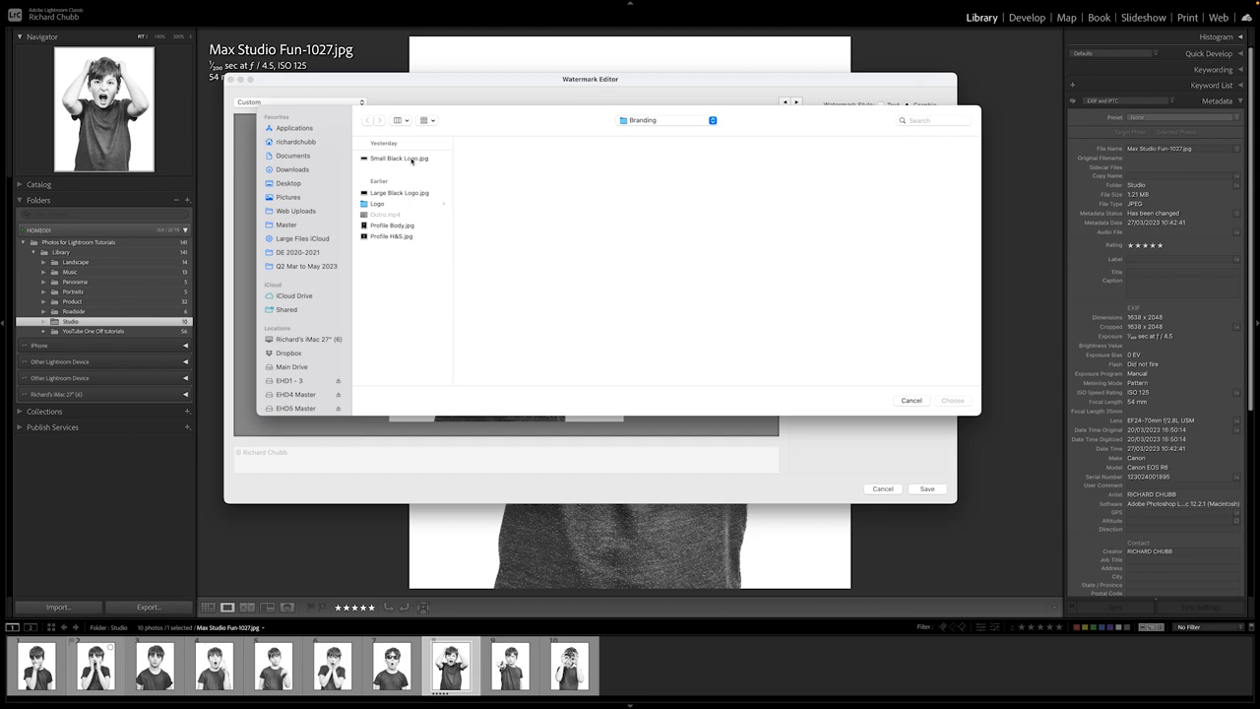
left_click(399, 158)
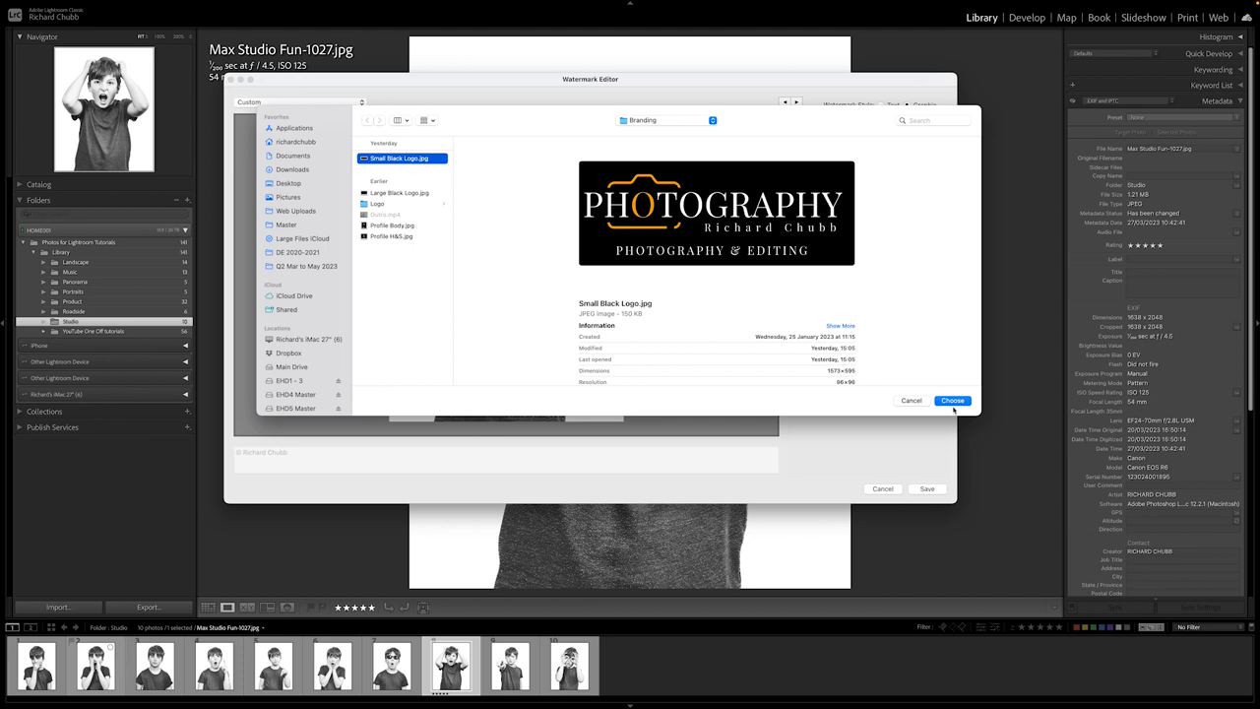
left_click(952, 400)
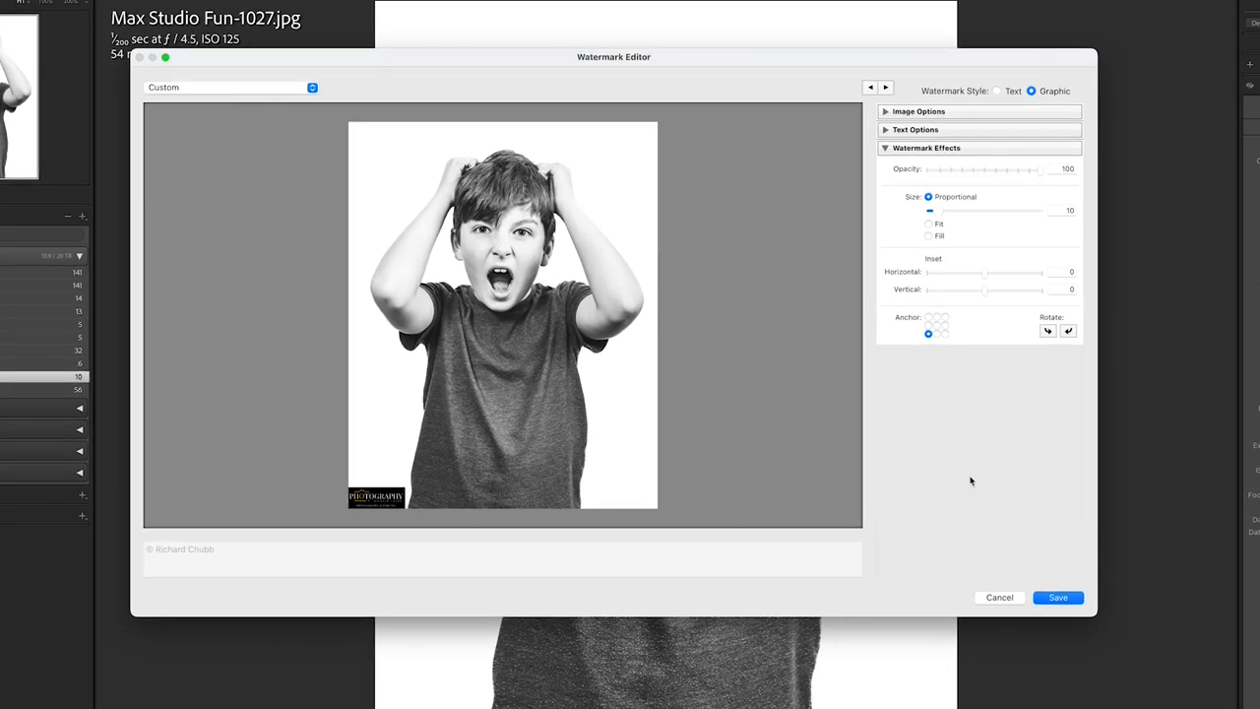
left_click(885, 129)
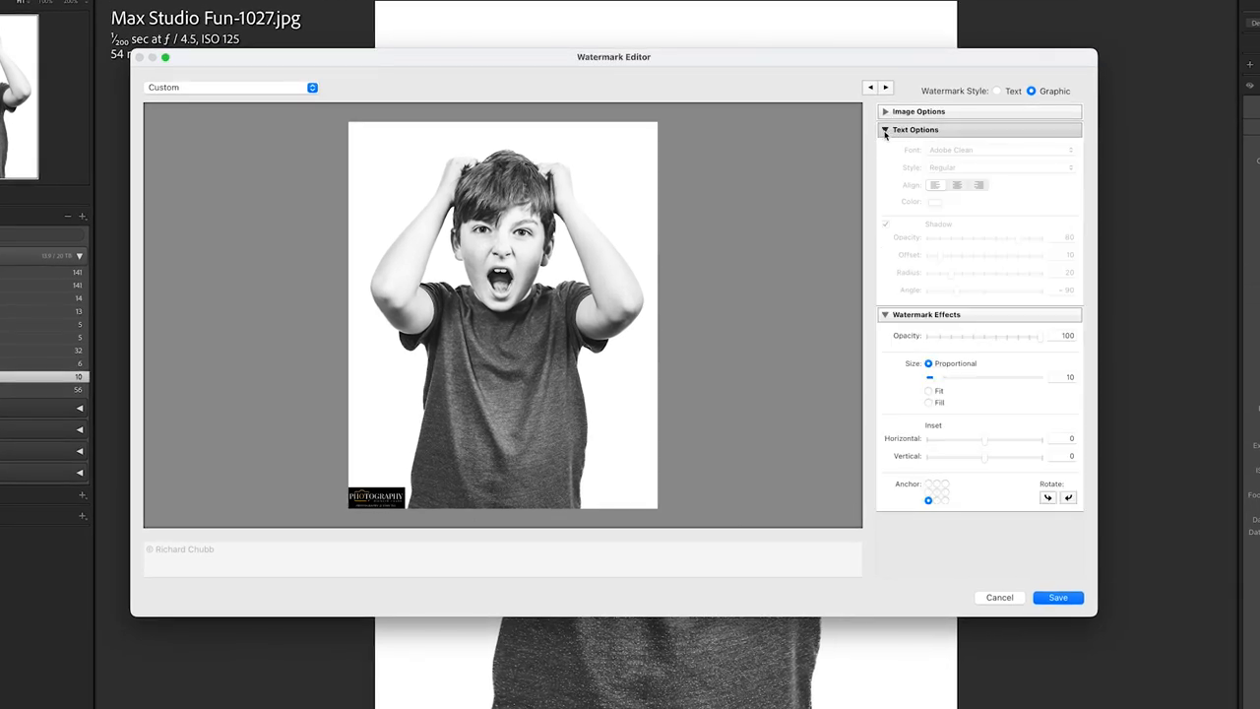
left_click(885, 129)
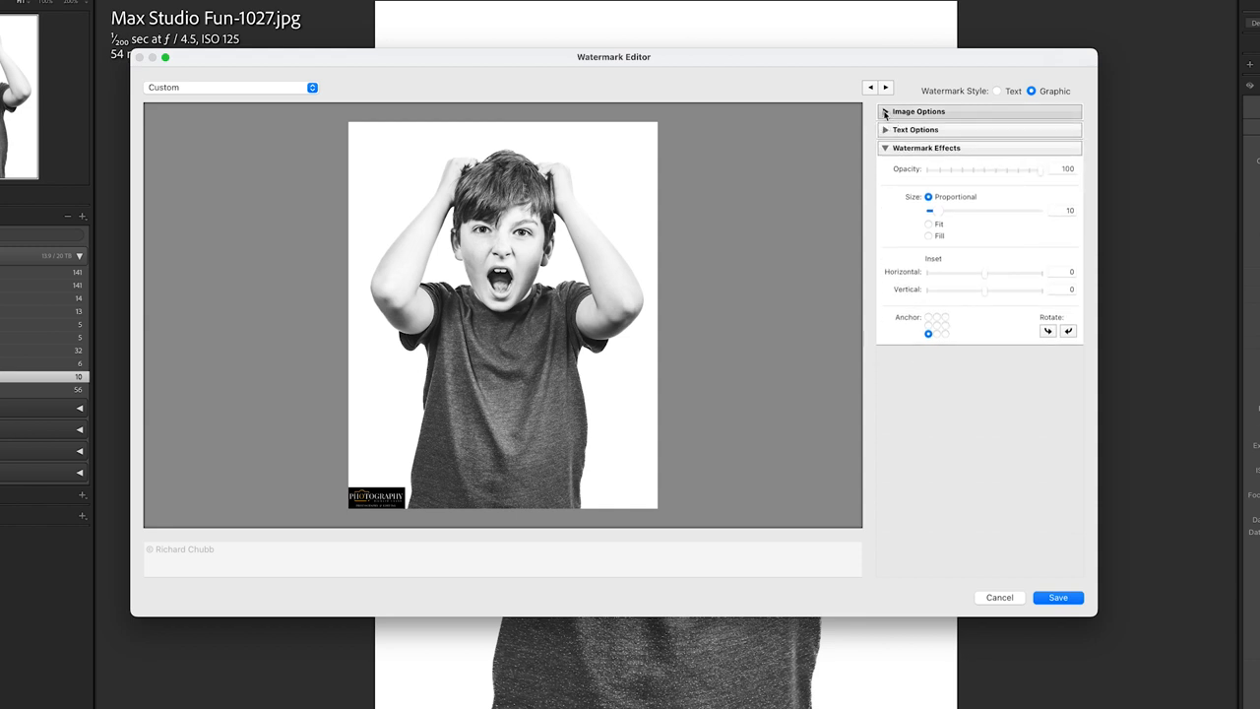
left_click(918, 112)
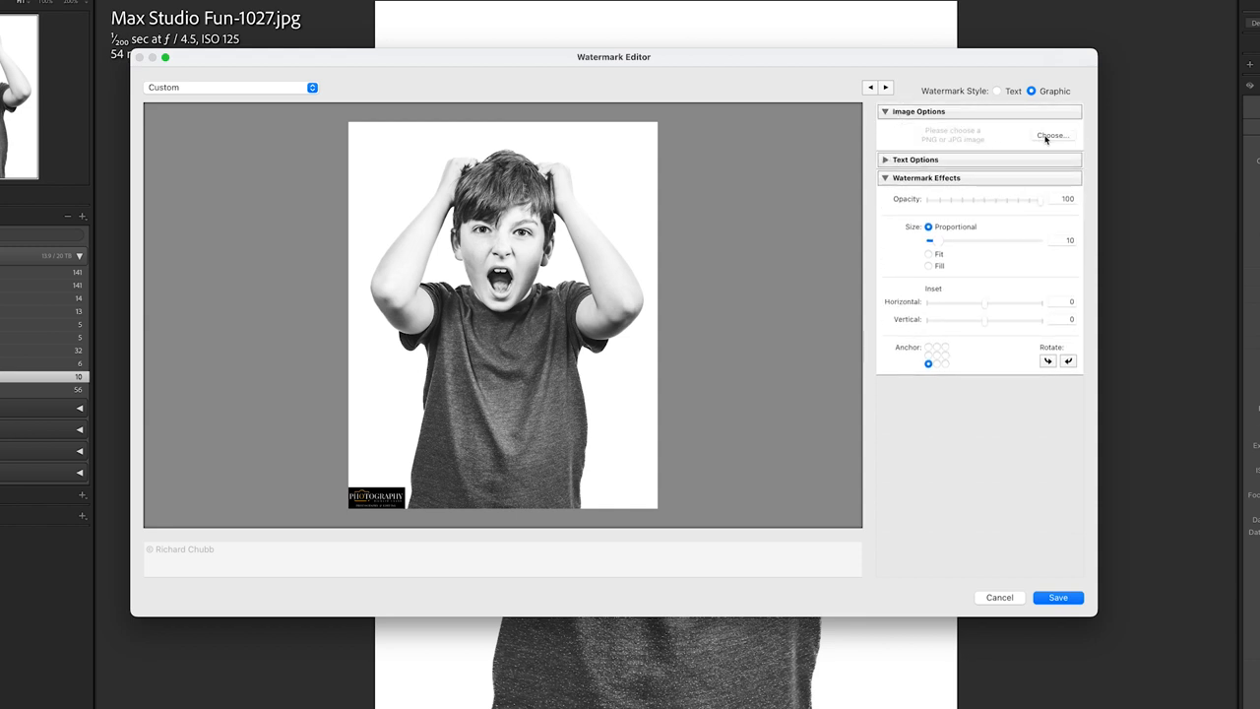
left_click(885, 111)
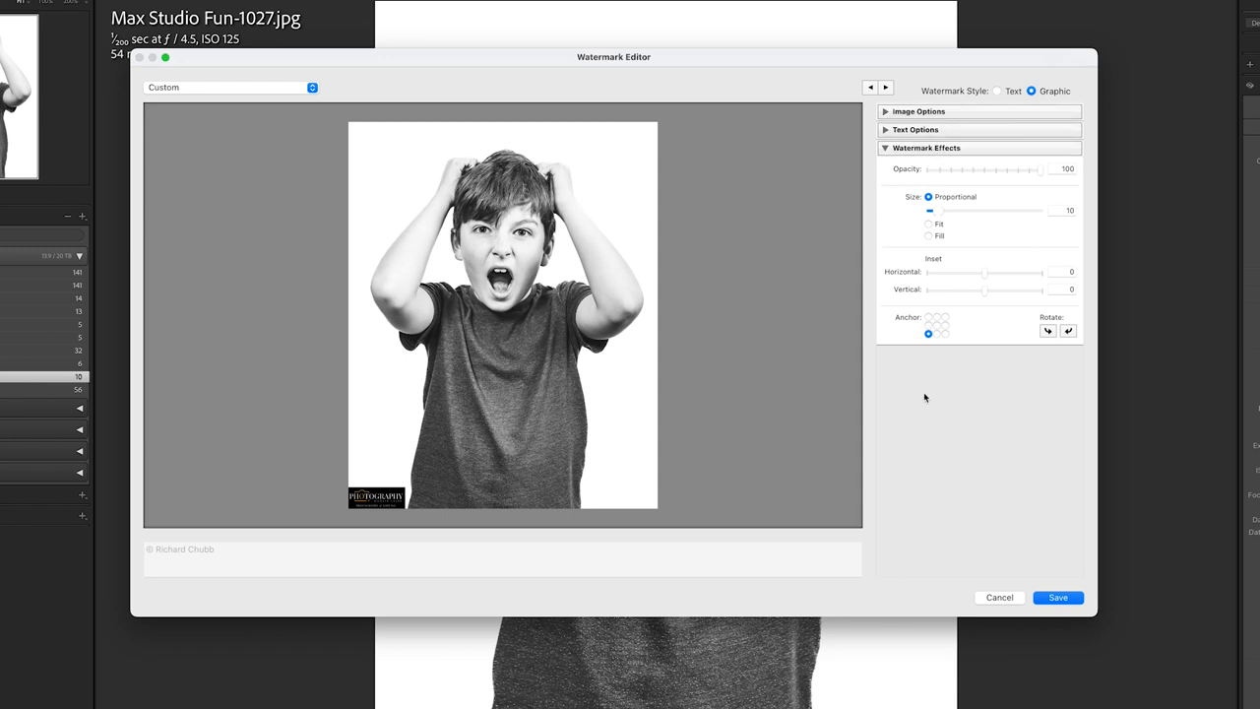
- Anchor the logo bottom-right and size it proportionally to 9
left_click(928, 333)
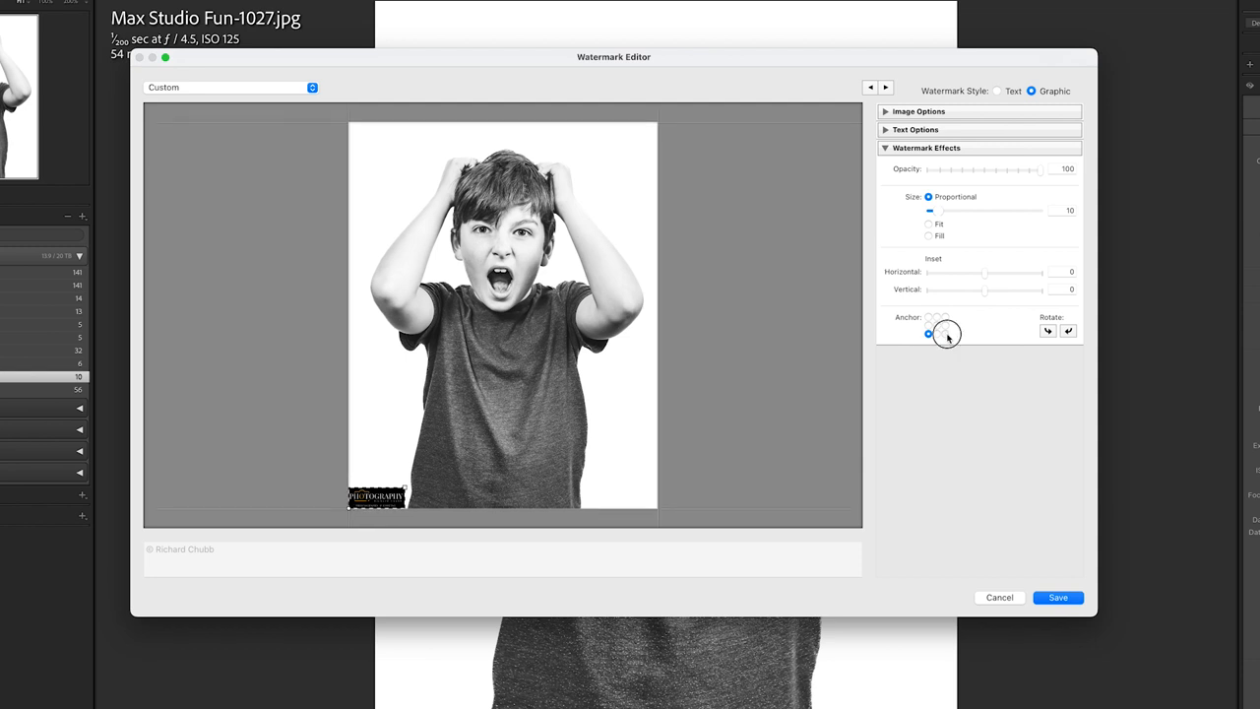
left_click(945, 333)
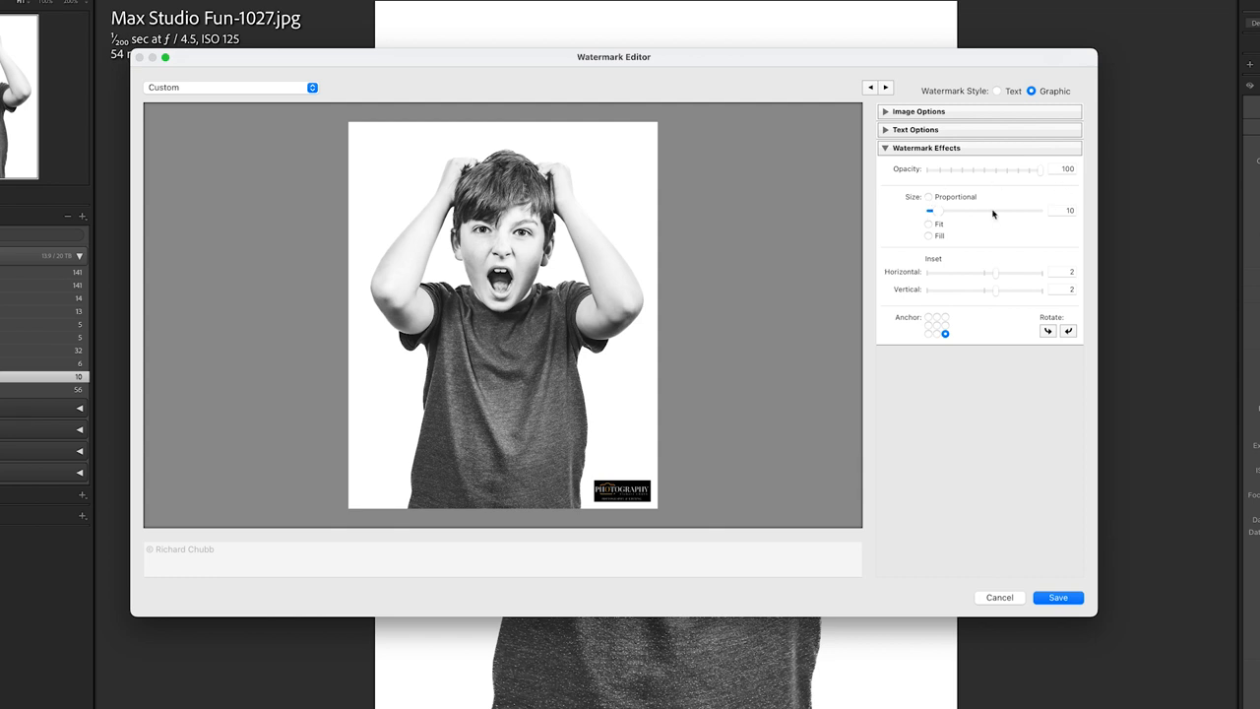
left_click(927, 197)
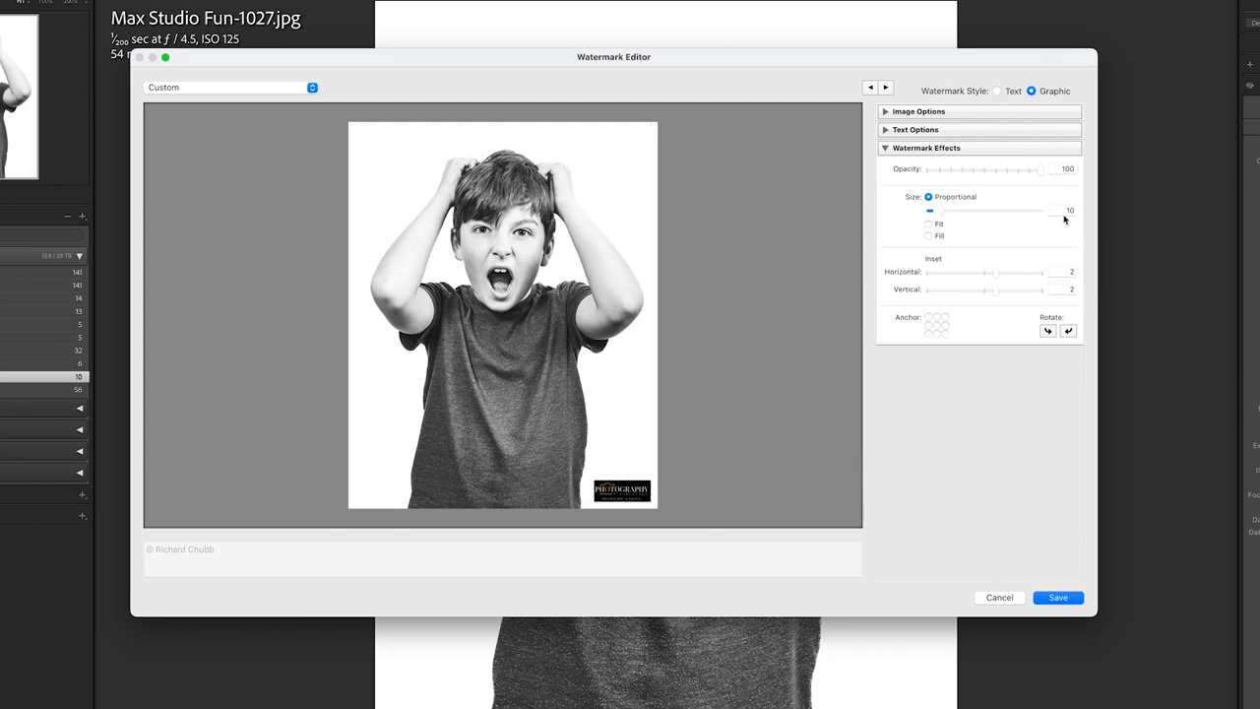
left_click(1062, 209)
type("9")
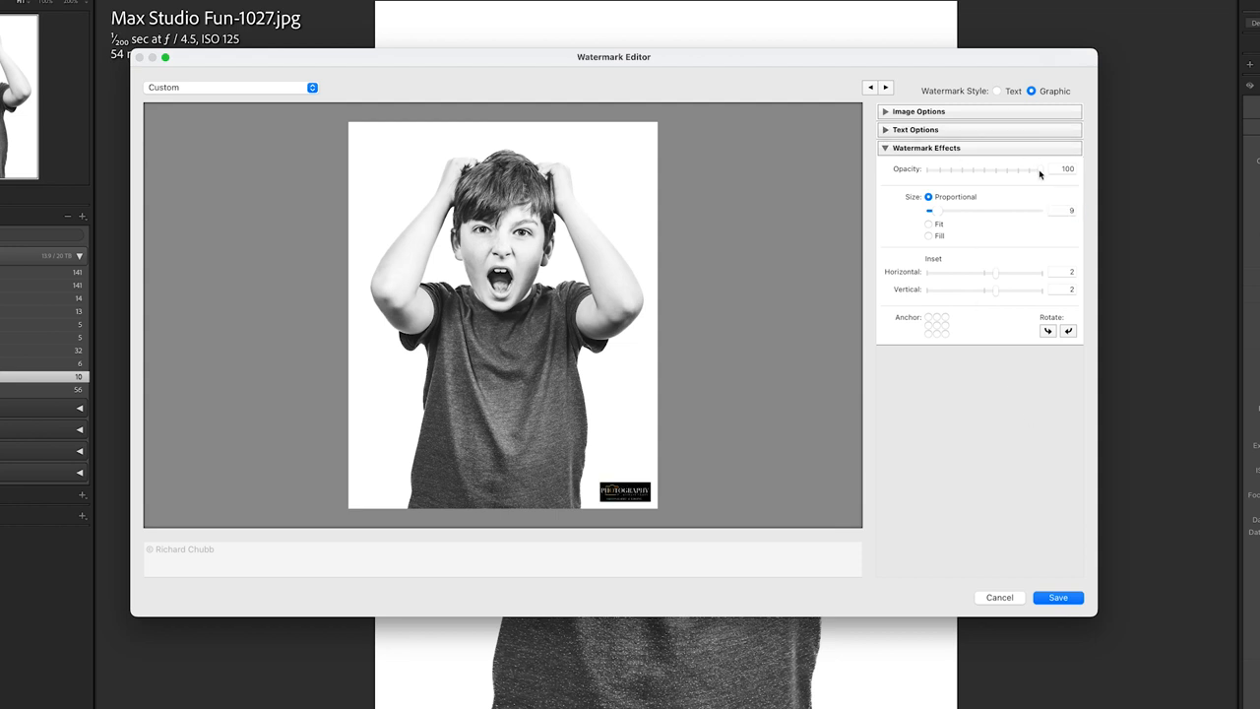
- Return the logo opacity to full and keep the logo upright after a test rotation
left_click_drag(1039, 168, 962, 168)
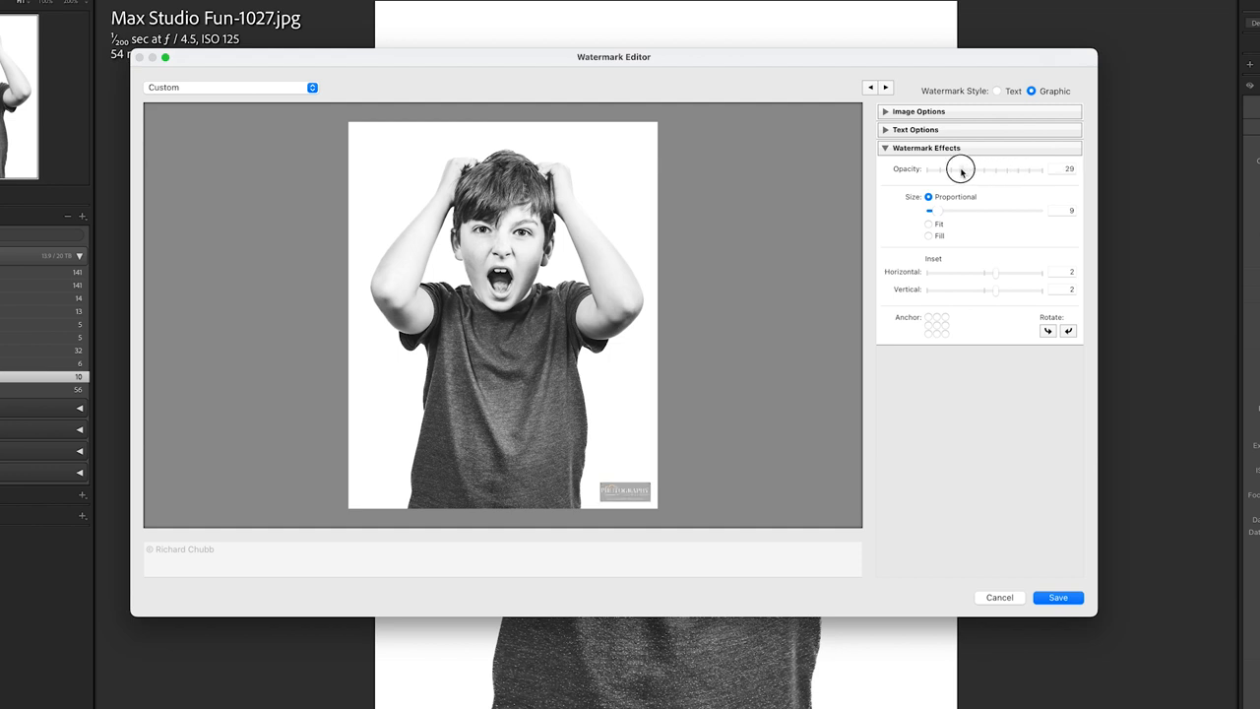
left_click_drag(961, 169, 1027, 168)
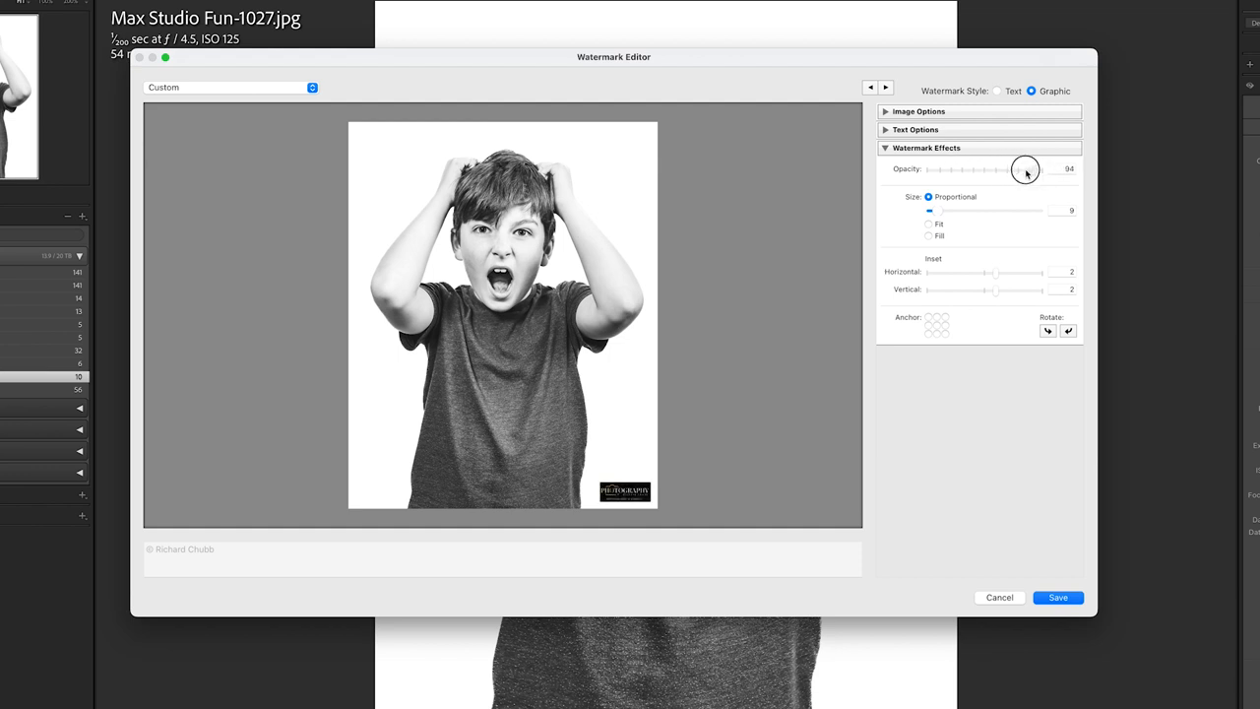
left_click_drag(1004, 168, 1038, 168)
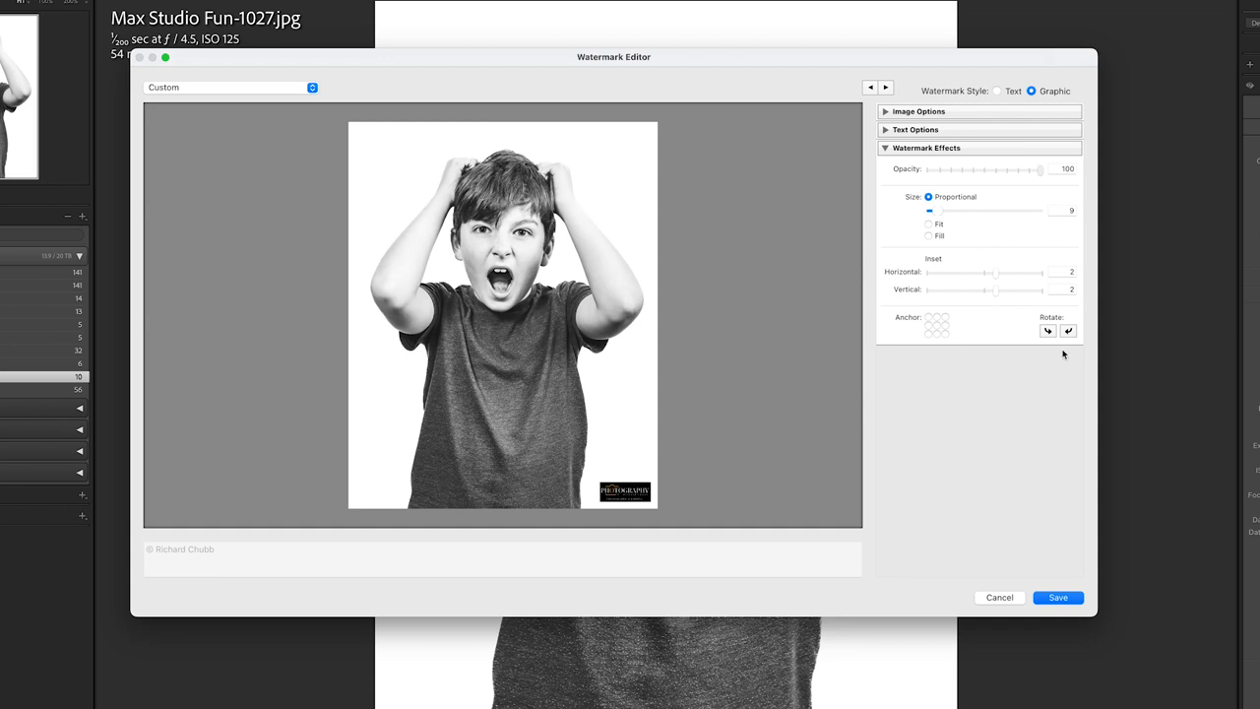
left_click(1069, 331)
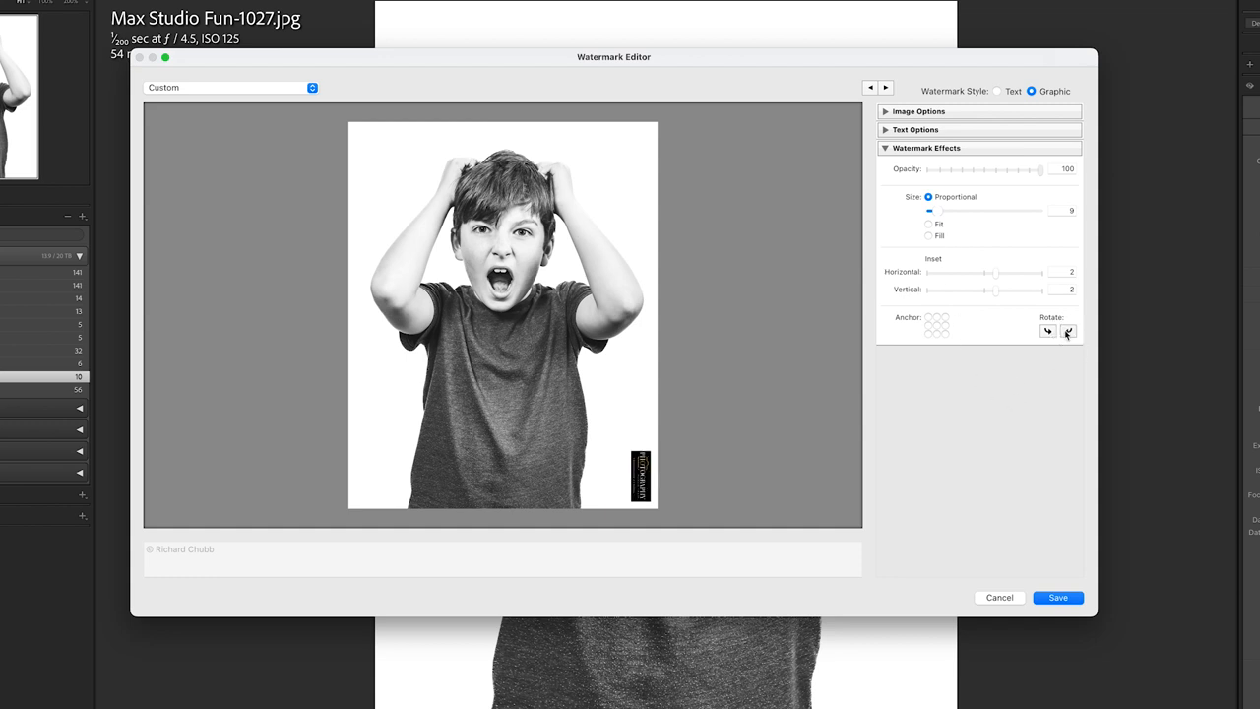
left_click(1068, 330)
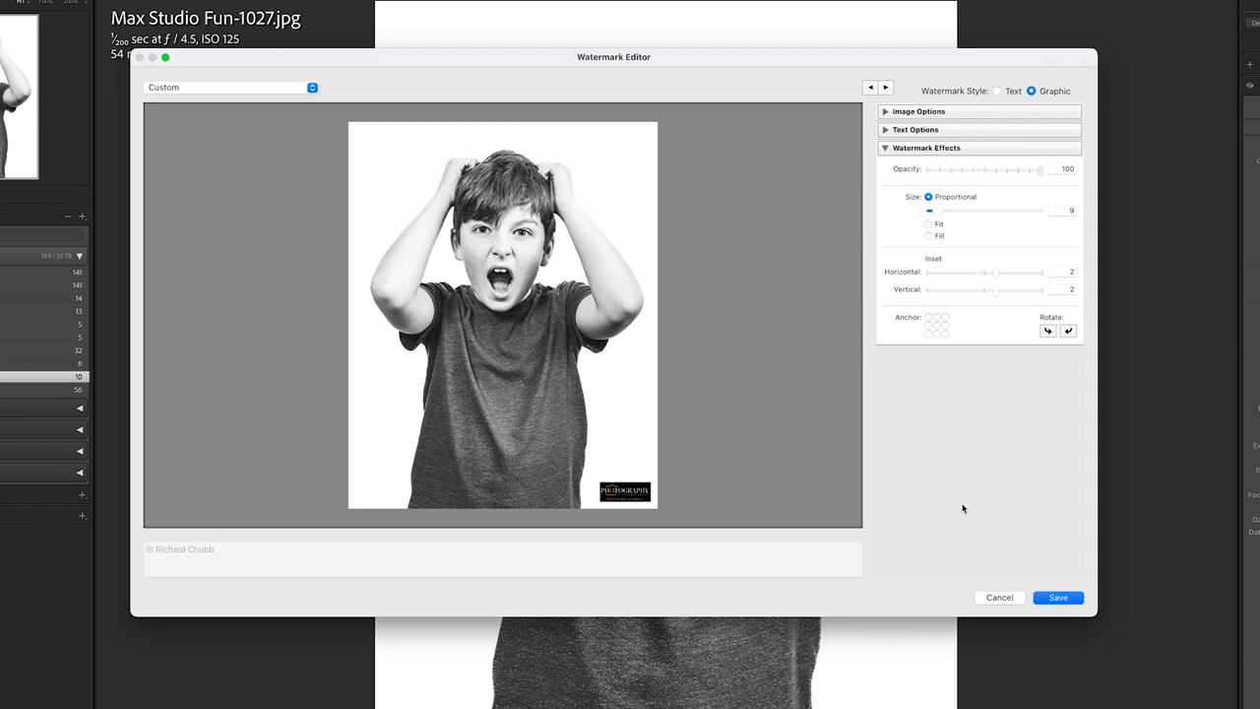
mouse_move(909, 505)
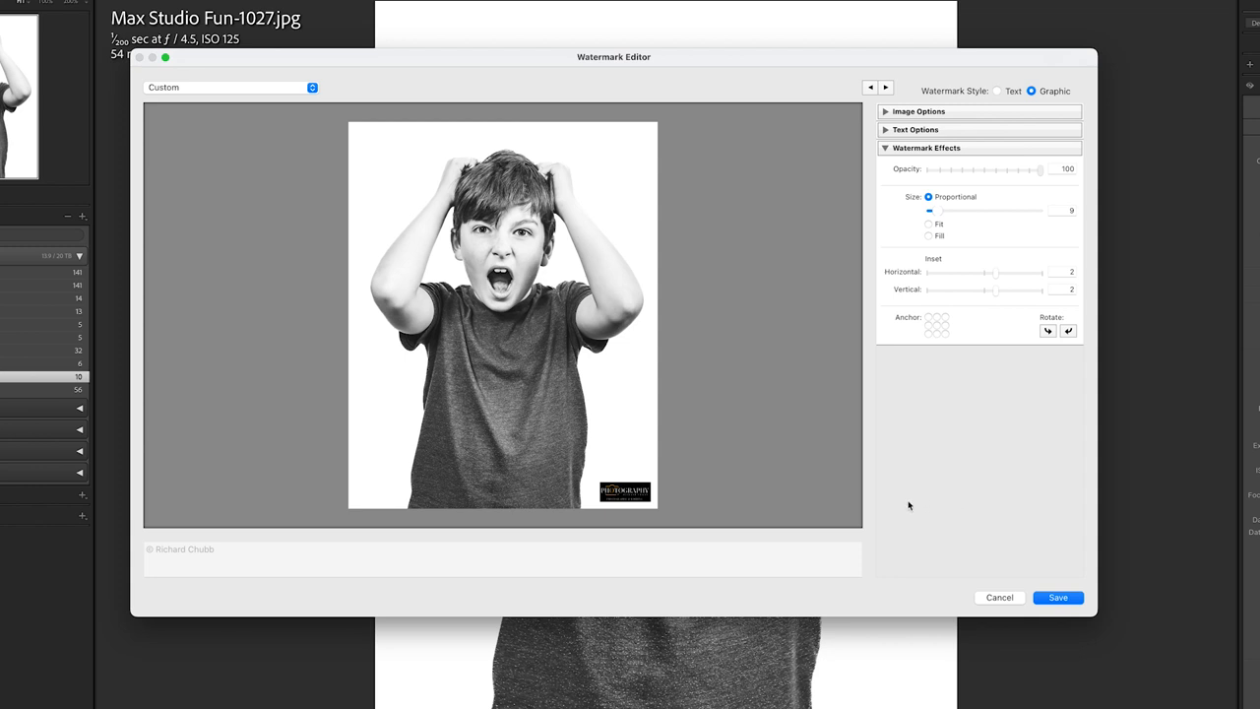
mouse_move(1020, 581)
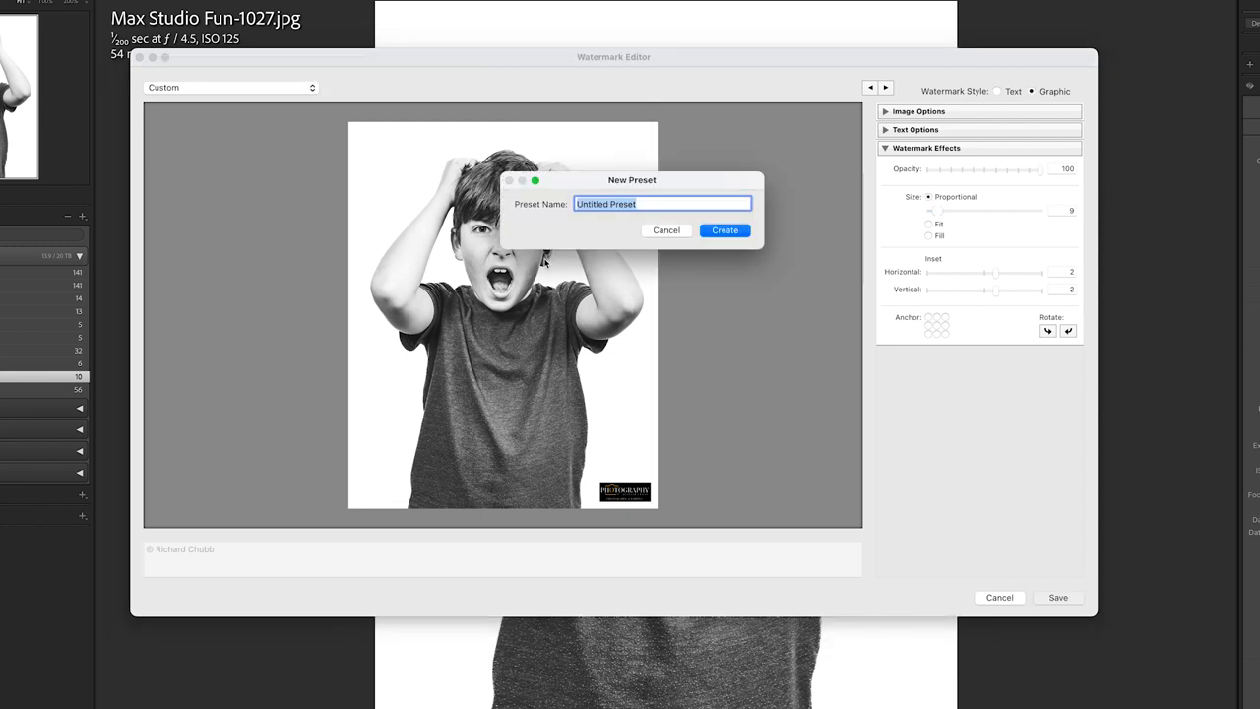
- Name the logo watermark preset 'RCP Logo' and create it
type("RCP Logo")
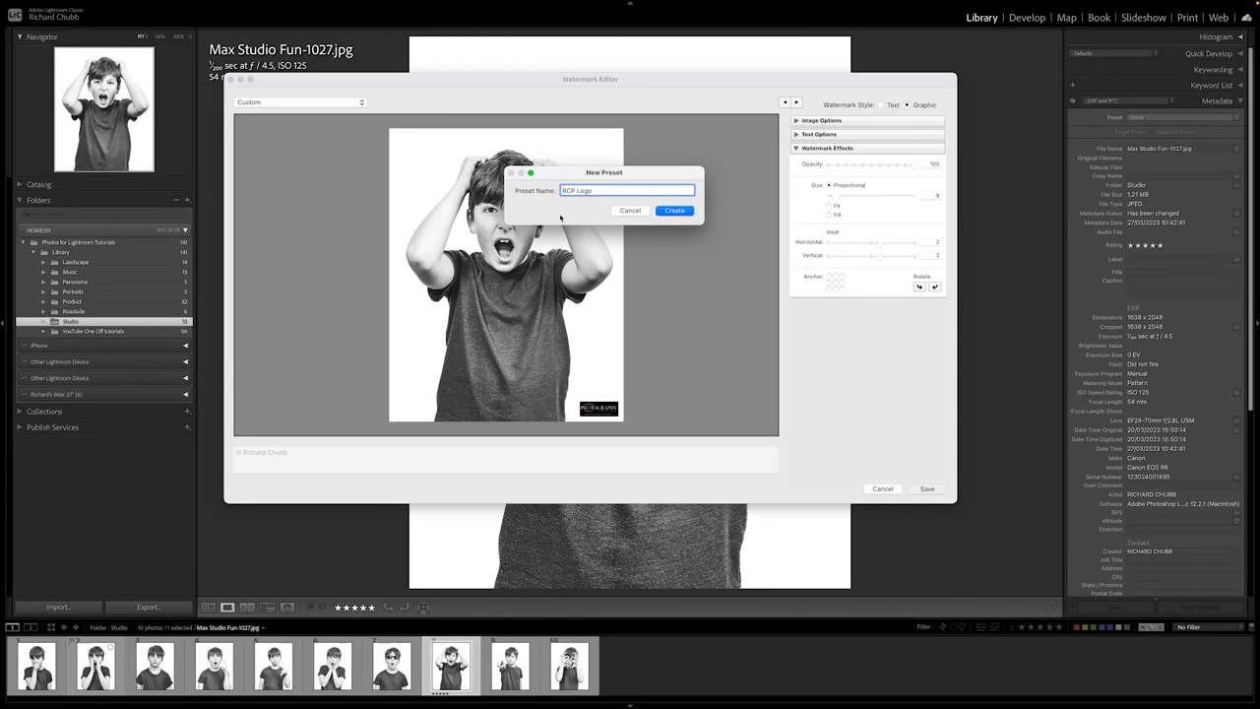
left_click(675, 209)
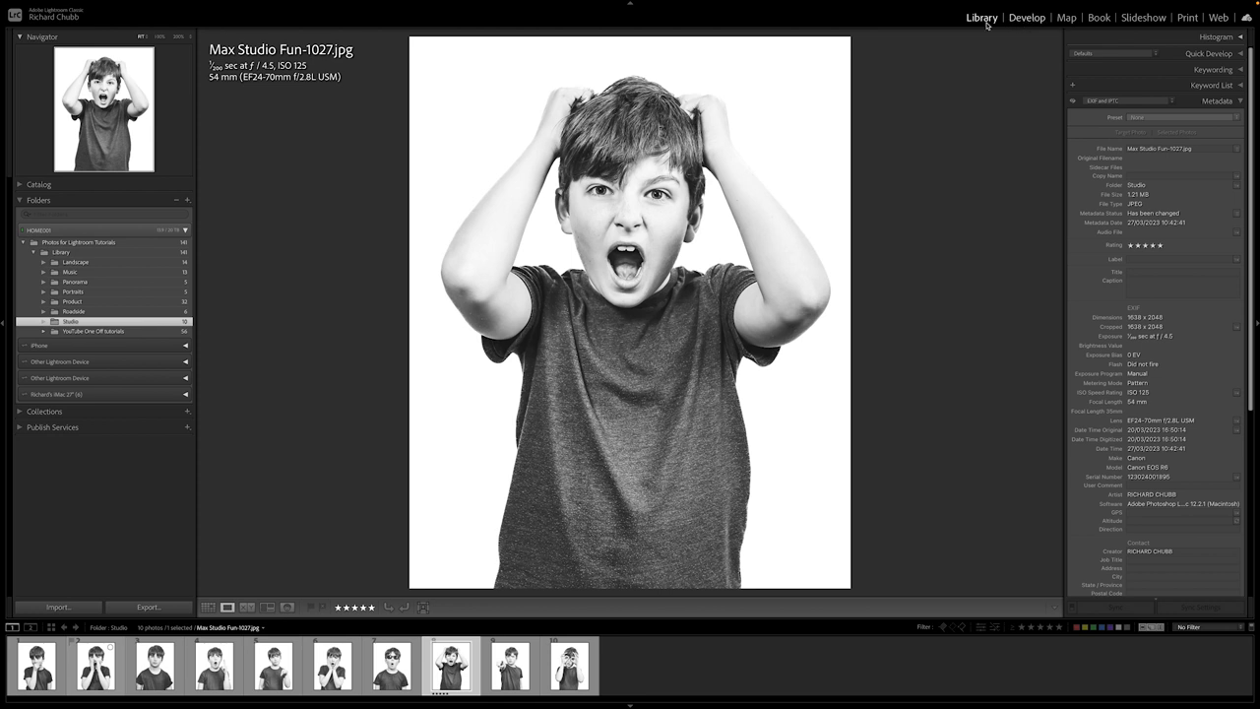
- Switch to Develop, return to Library, and show all ten Studio photos as thumbnails
left_click(1027, 17)
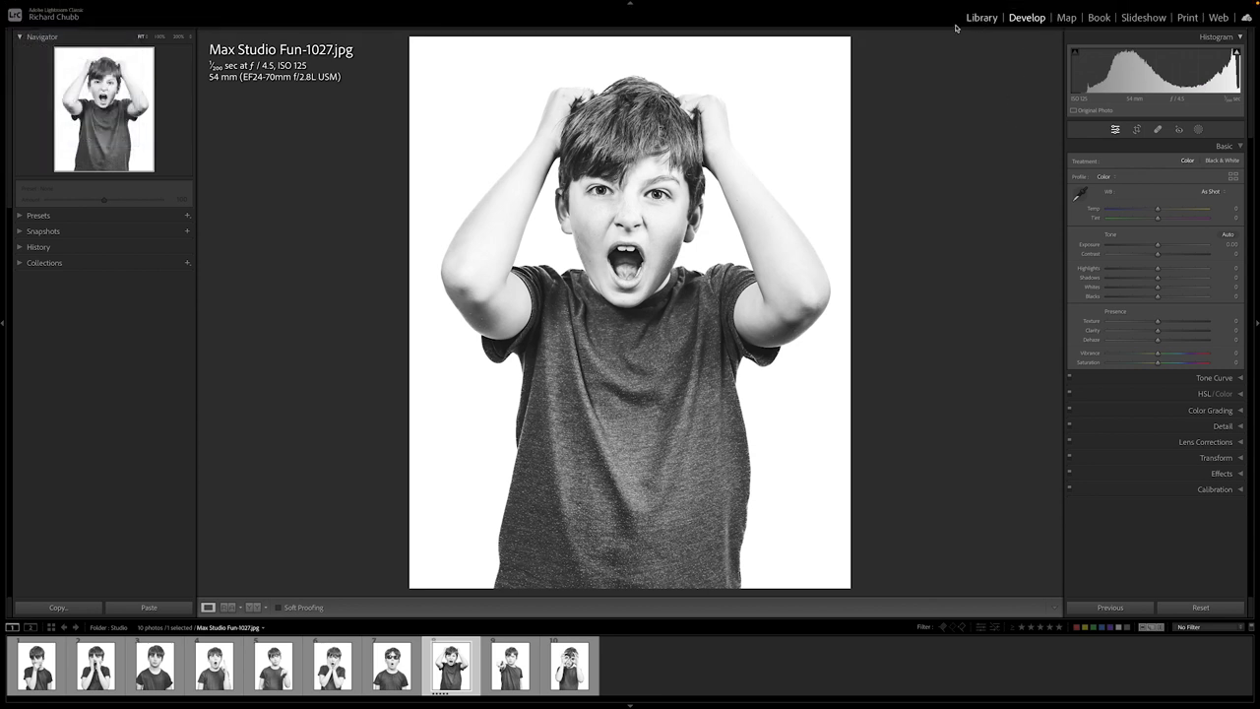
left_click(982, 17)
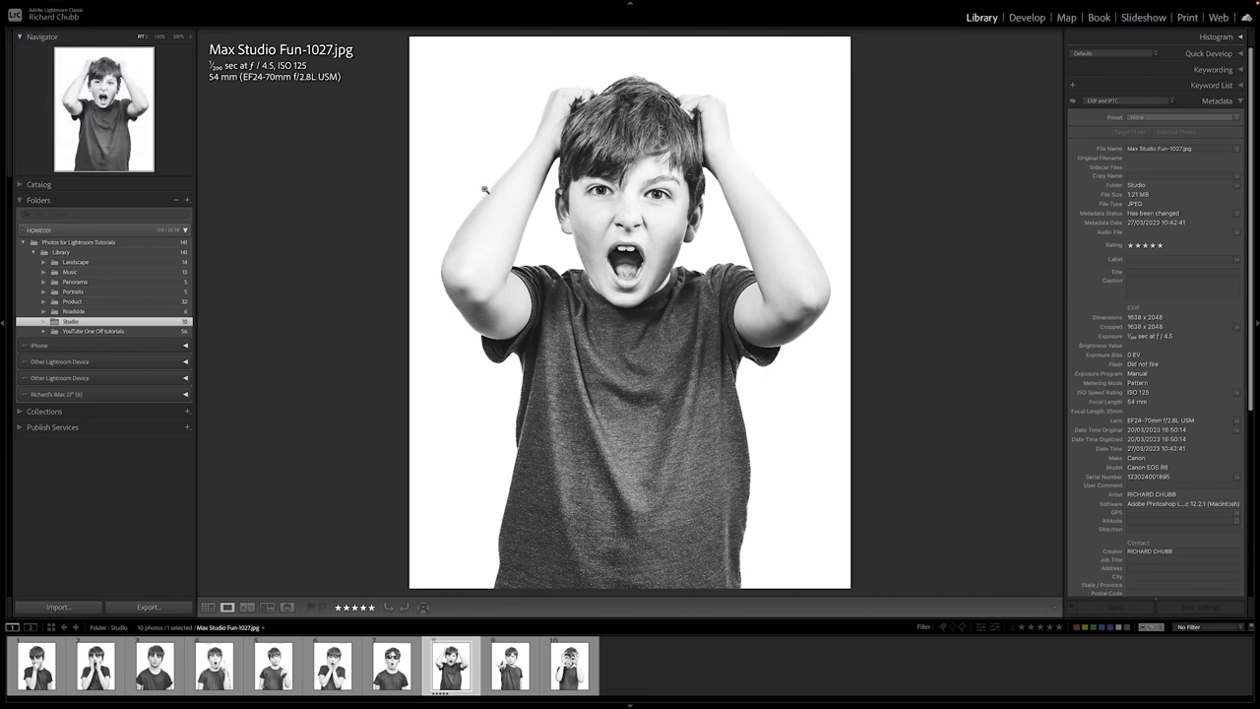
left_click(207, 607)
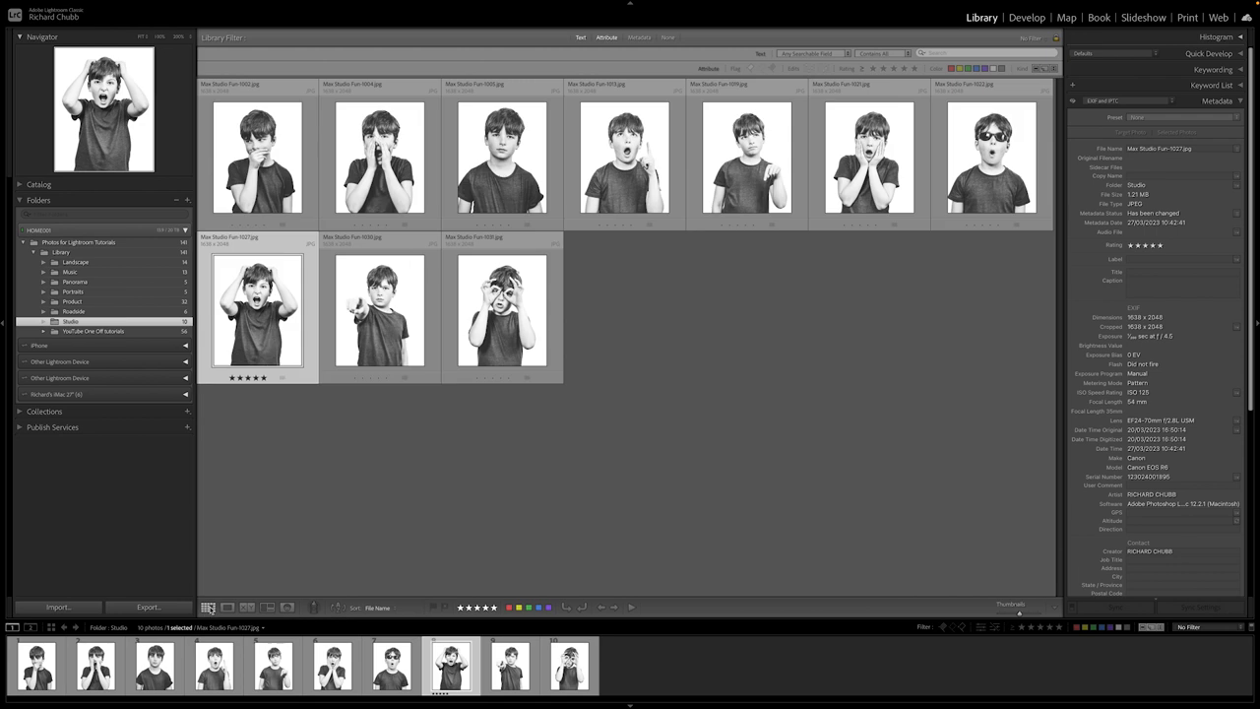
mouse_move(428, 466)
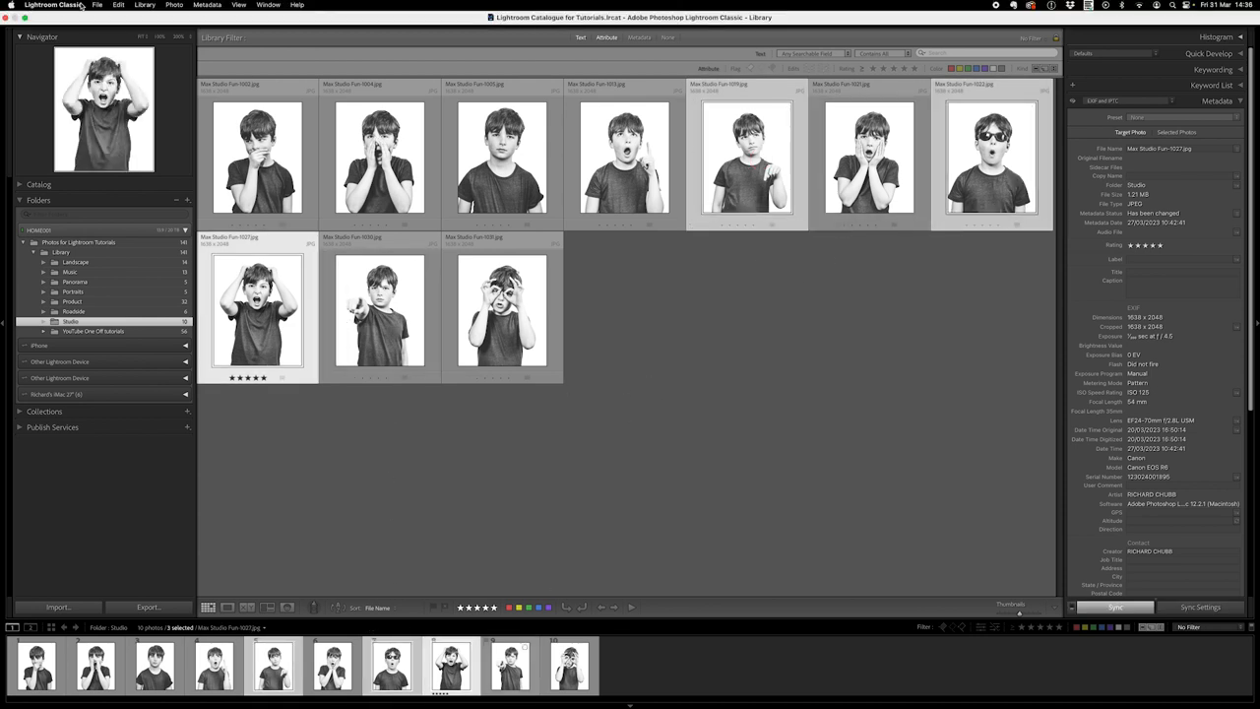
- Export Max Studio Fun-1019, 1022 and 1027 with the C Richard Chubb watermark
left_click(98, 5)
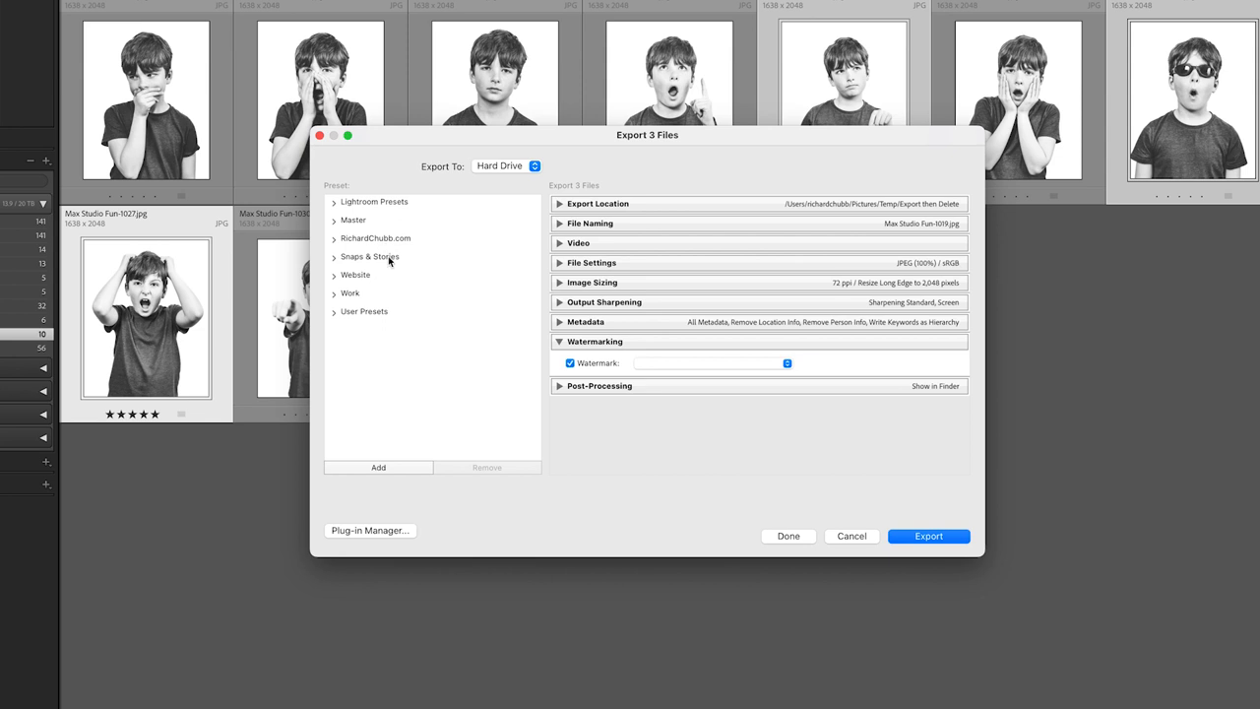
mouse_move(397, 260)
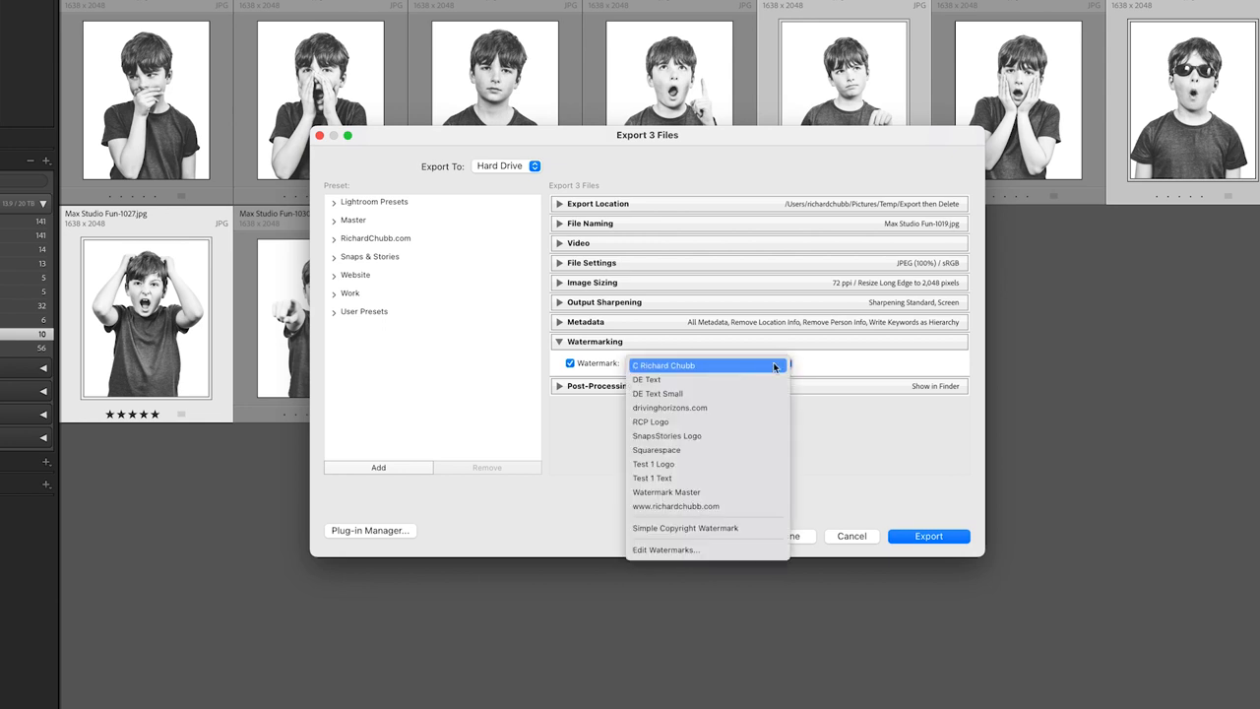
mouse_move(680, 380)
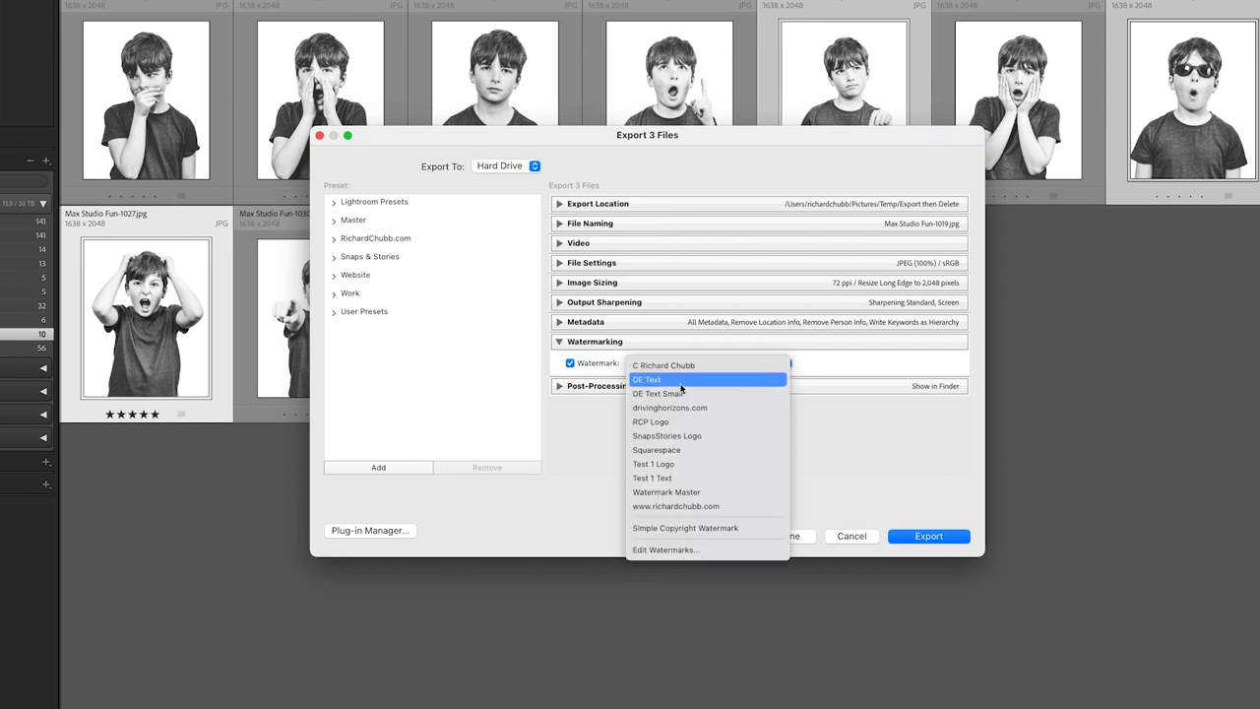
mouse_move(663, 365)
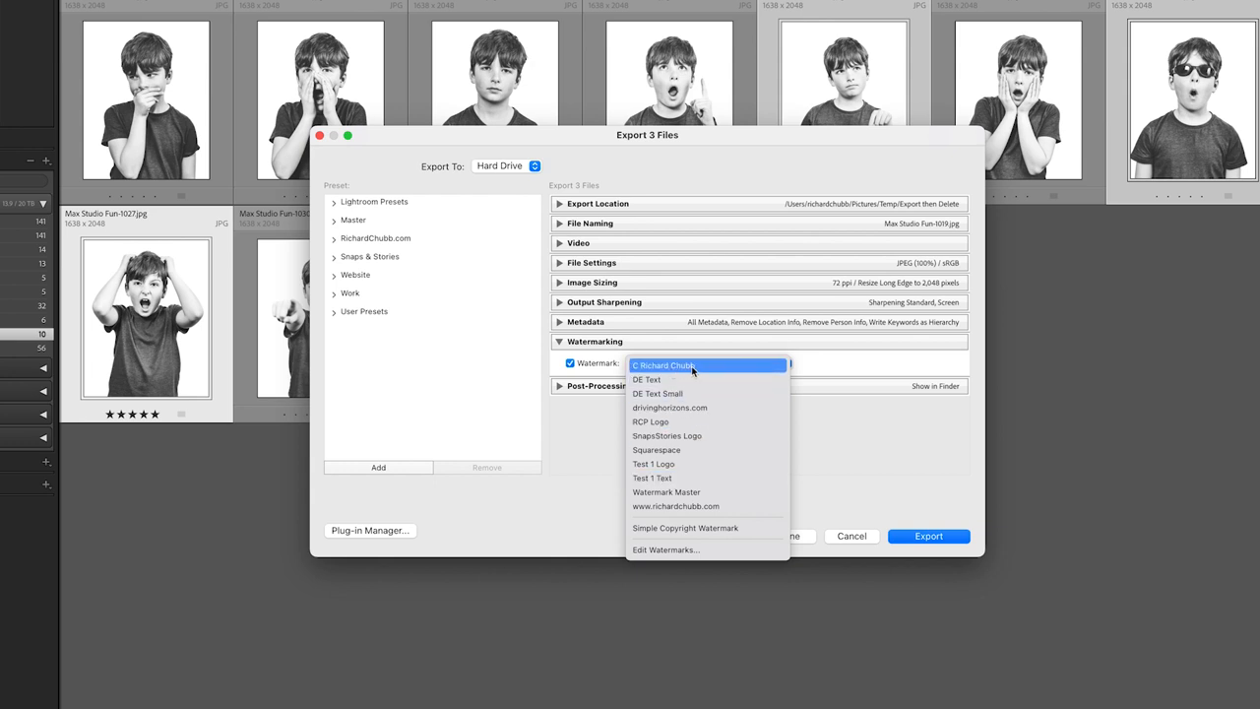
mouse_move(697, 372)
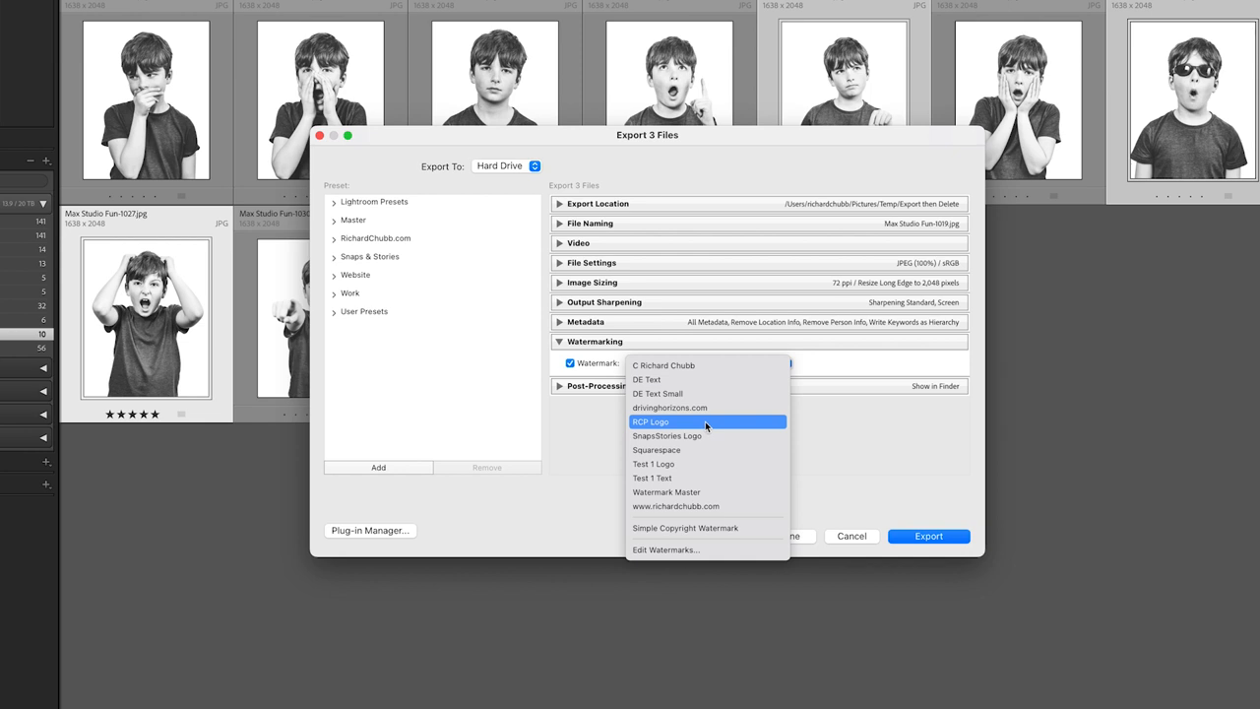
mouse_move(689, 424)
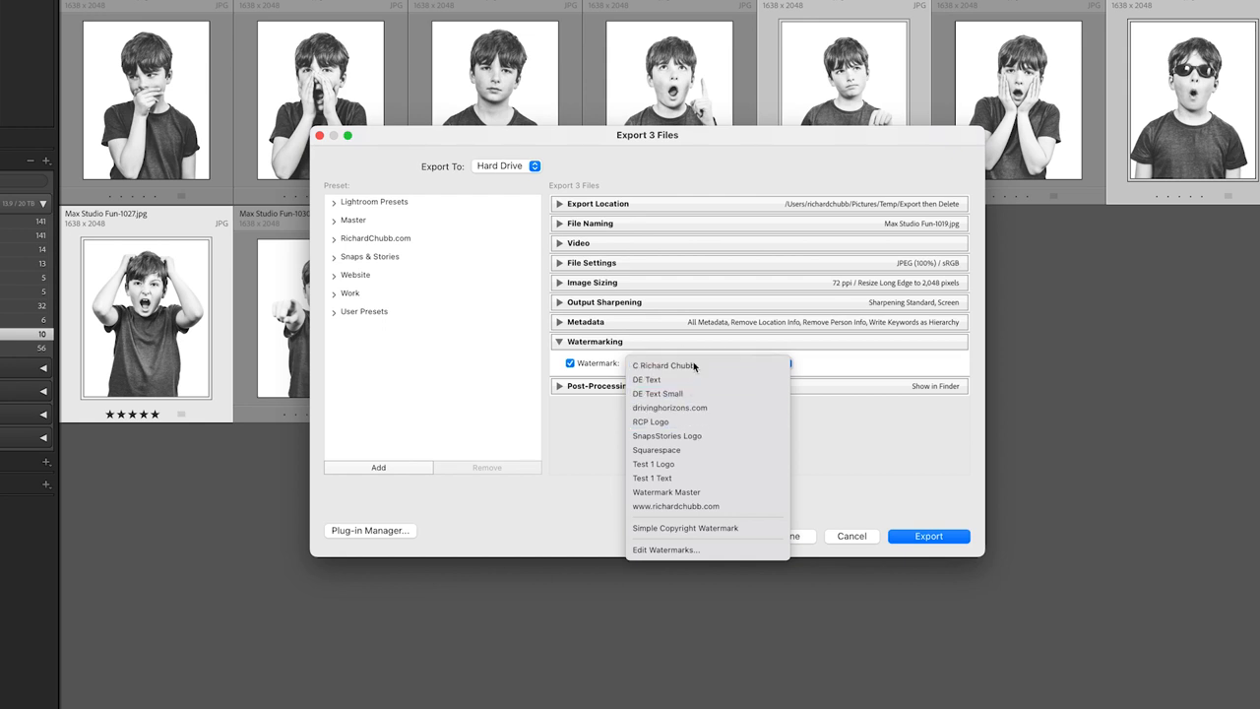
left_click(665, 365)
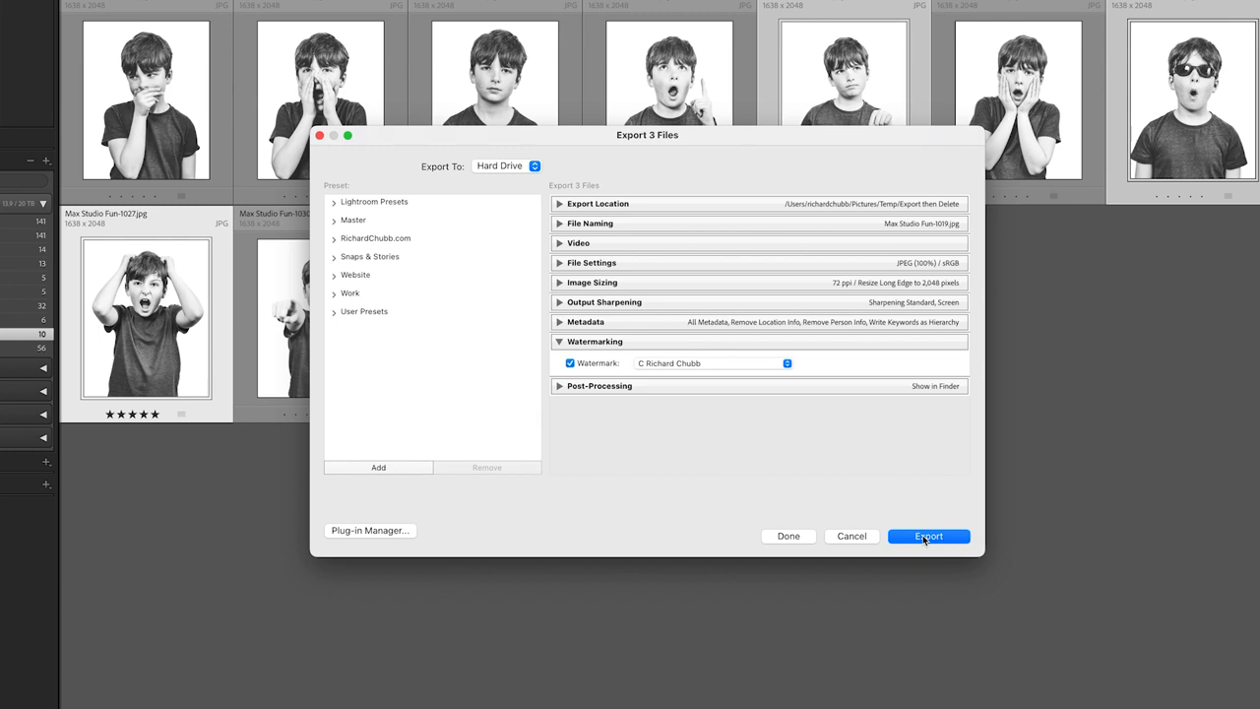
left_click(927, 536)
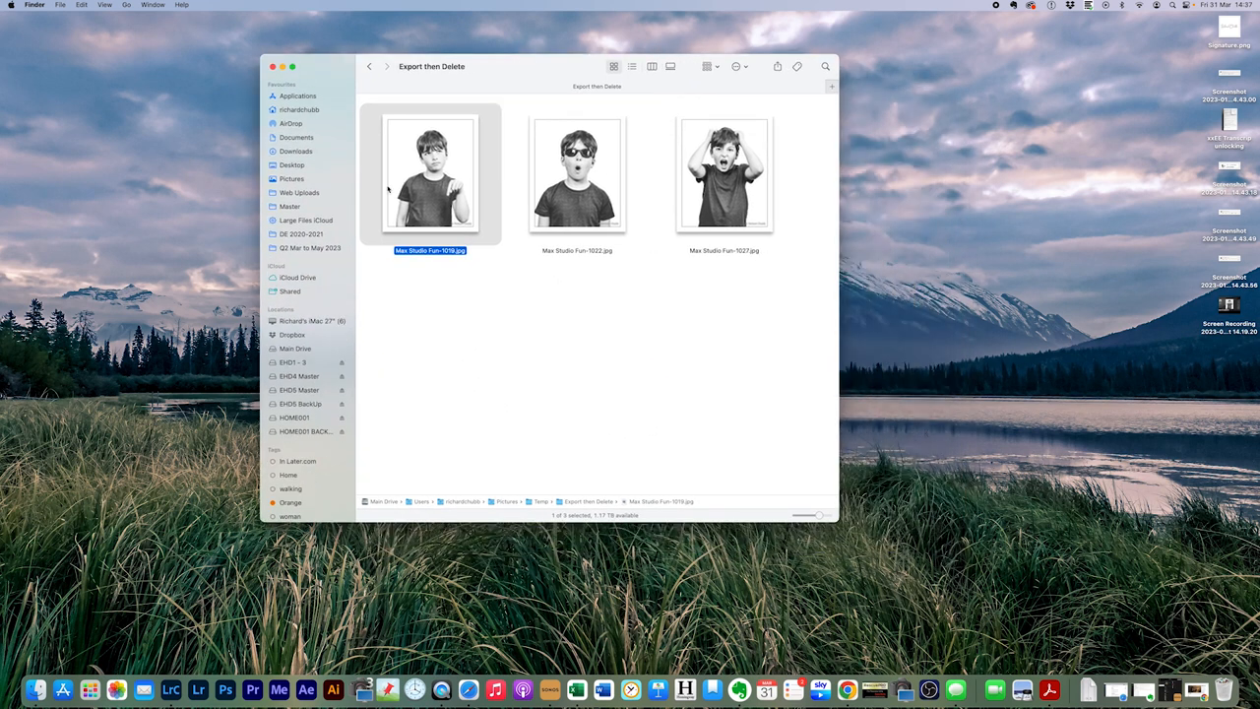
double_click(430, 173)
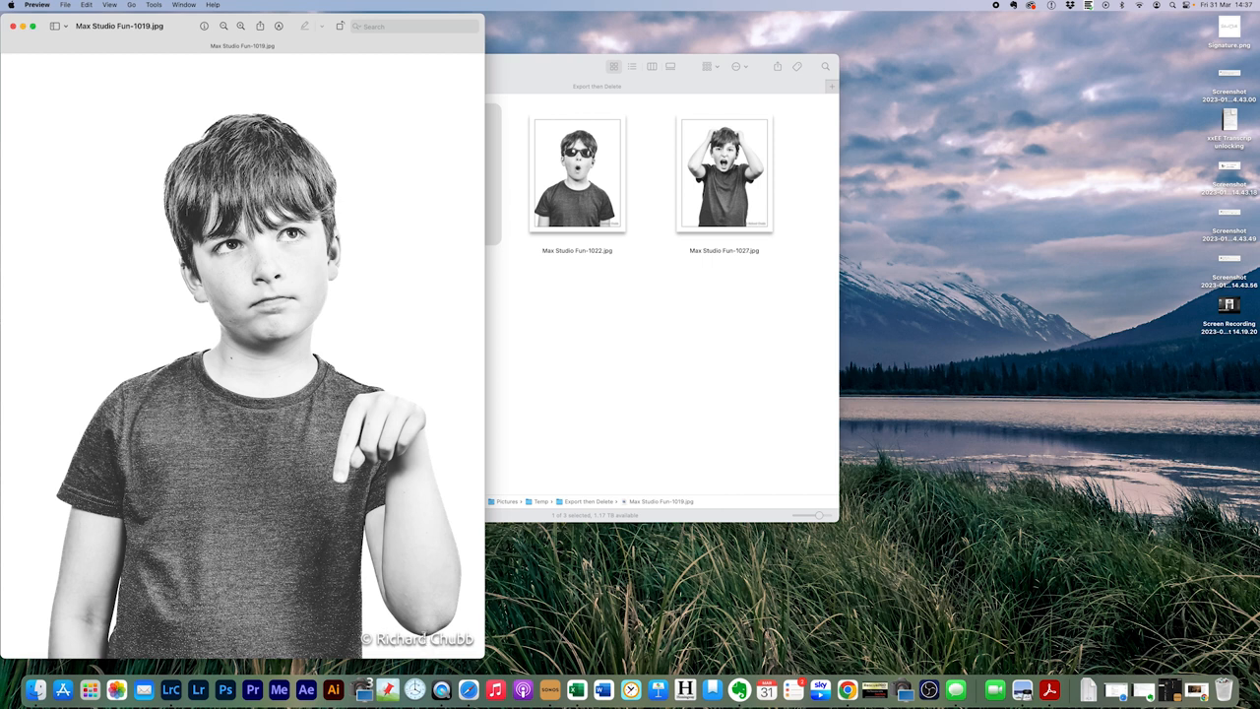
mouse_move(334, 552)
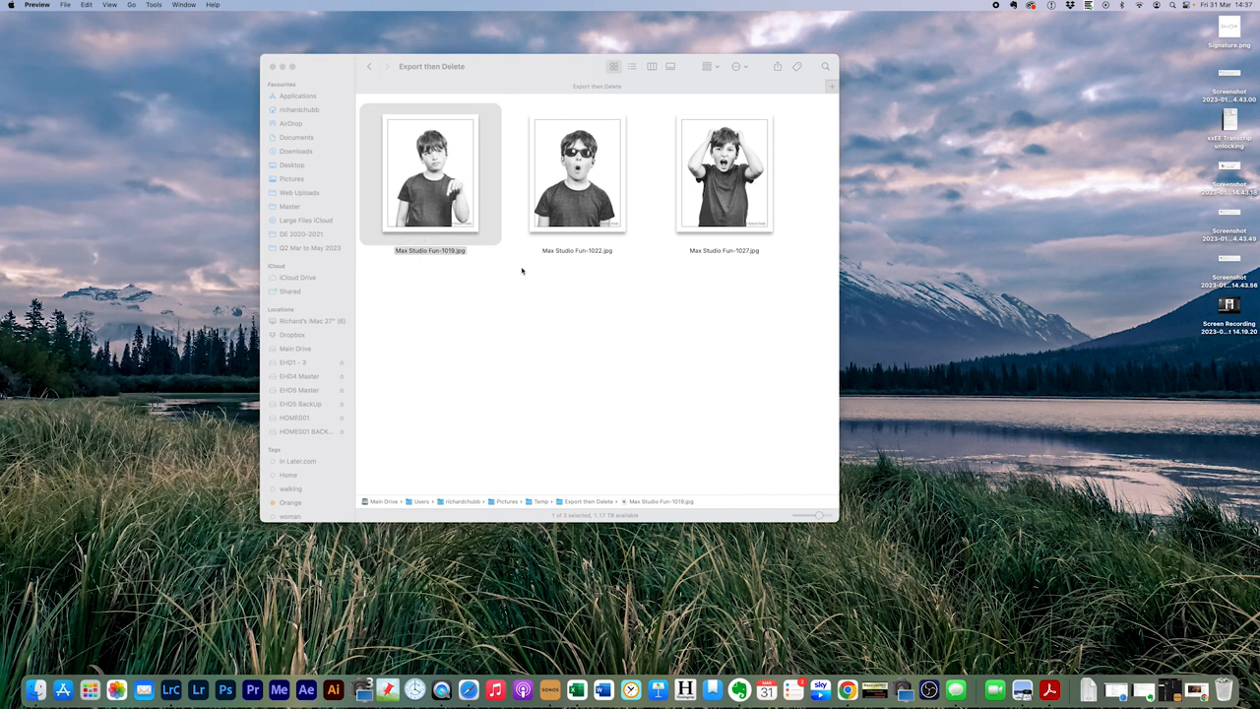
mouse_move(558, 220)
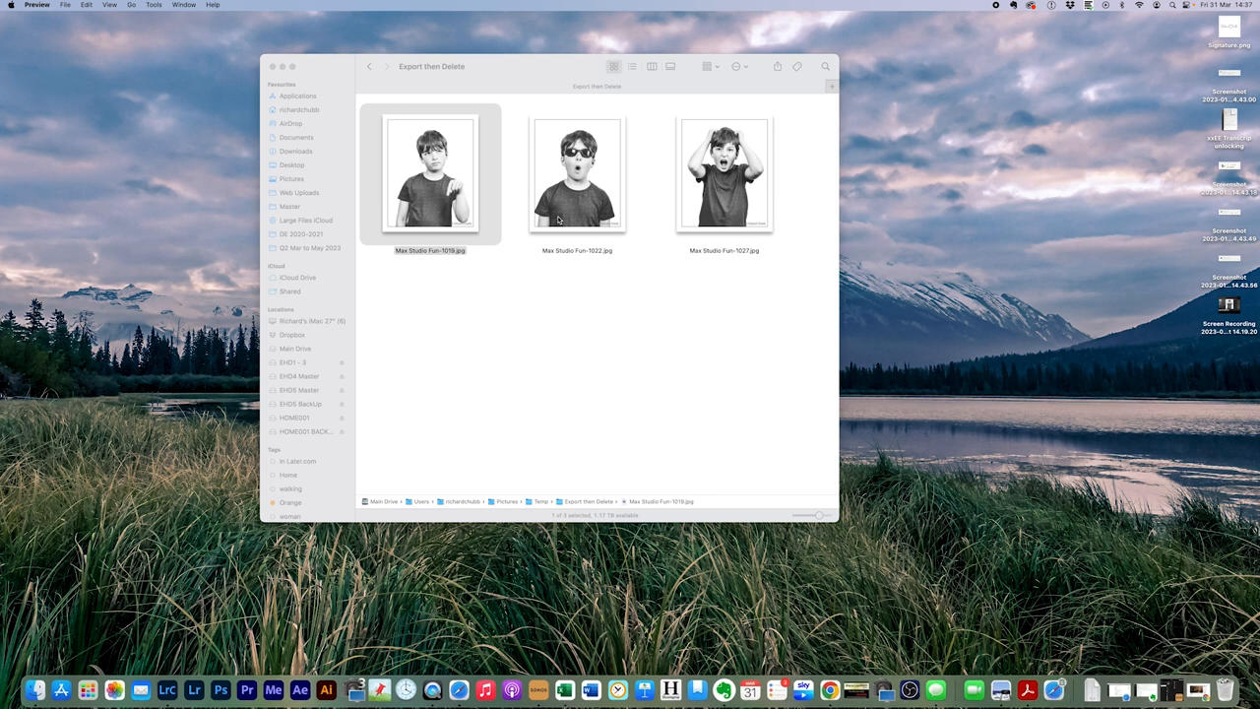
mouse_move(168, 689)
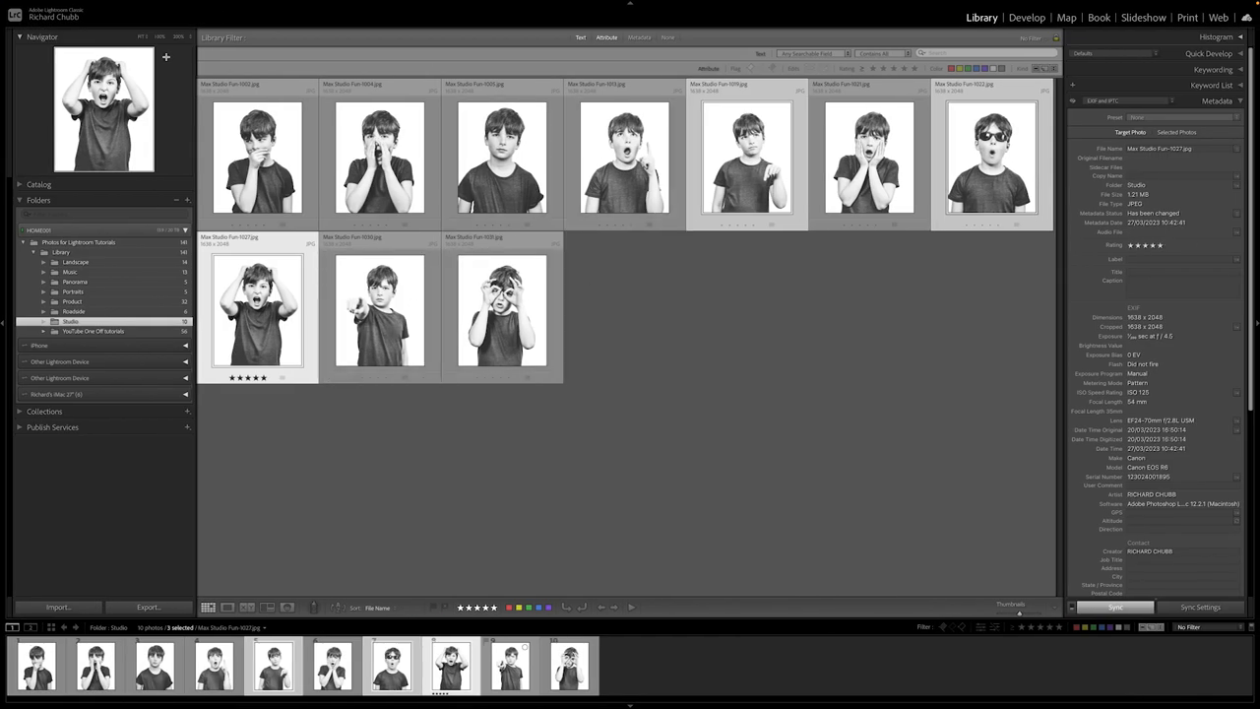
- Re-export photos 1019, 1022 and 1027 with the RCP Logo watermark, using unique names
left_click(118, 5)
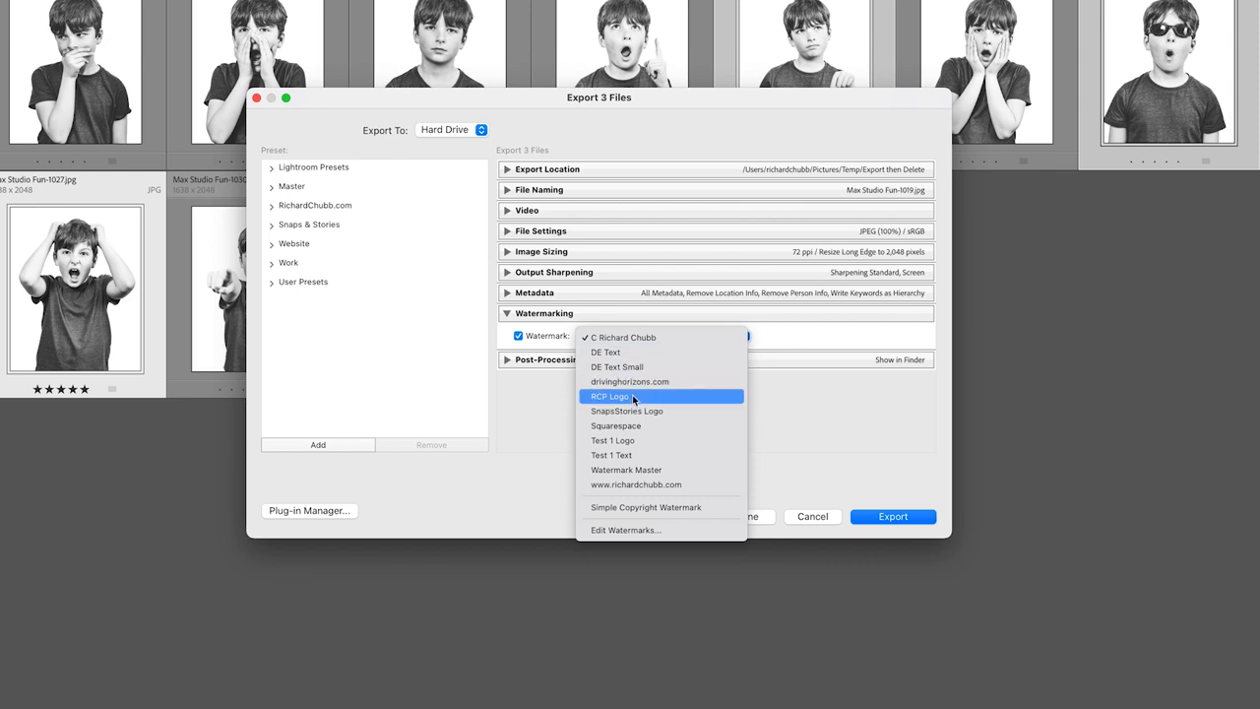
left_click(892, 515)
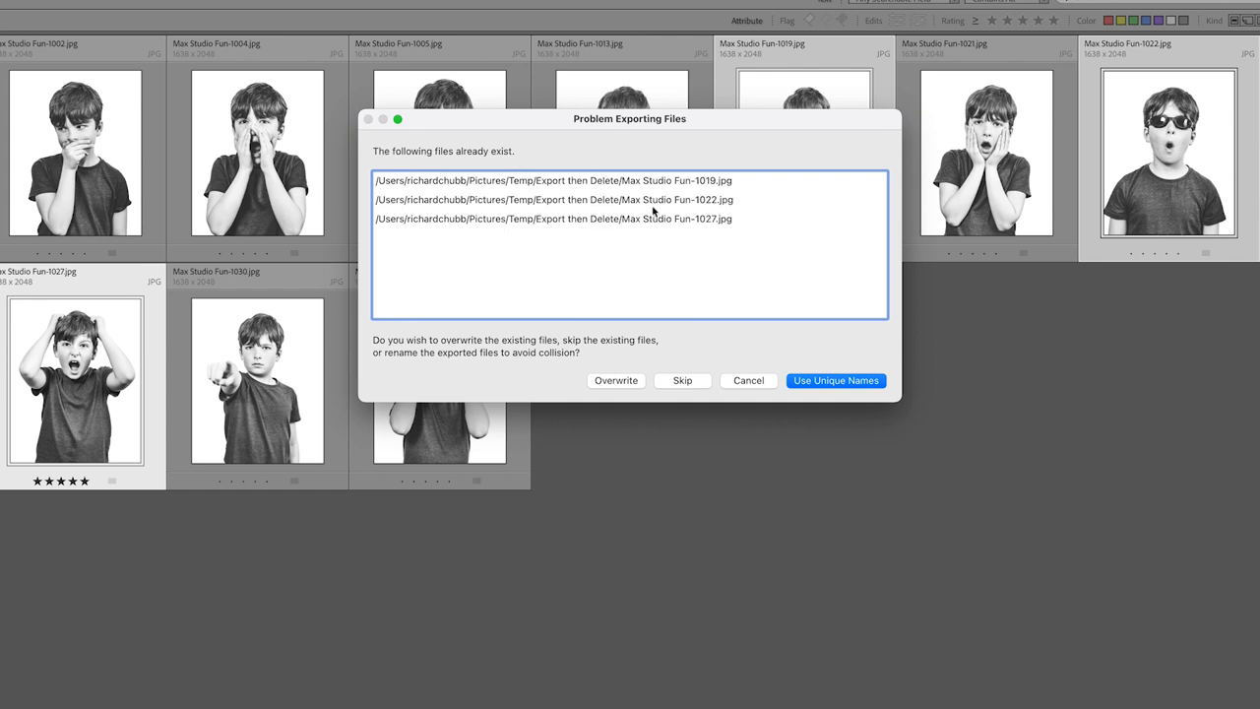
left_click(836, 380)
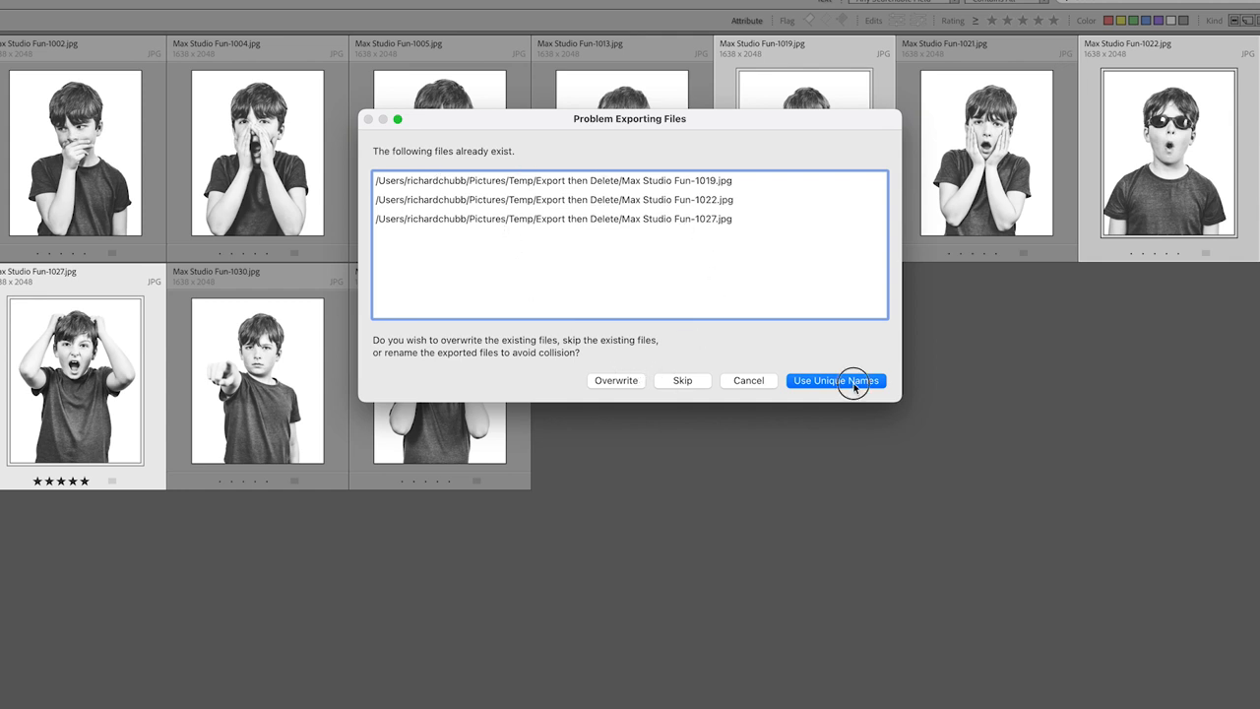
left_click(836, 381)
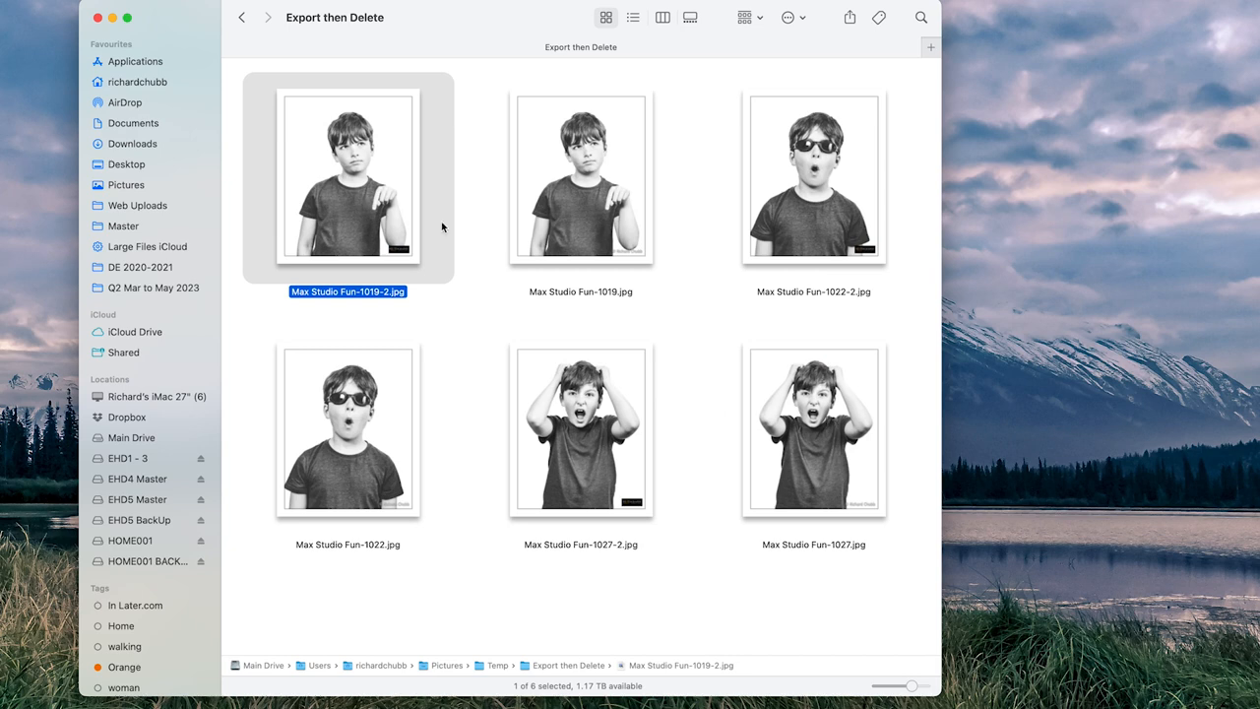
- Select Max Studio Fun-1019-2.jpg in Finder to compare with the original
left_click(813, 176)
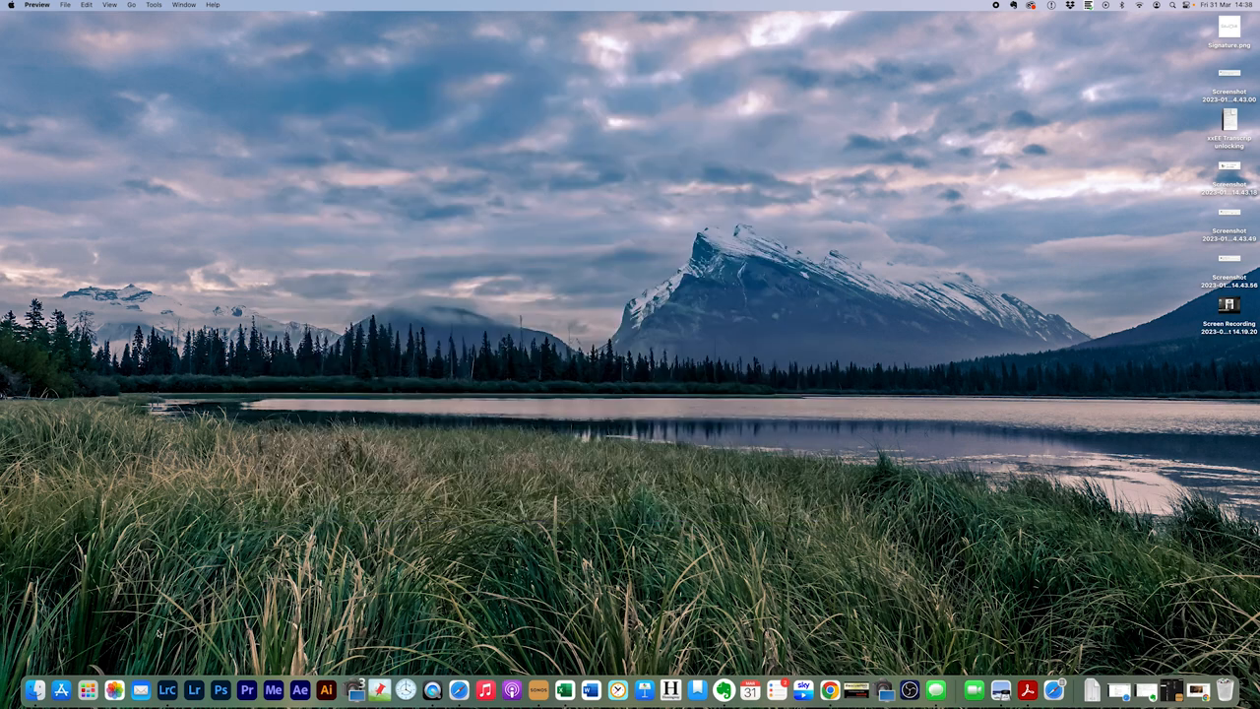
mouse_move(169, 689)
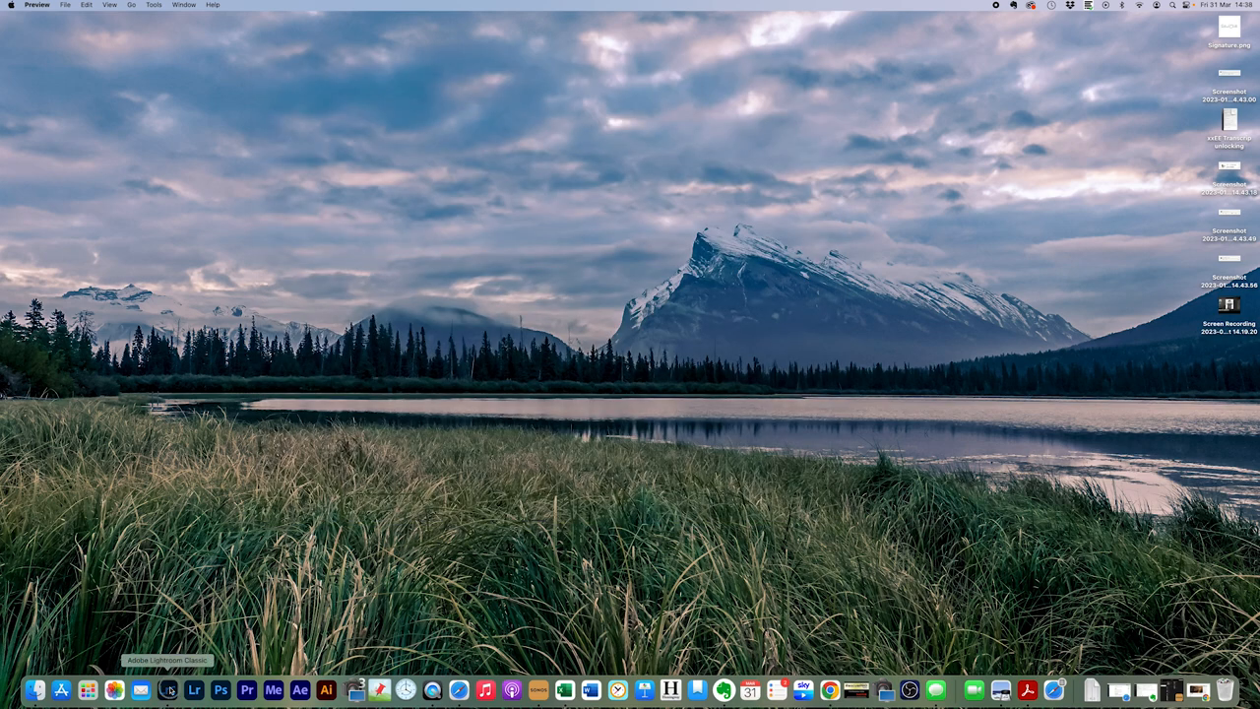